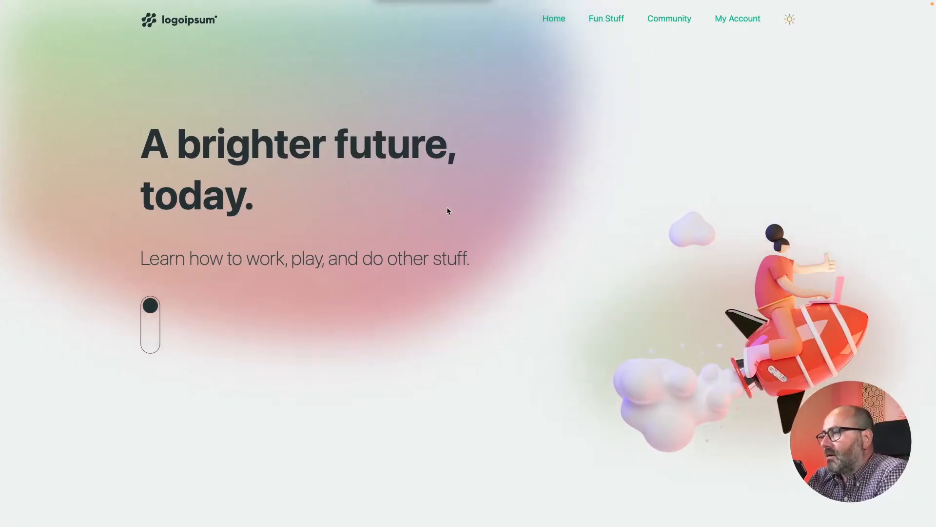
# - Review the animated blurred gradient blobs on the demo hero page
pyautogui.click(491, 202)
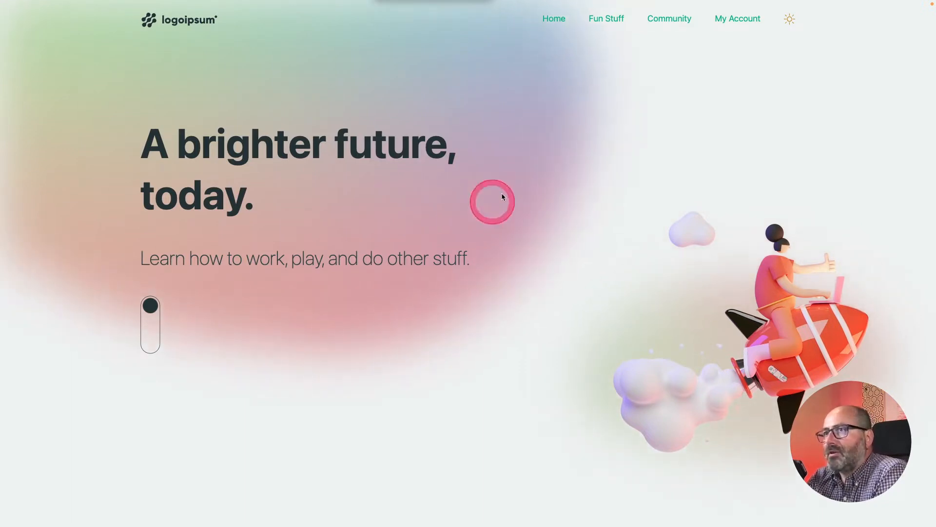
pyautogui.moveTo(536, 357)
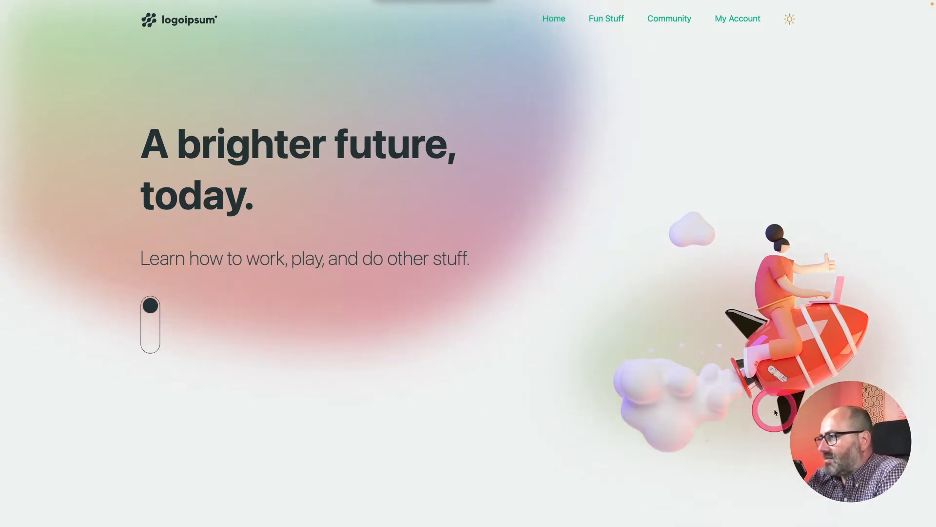
pyautogui.click(486, 393)
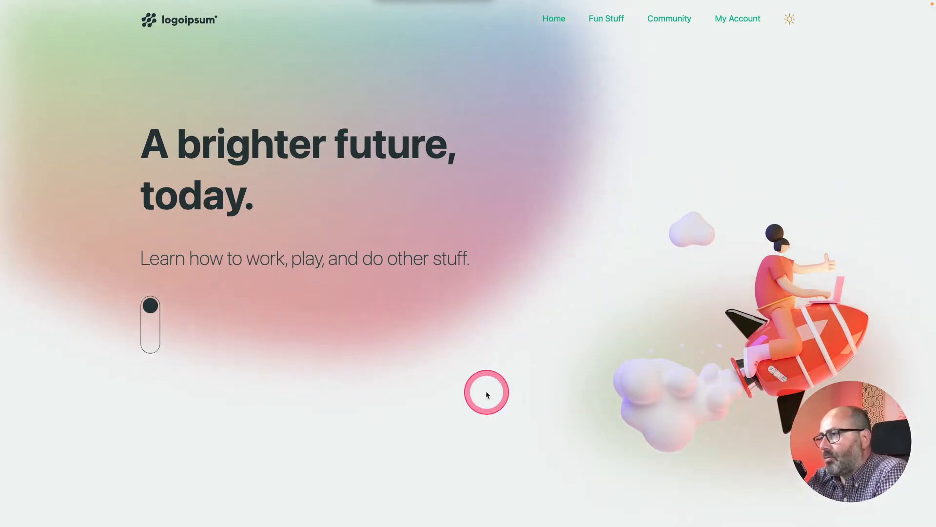
pyautogui.moveTo(320, 353)
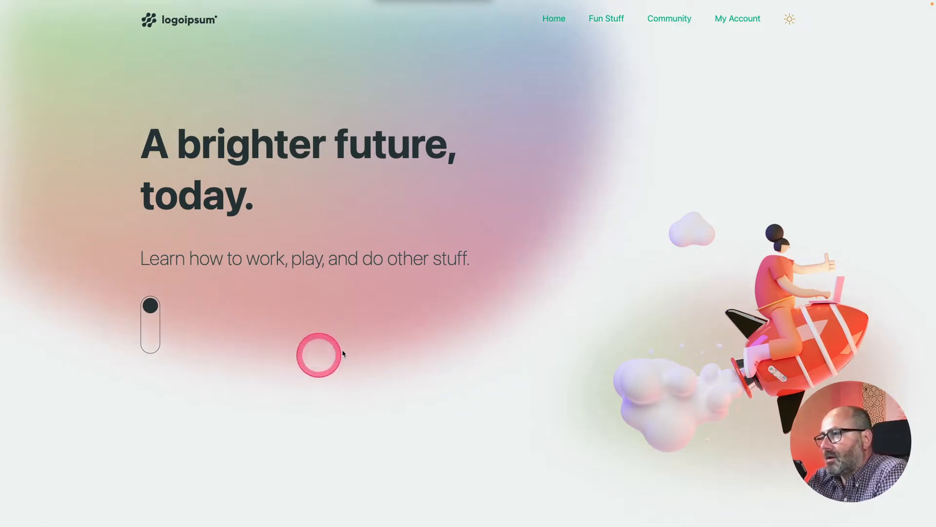
pyautogui.moveTo(595, 58)
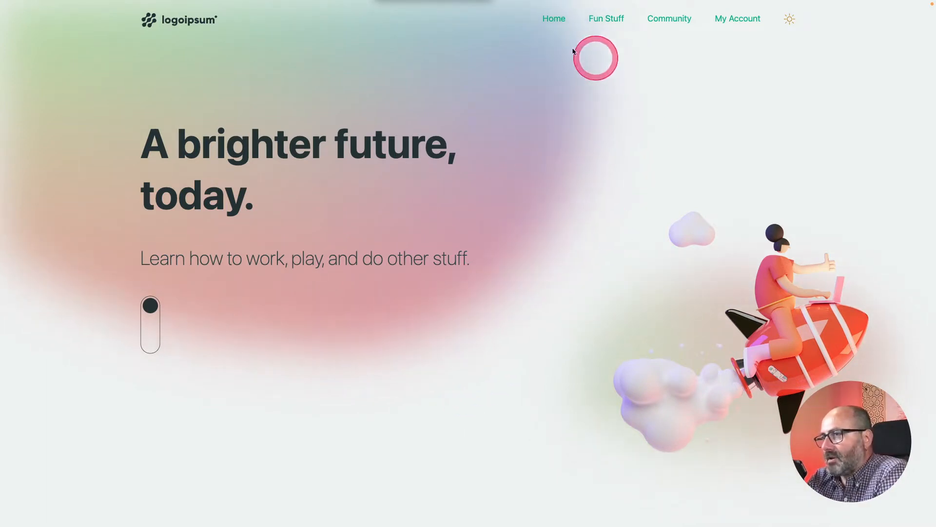
pyautogui.moveTo(631, 430)
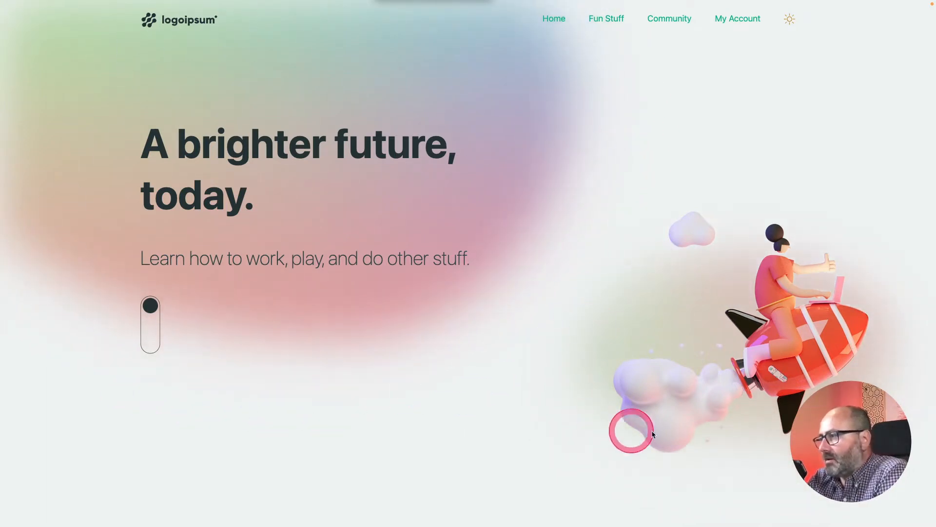
pyautogui.moveTo(425, 419)
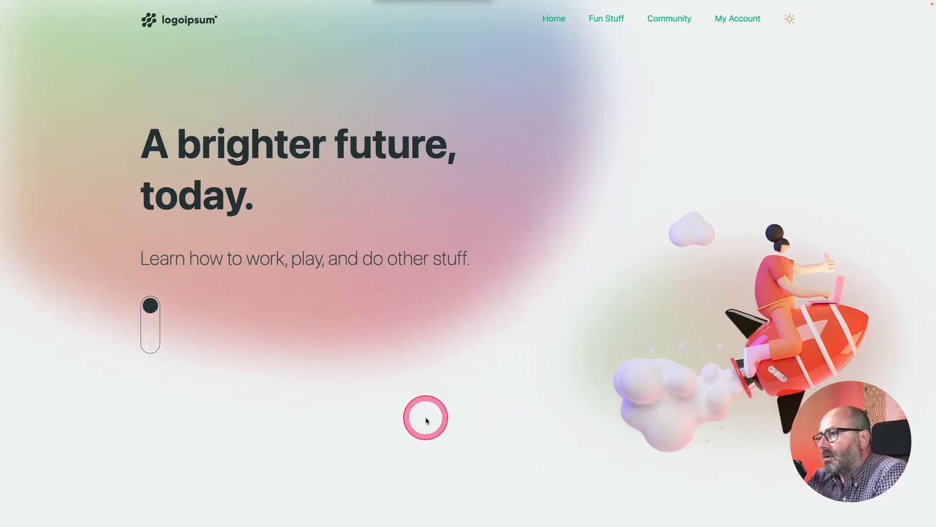
pyautogui.moveTo(426, 421)
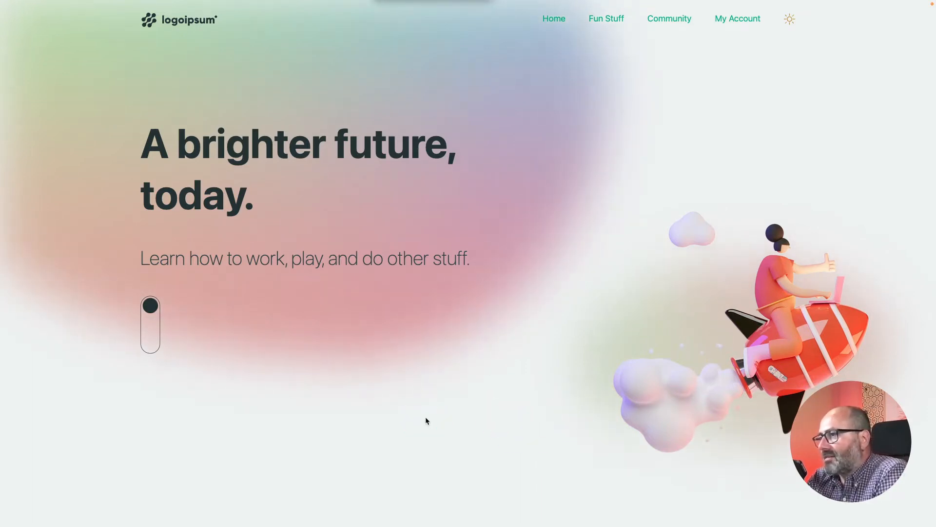
pyautogui.click(567, 270)
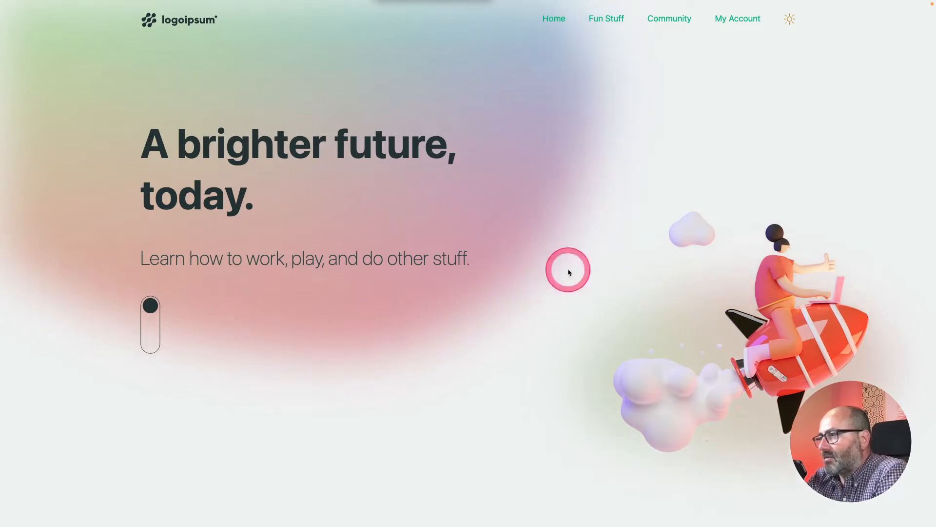
pyautogui.moveTo(677, 390)
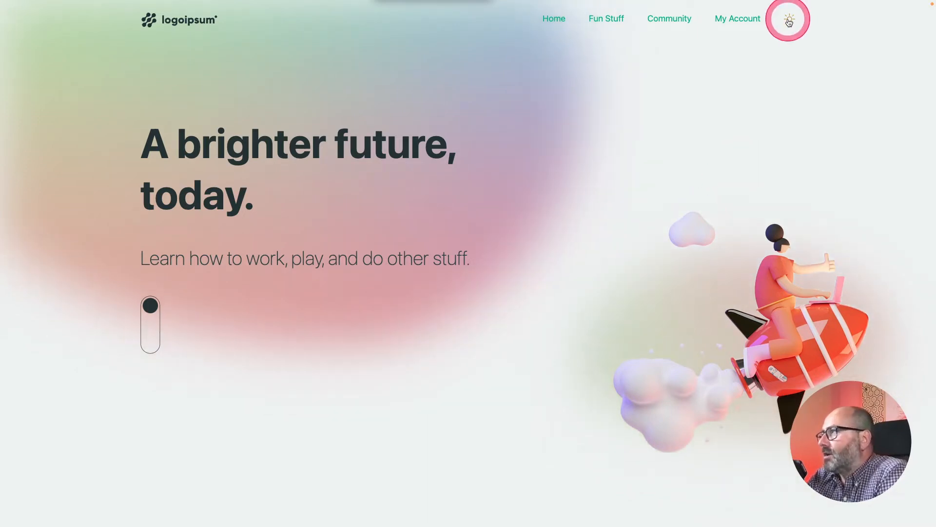
pyautogui.moveTo(788, 19)
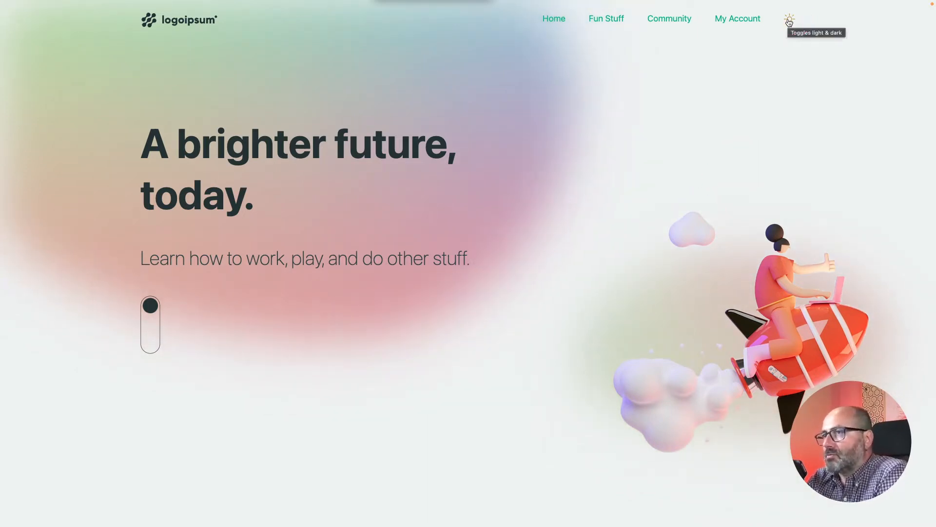
# - Toggle the demo page into dark mode with the header sun icon and back
pyautogui.click(789, 18)
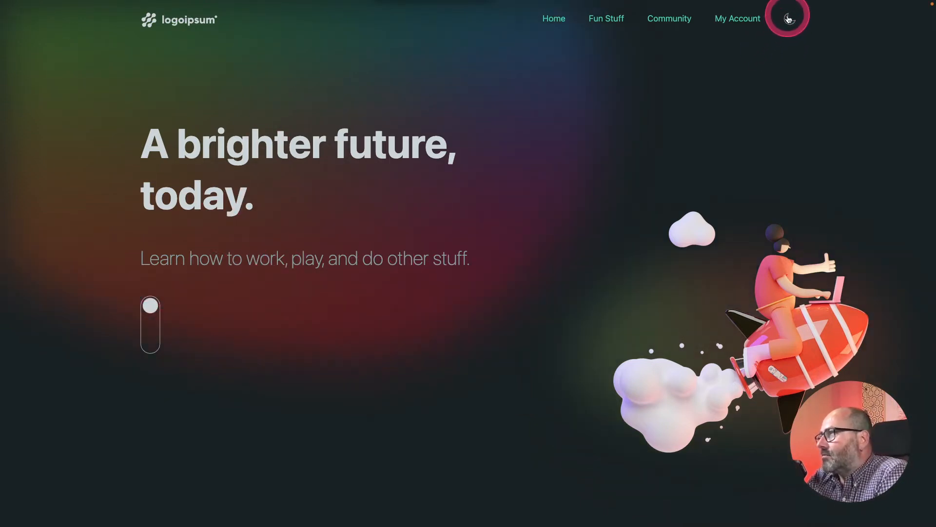
pyautogui.click(787, 17)
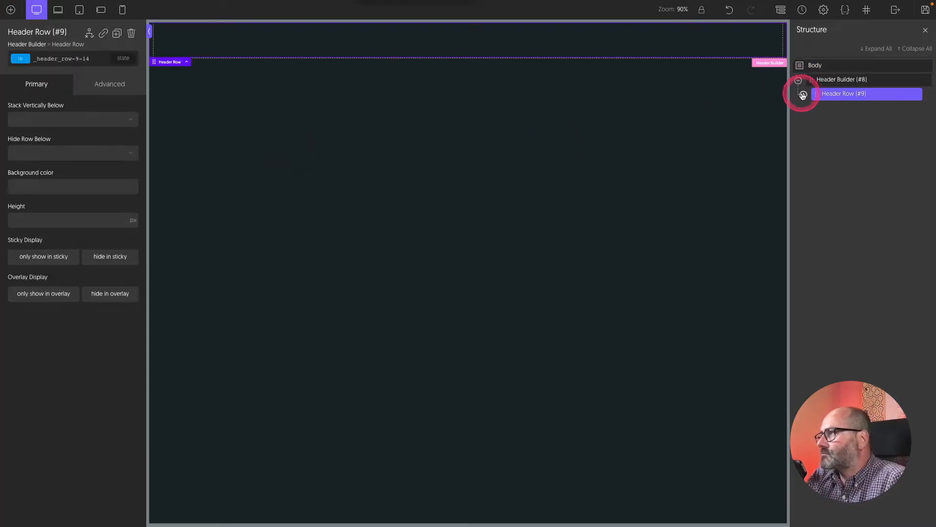
# - Place a Code Block in the header's Row Left and go to its Advanced > PHP settings
pyautogui.click(802, 94)
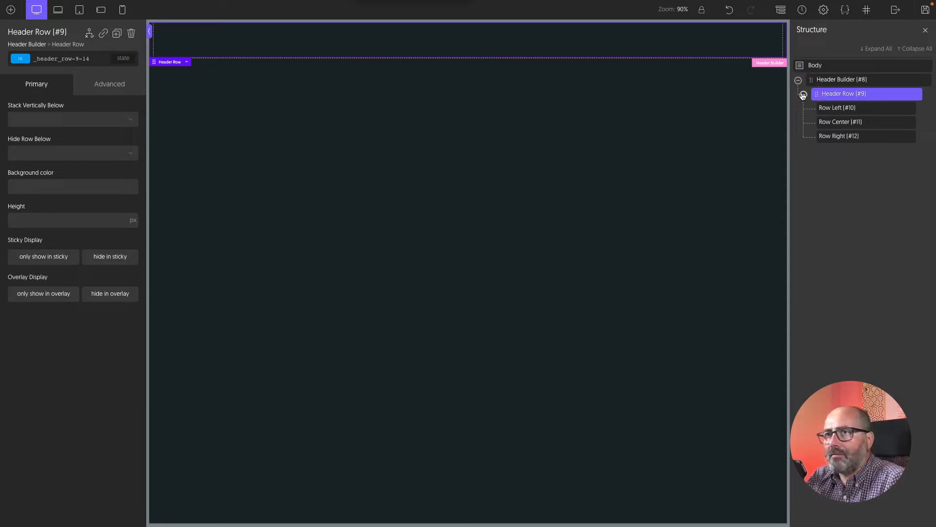
pyautogui.click(10, 10)
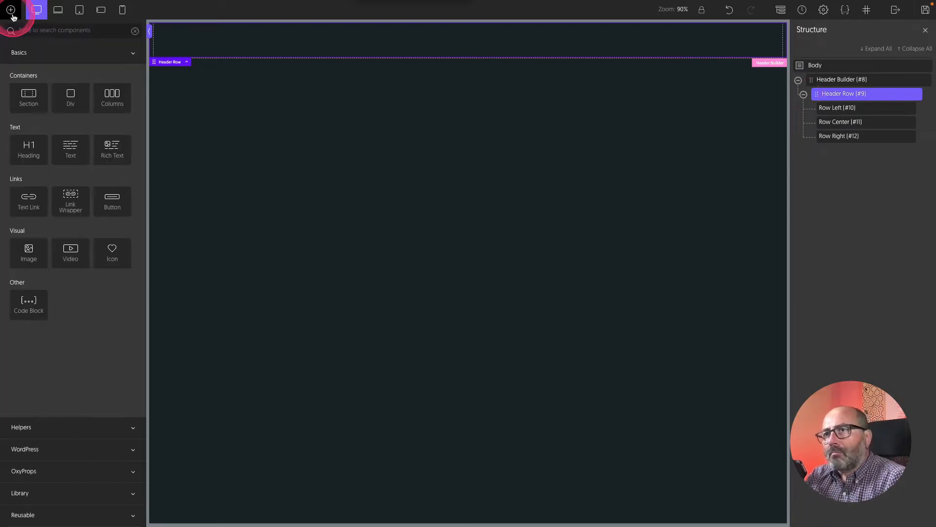
pyautogui.click(28, 302)
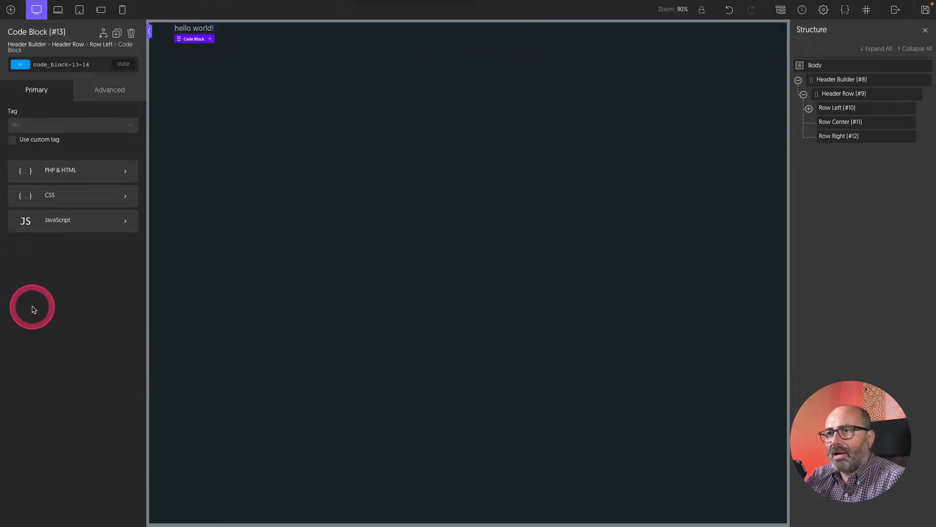
pyautogui.click(109, 90)
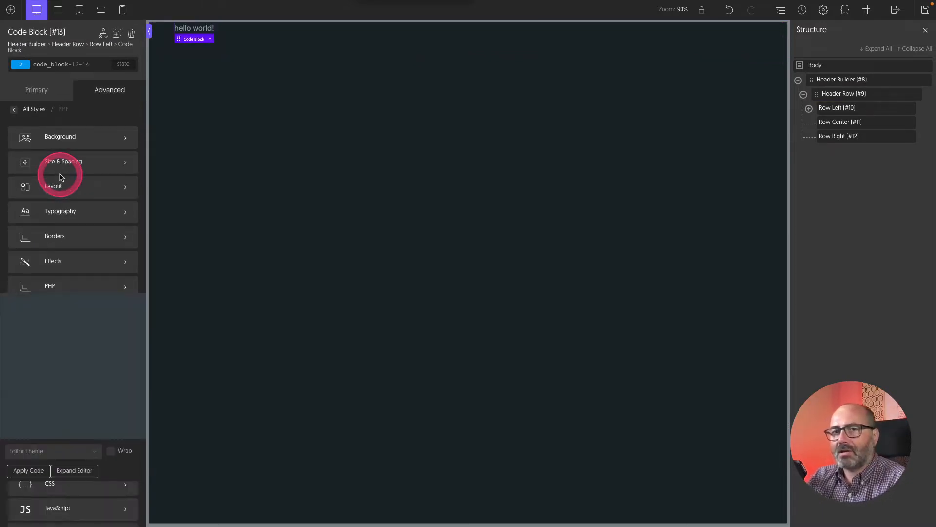
# - Replace the code block's placeholder with the logoipsum SVG markup and adjust its width value
pyautogui.click(74, 470)
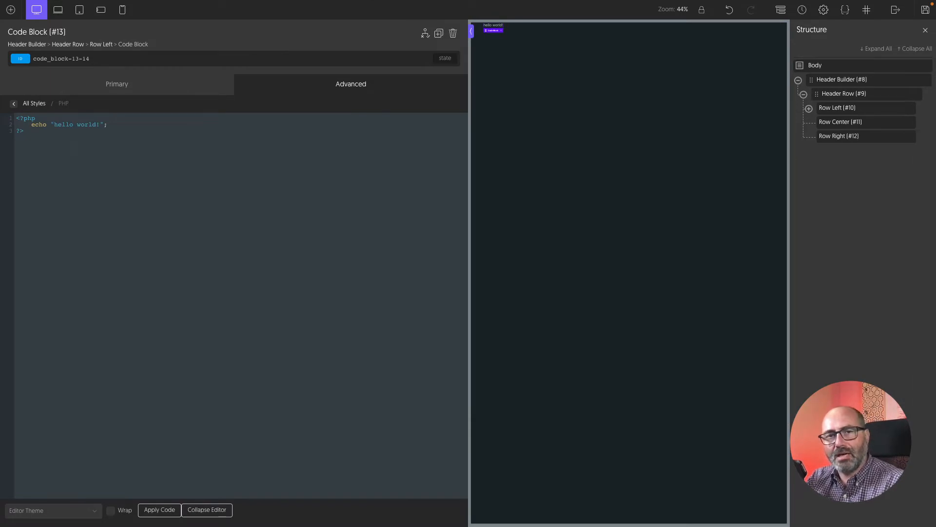
pyautogui.click(37, 152)
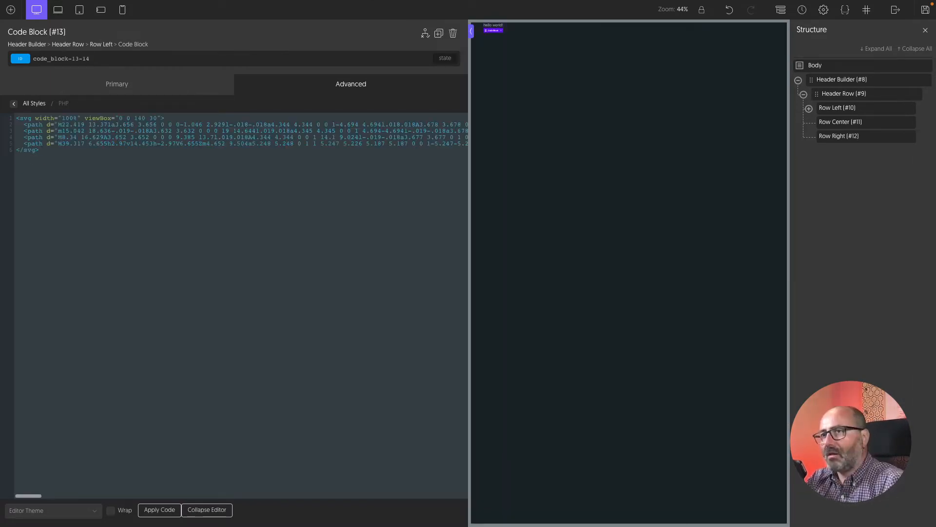
pyautogui.click(39, 149)
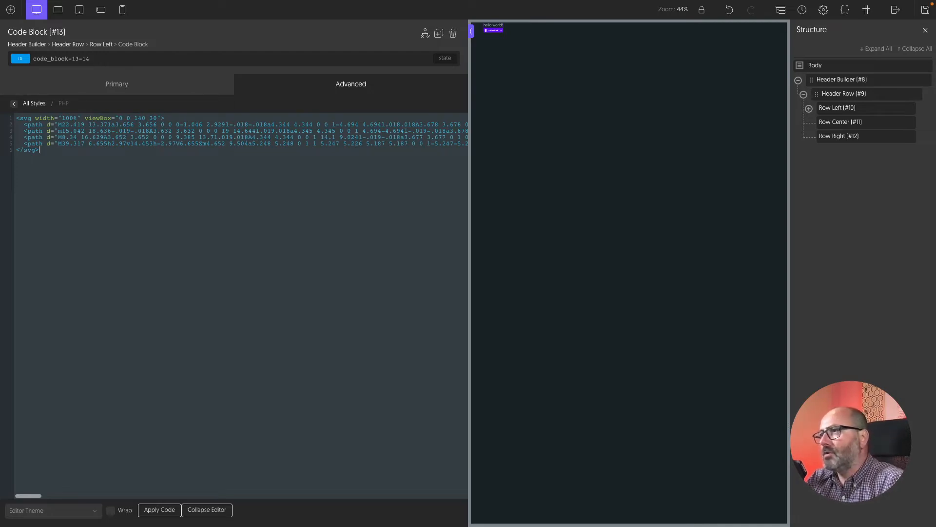
pyautogui.click(186, 154)
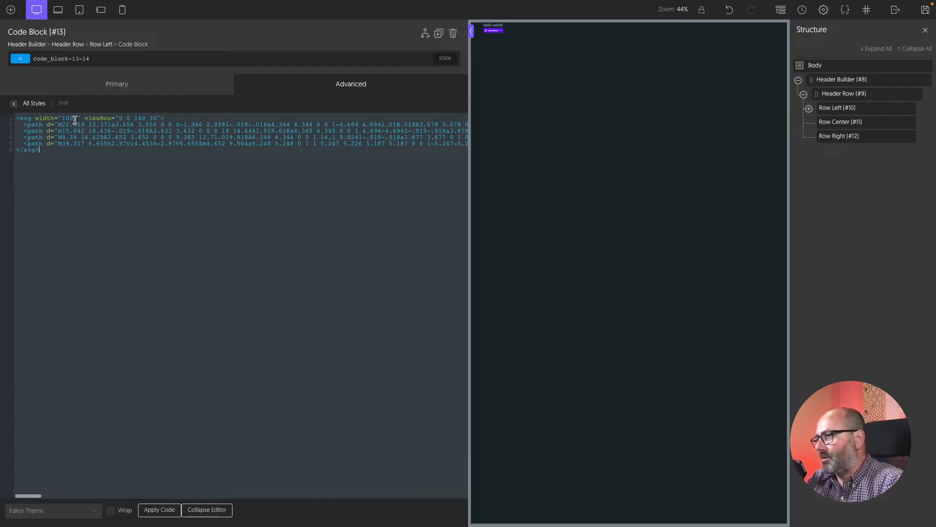
pyautogui.click(159, 509)
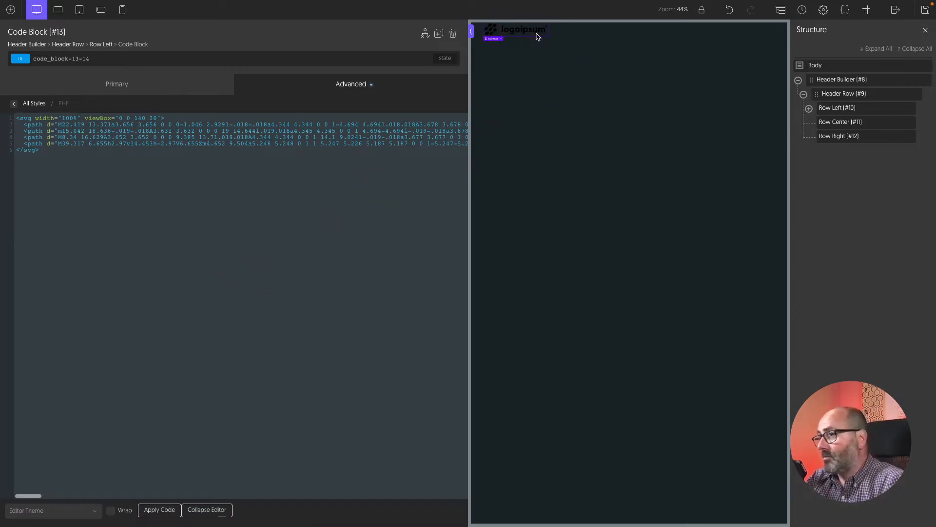
# - Apply the o-fill-text-1 and o-nostroke classes to the logo code block
pyautogui.click(425, 133)
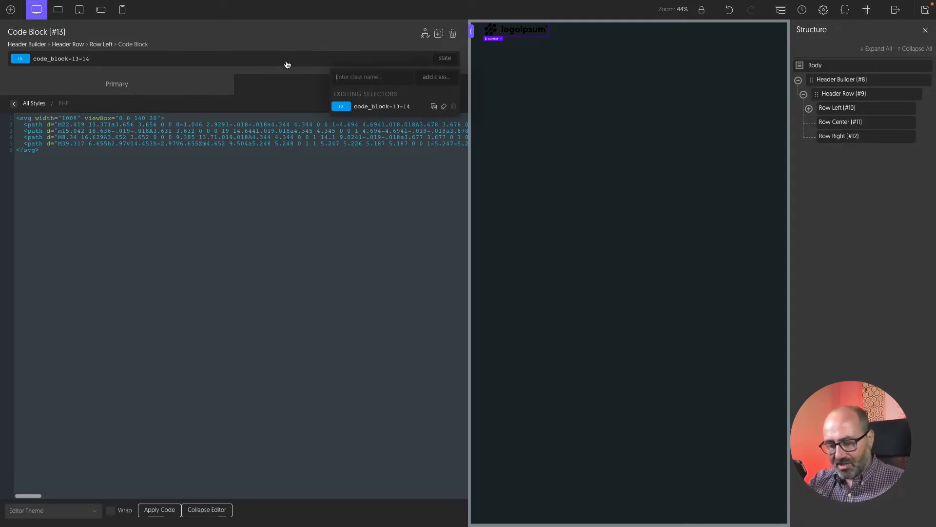
pyautogui.write('o-f')
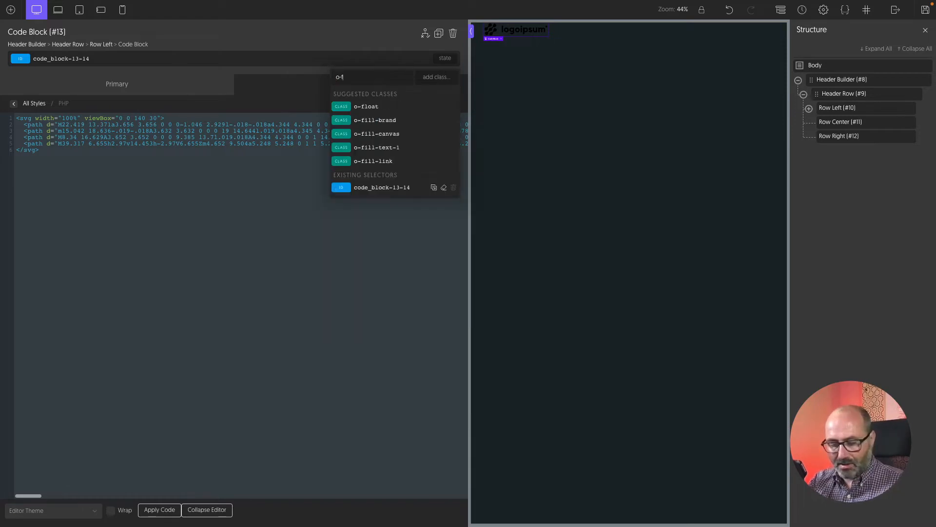
pyautogui.write('ill')
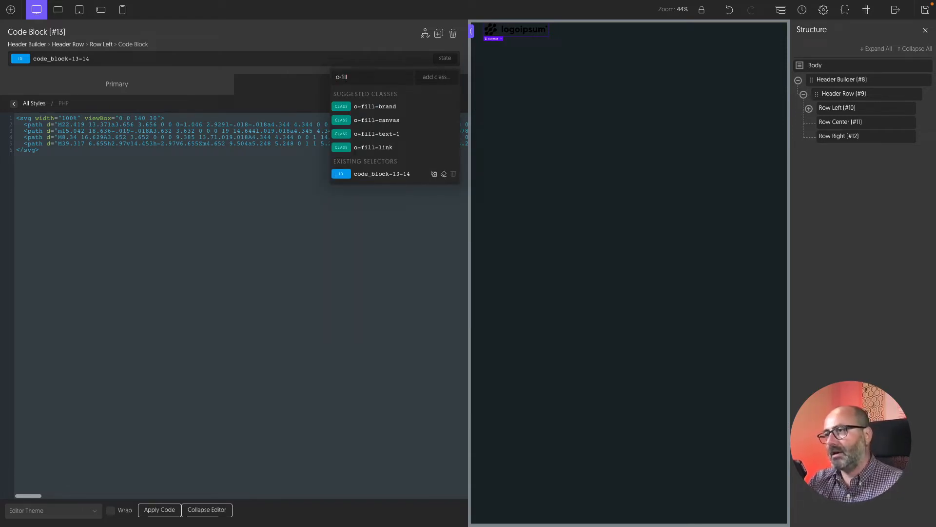
pyautogui.moveTo(377, 133)
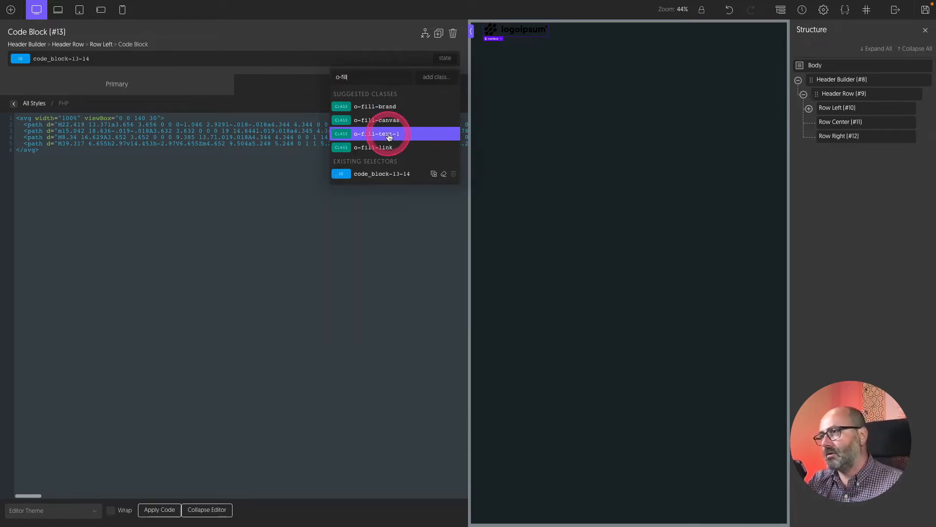
pyautogui.click(388, 134)
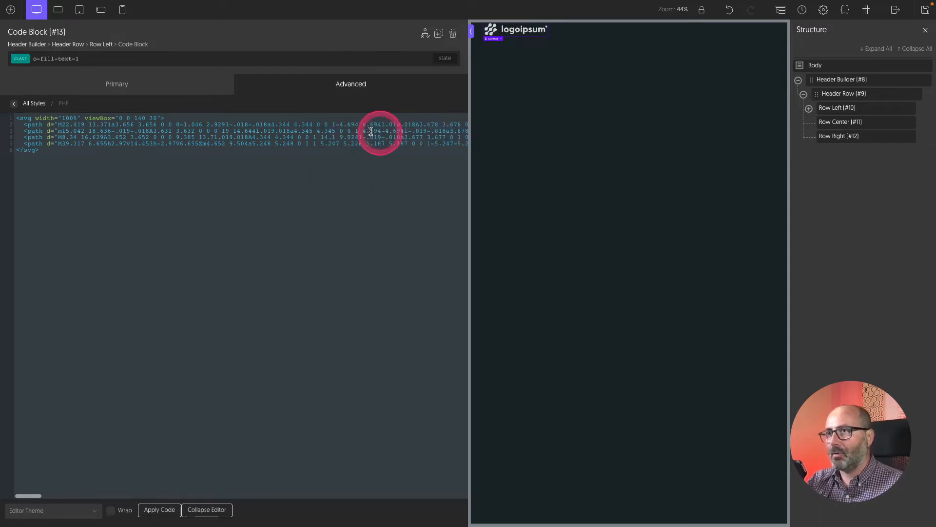
pyautogui.click(55, 58)
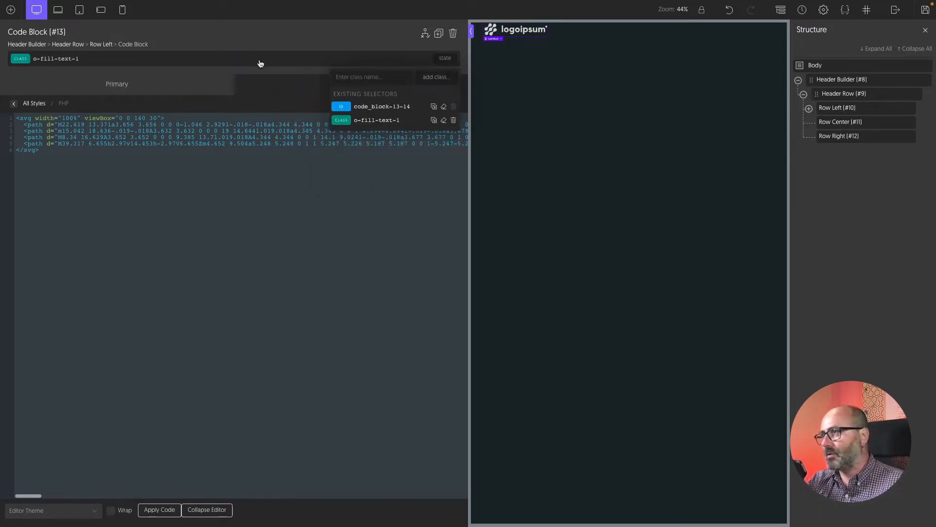
pyautogui.write('o-no')
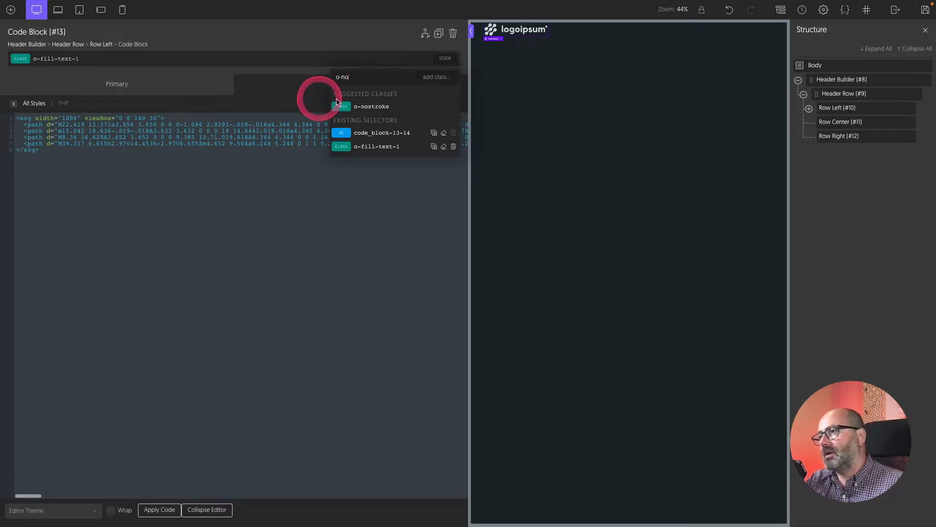
pyautogui.click(372, 106)
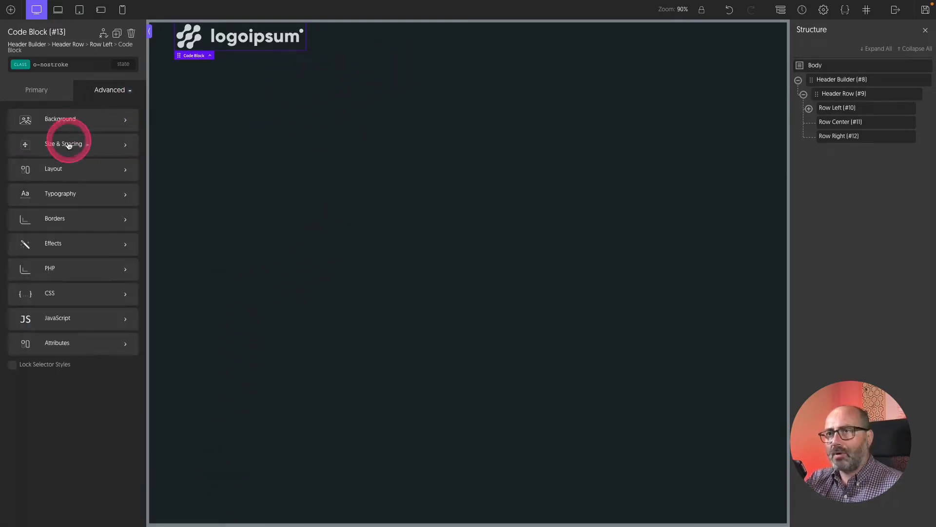
# - Set the logo code block's width to a Size Fluid preset in Size & Spacing
pyautogui.click(63, 145)
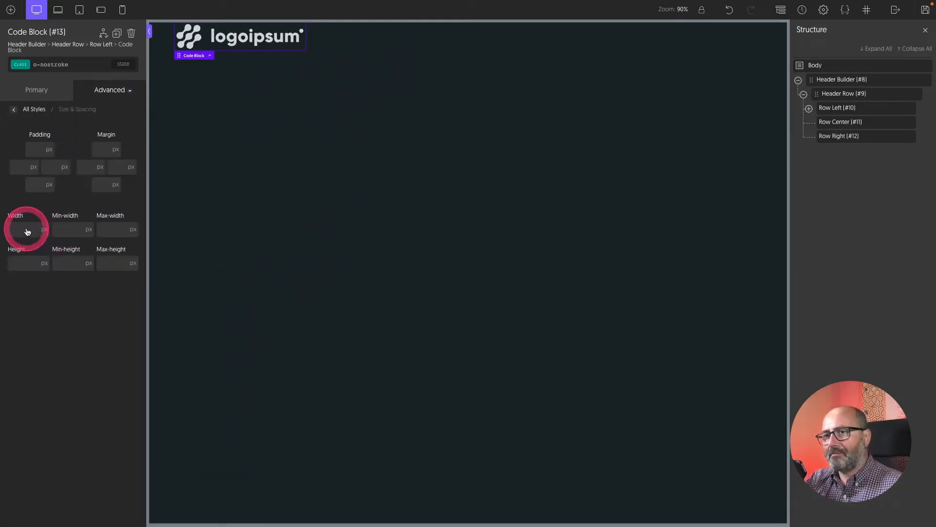
pyautogui.click(27, 228)
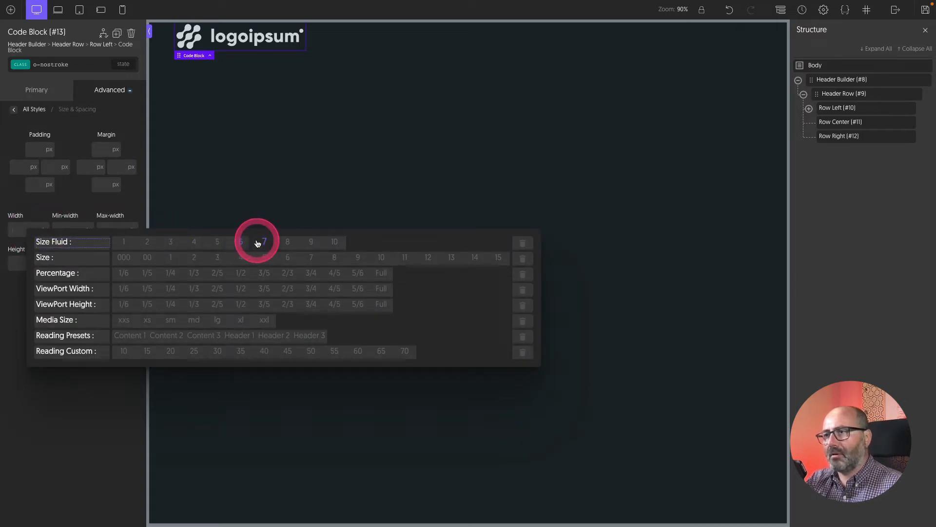
pyautogui.click(262, 242)
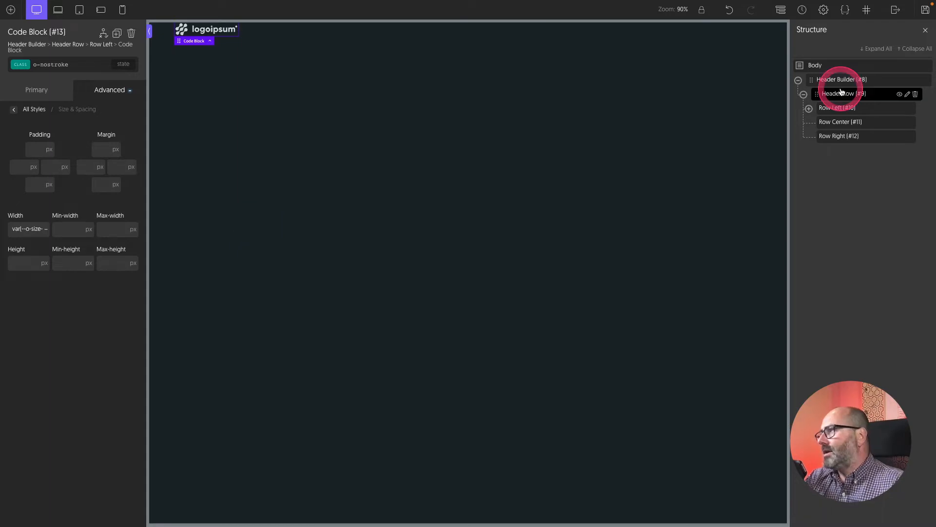
# - Give the Header Row the o-pad-bl-2 class for block padding around the logo
pyautogui.click(844, 94)
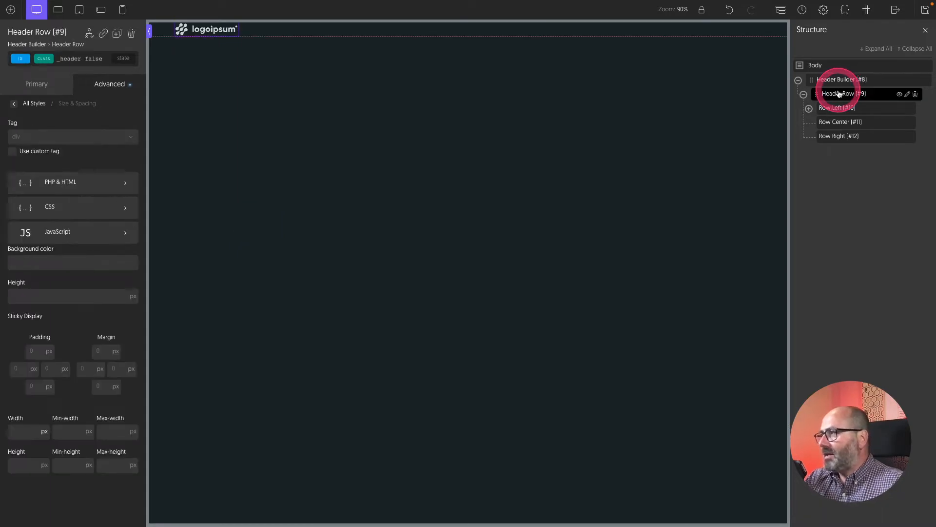
pyautogui.click(37, 84)
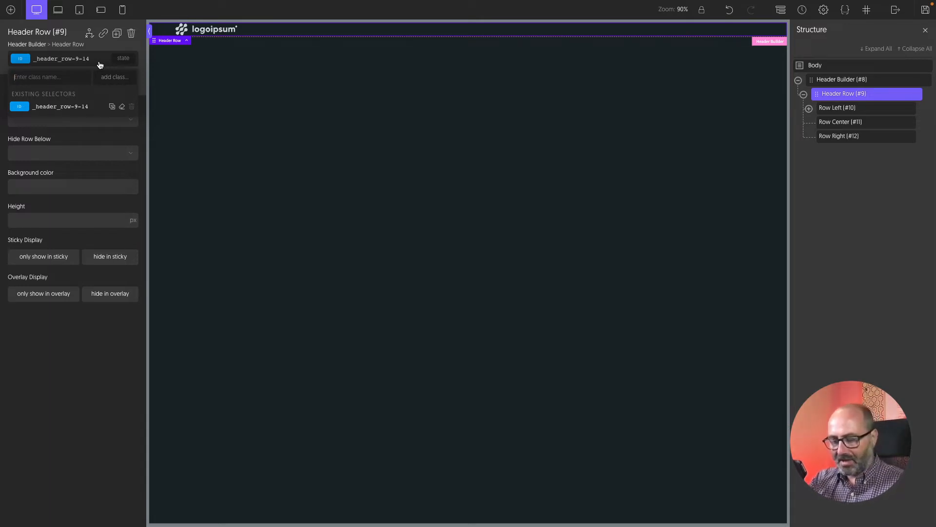
pyautogui.write('o-pad-bl-2')
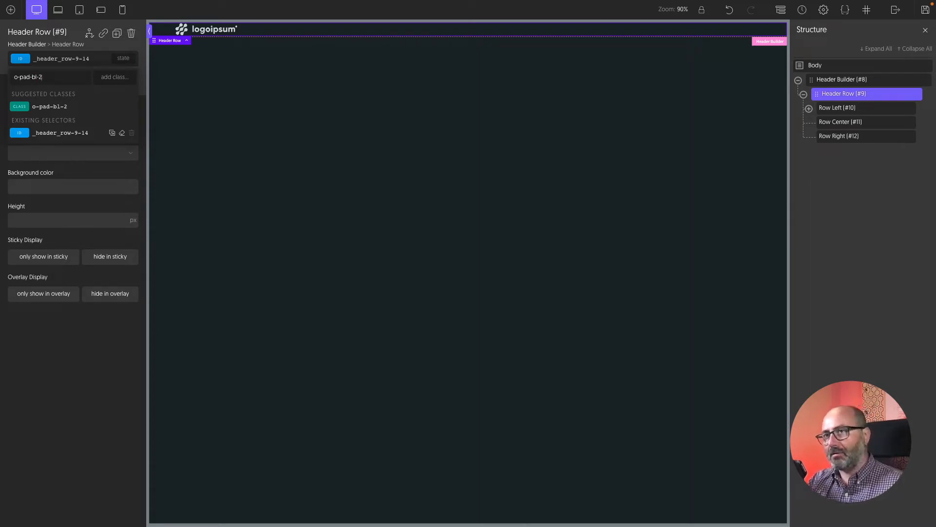
pyautogui.click(49, 105)
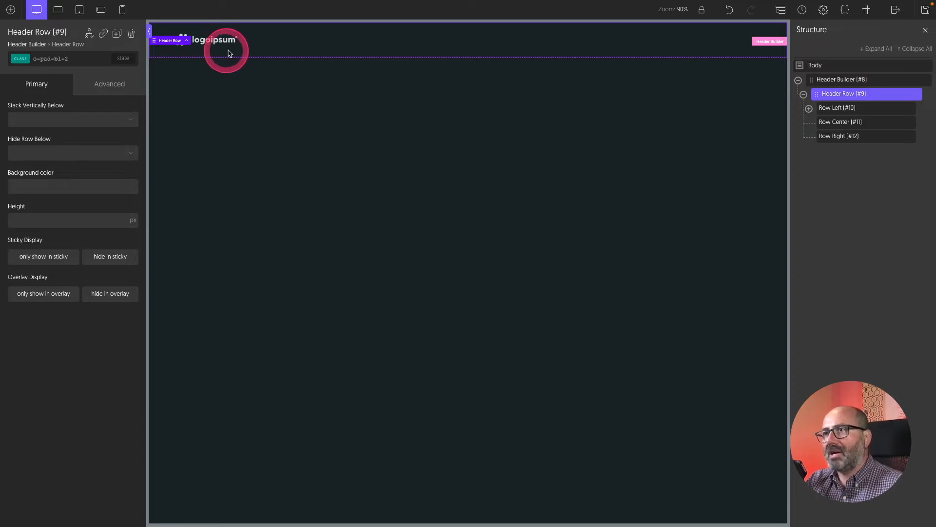
pyautogui.moveTo(228, 84)
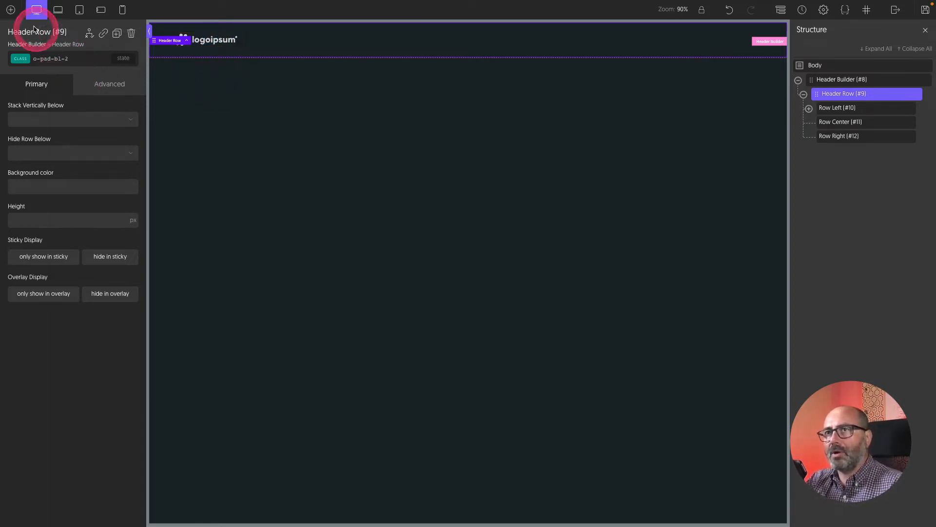
# - Insert the OxyProps Light/Dark Toggle into Row Right and switch the canvas to light mode
pyautogui.click(10, 10)
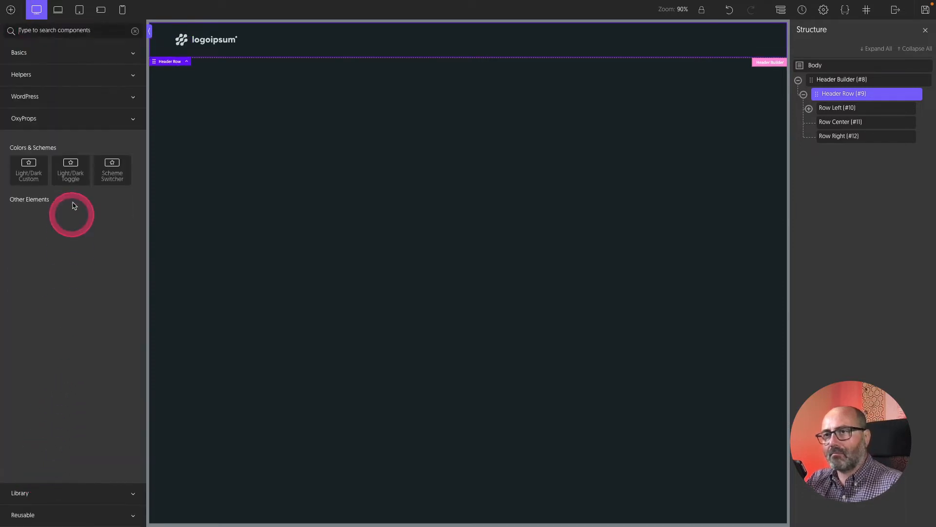
pyautogui.click(70, 170)
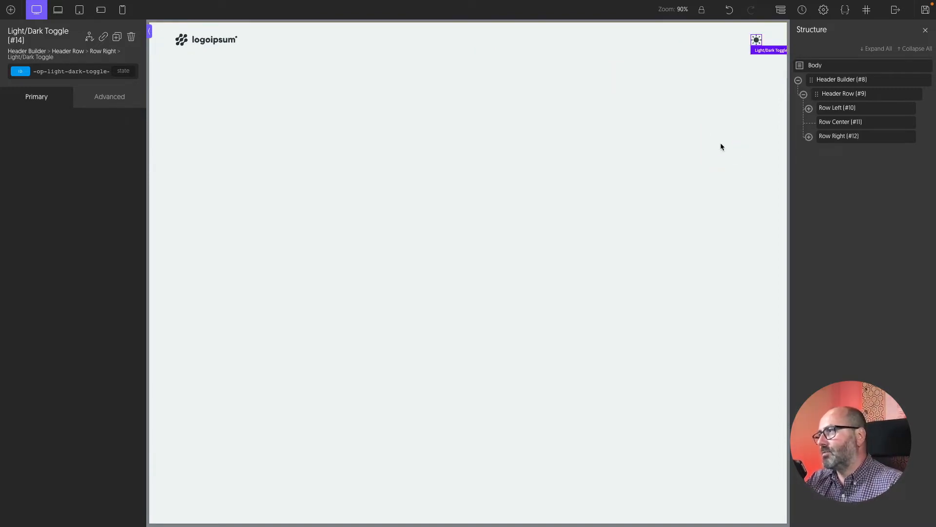
pyautogui.moveTo(752, 64)
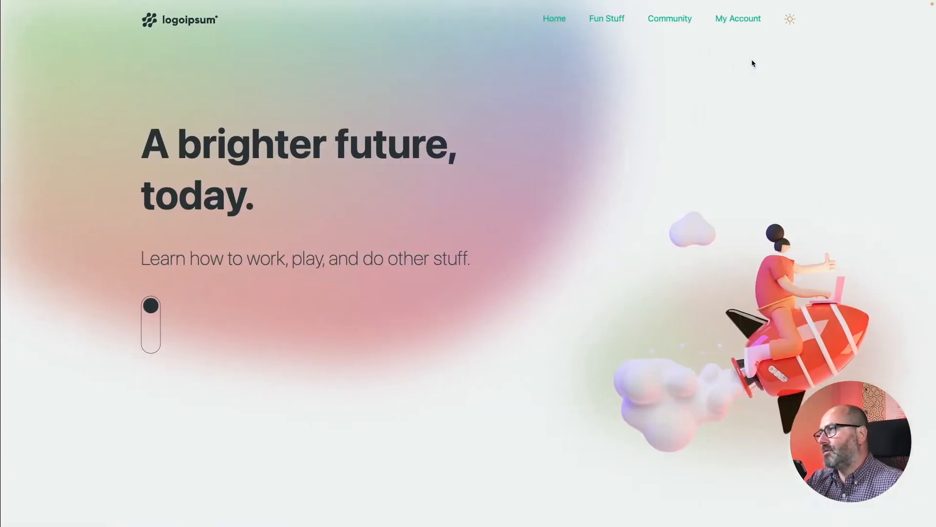
pyautogui.click(789, 18)
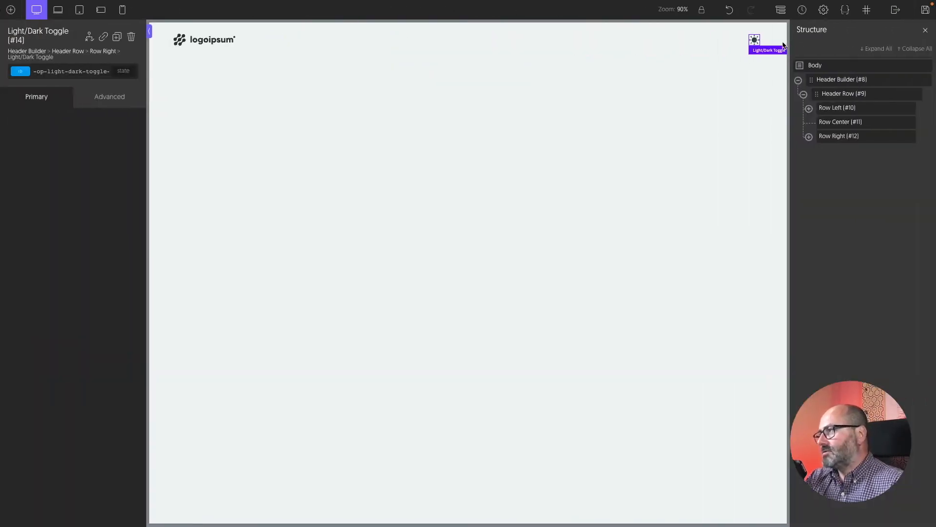
pyautogui.click(753, 43)
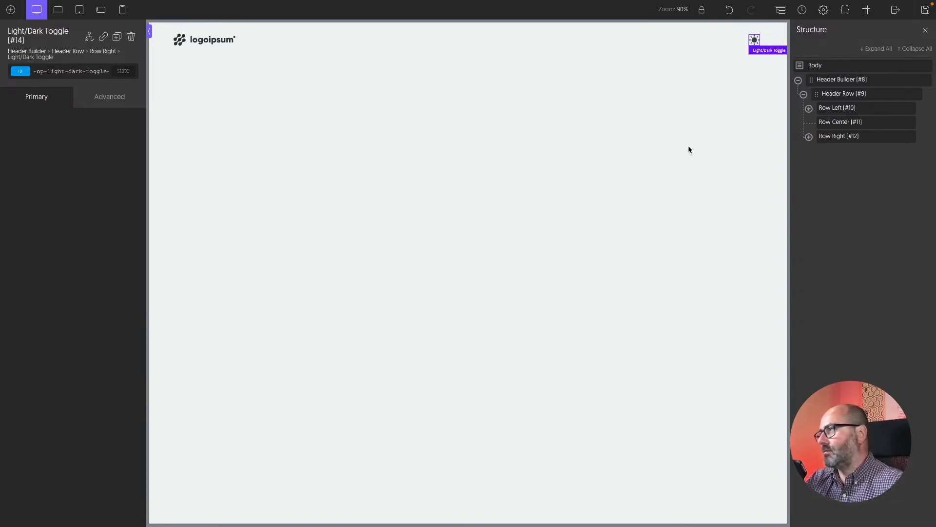
pyautogui.click(688, 147)
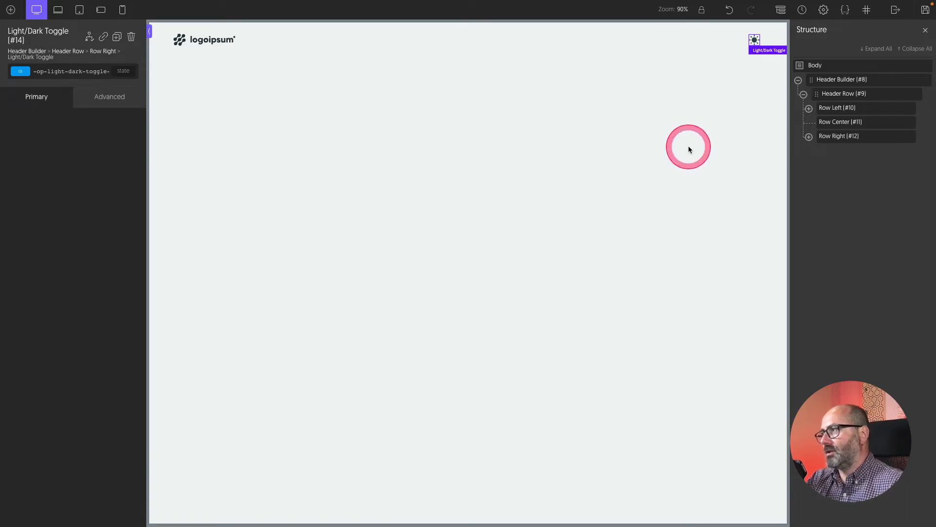
# - Wrap the My Account link in a div and duplicate it into several header links
pyautogui.click(11, 9)
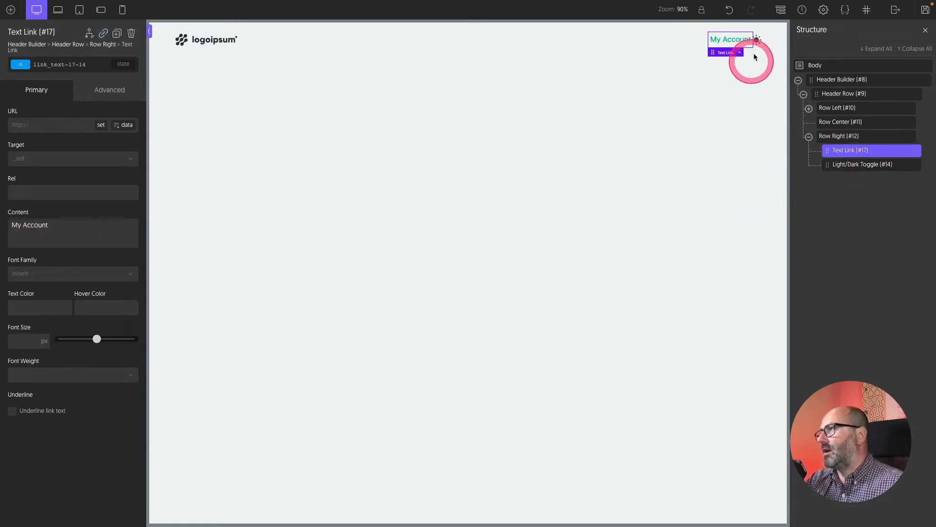
pyautogui.moveTo(847, 111)
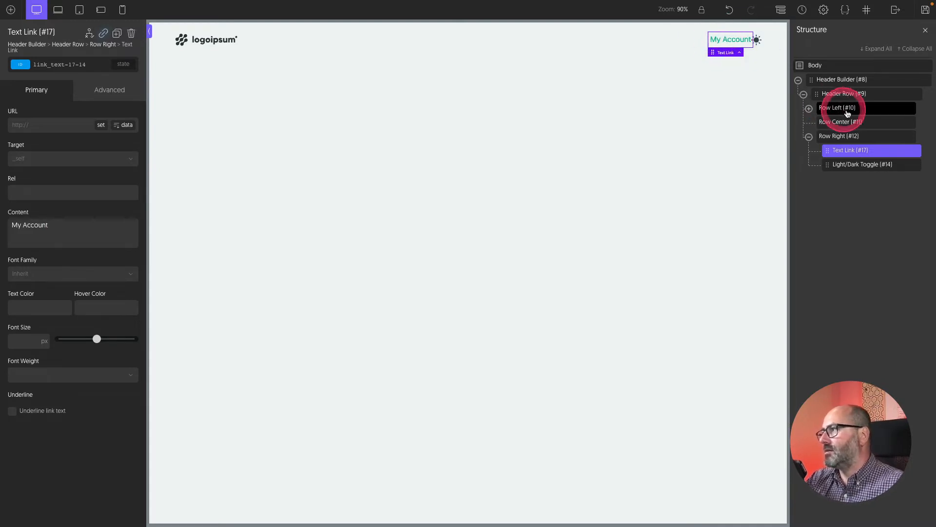
pyautogui.click(843, 94)
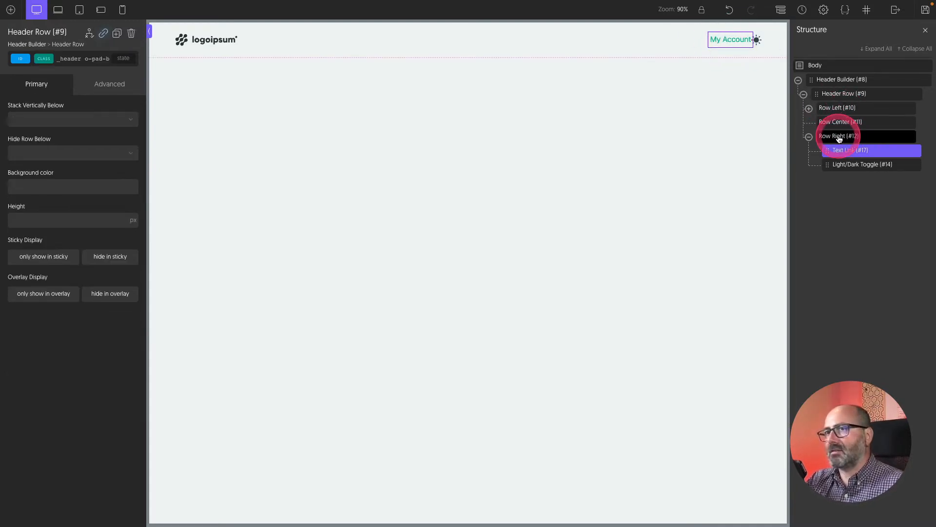
pyautogui.click(843, 93)
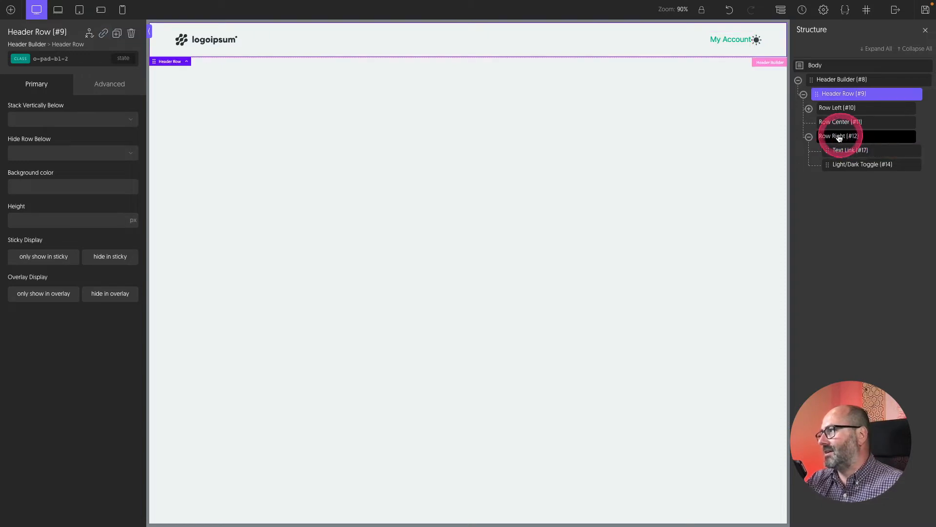
pyautogui.moveTo(850, 150)
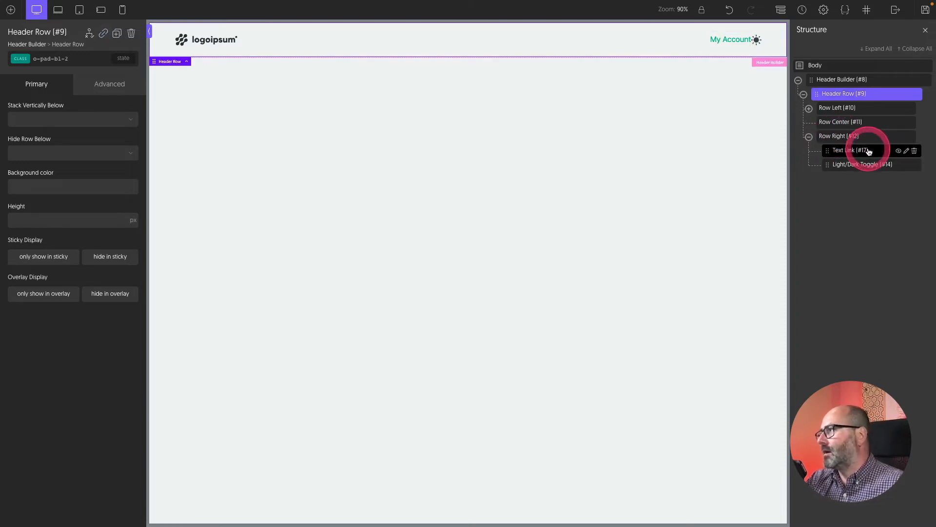
pyautogui.click(905, 151)
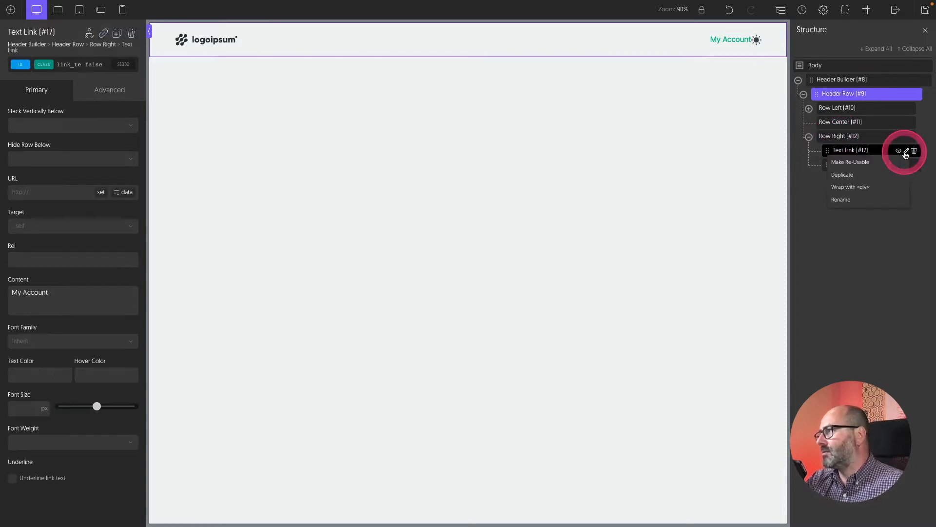
pyautogui.click(851, 186)
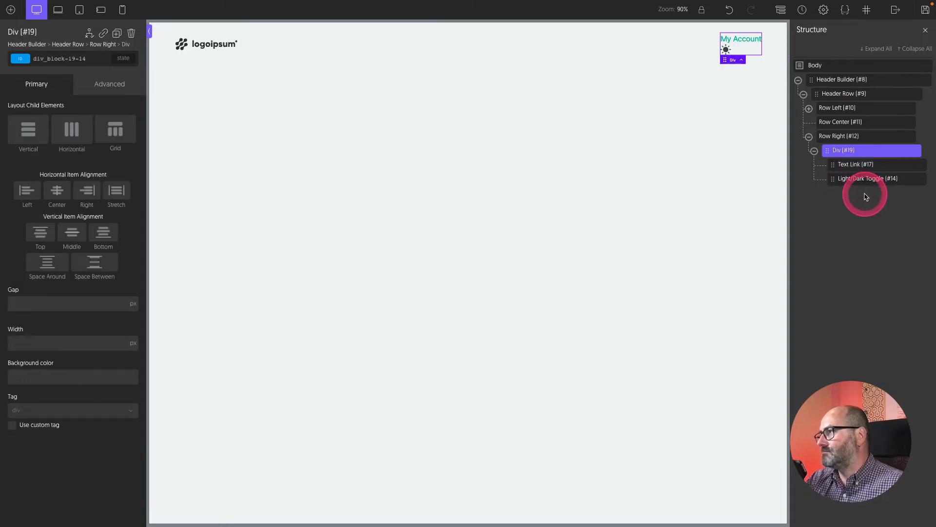
pyautogui.click(856, 164)
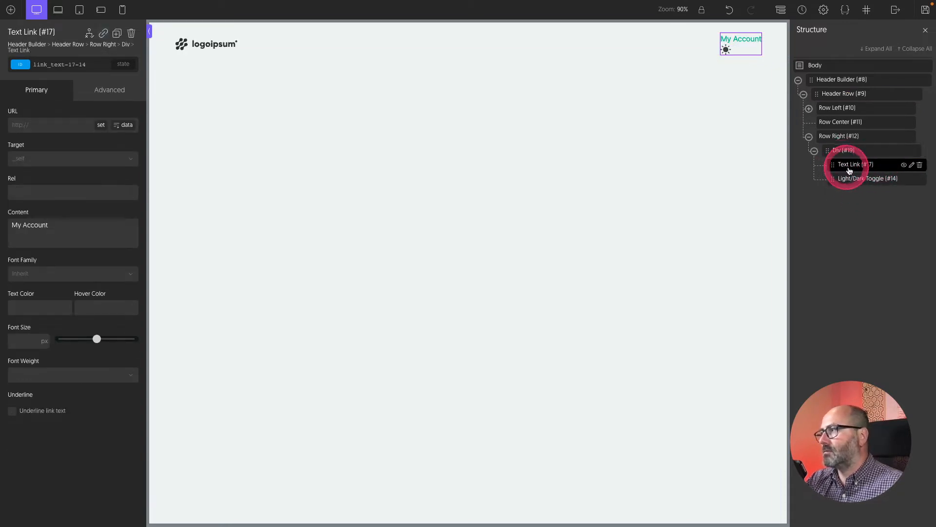
pyautogui.click(117, 33)
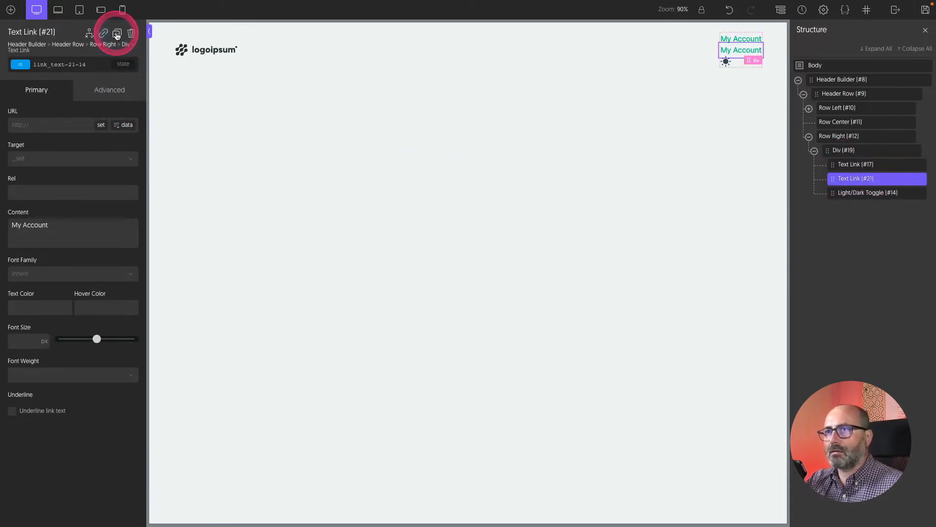
pyautogui.click(117, 33)
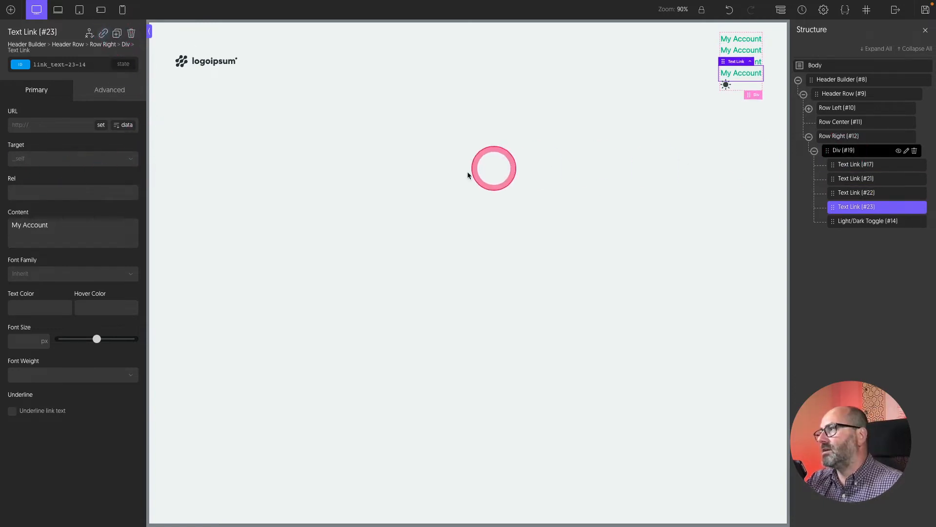
# - Lay the links div out horizontally with a fluid-size gap between links
pyautogui.click(843, 150)
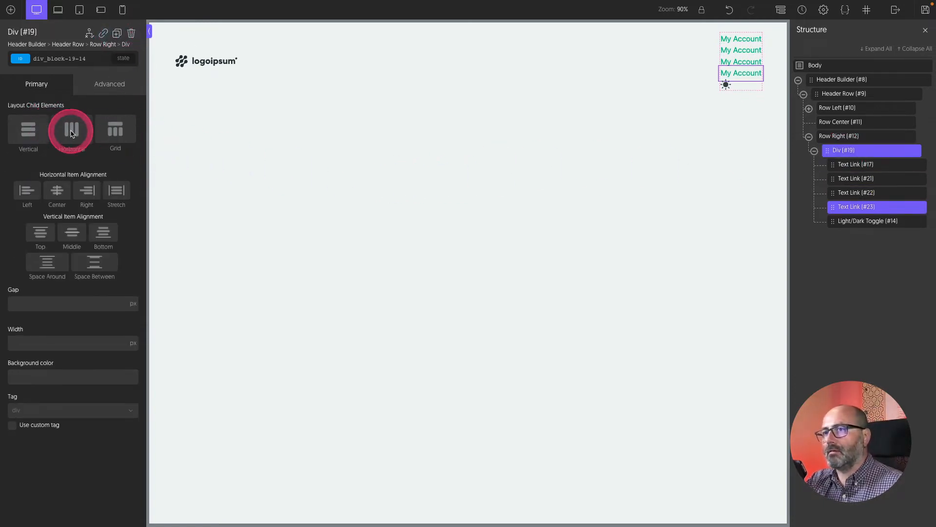
pyautogui.click(72, 130)
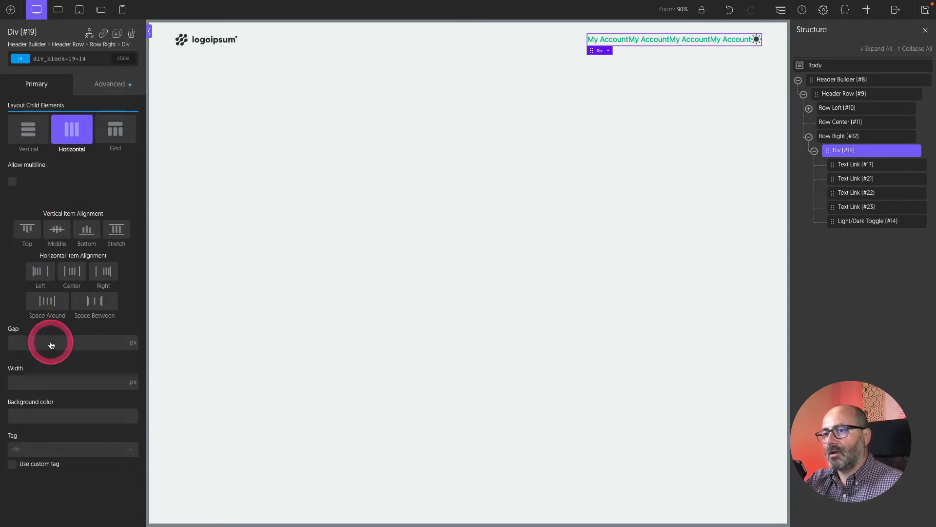
pyautogui.click(65, 342)
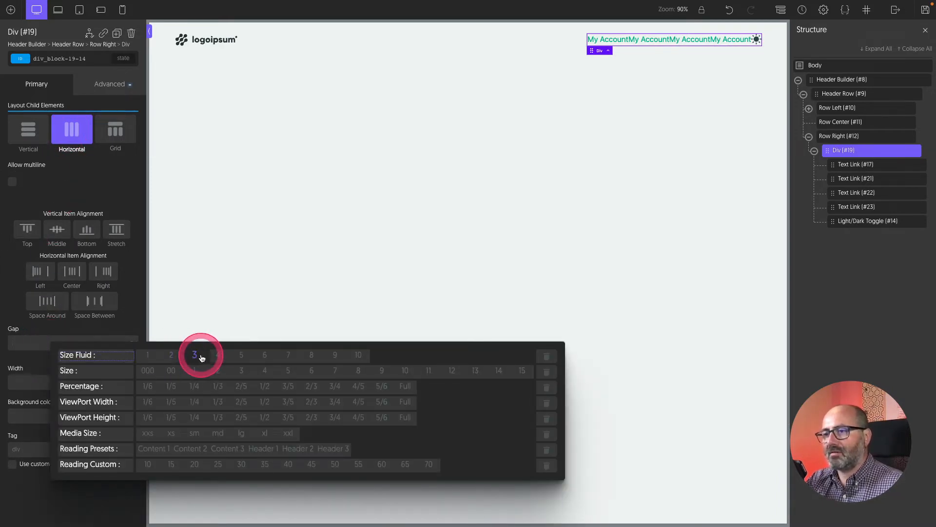
pyautogui.click(194, 354)
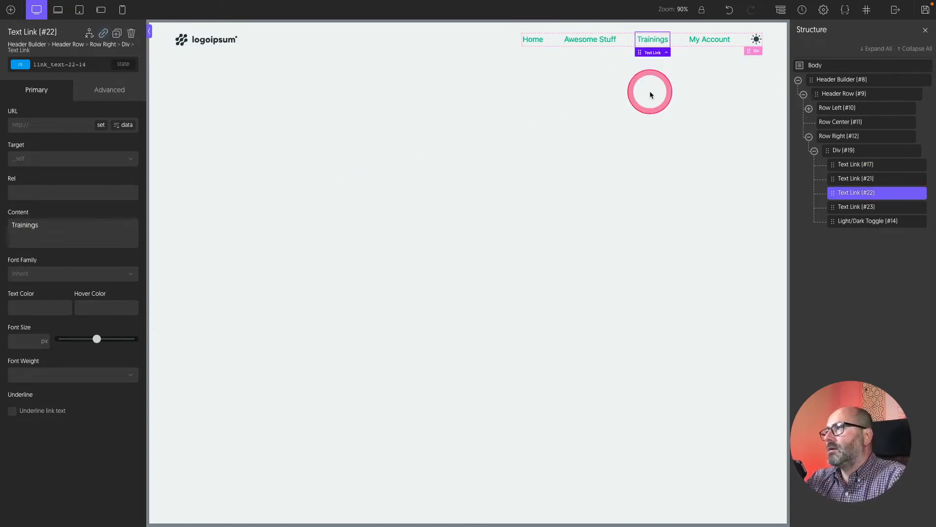
# - Set the Header Builder's Overlay Header option to Always
pyautogui.click(841, 79)
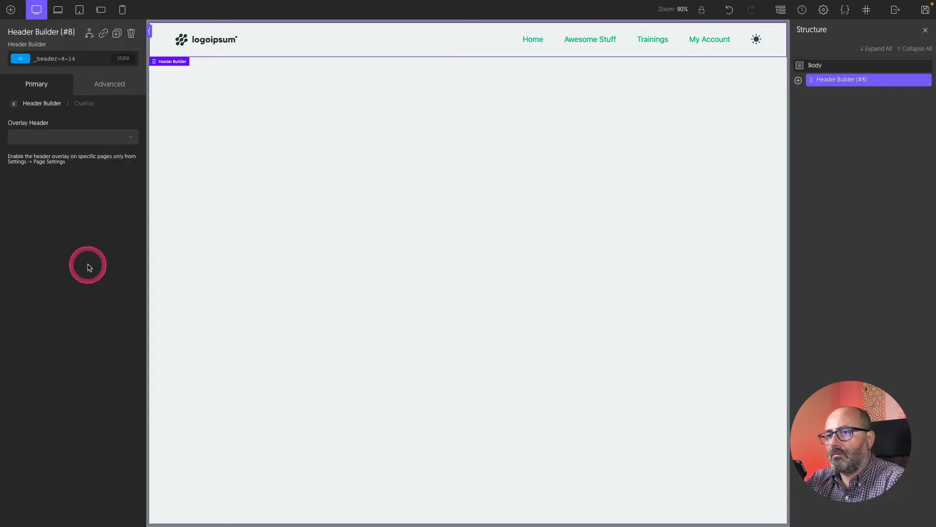
pyautogui.click(71, 137)
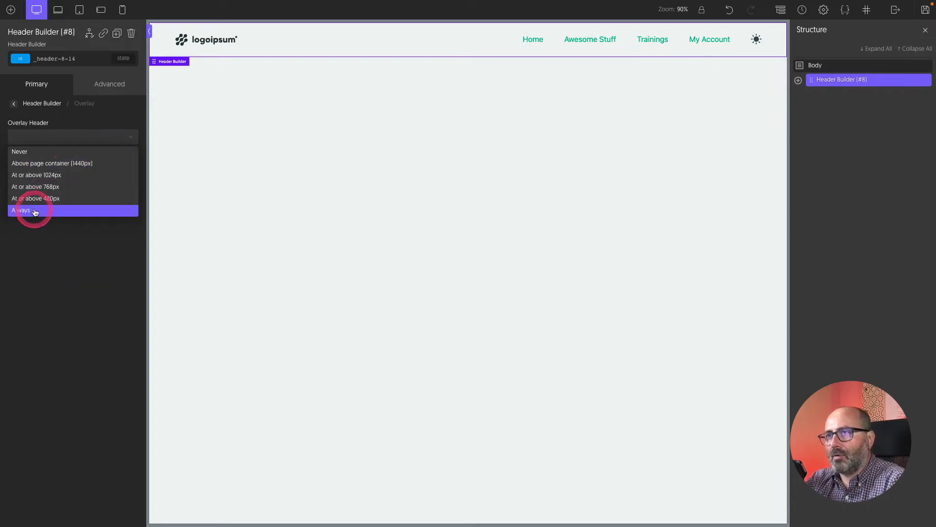
pyautogui.click(11, 9)
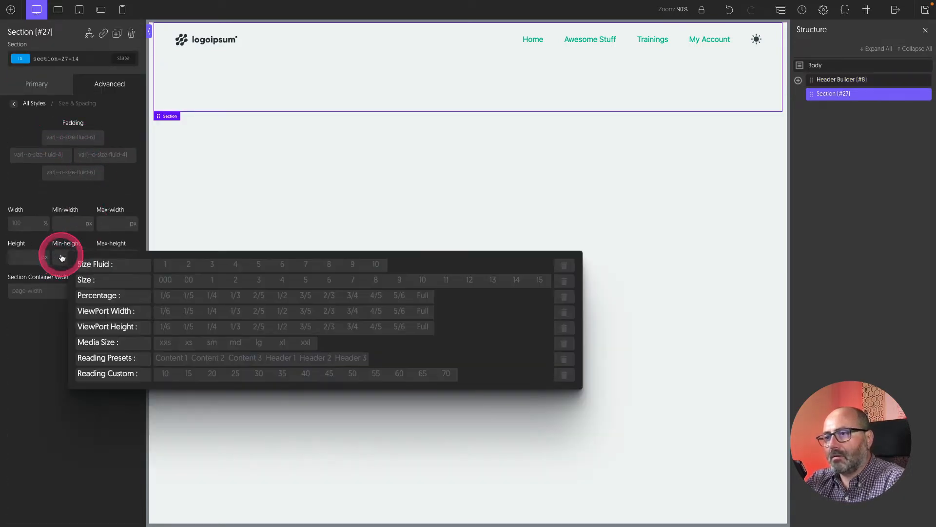
# - Make the hero section full viewport min-height and add heading and text elements
pyautogui.click(422, 327)
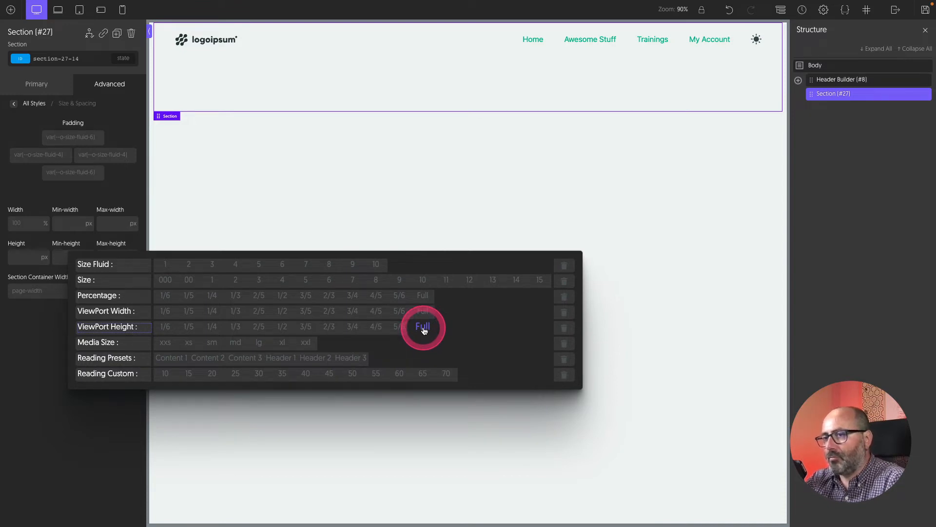
pyautogui.click(10, 10)
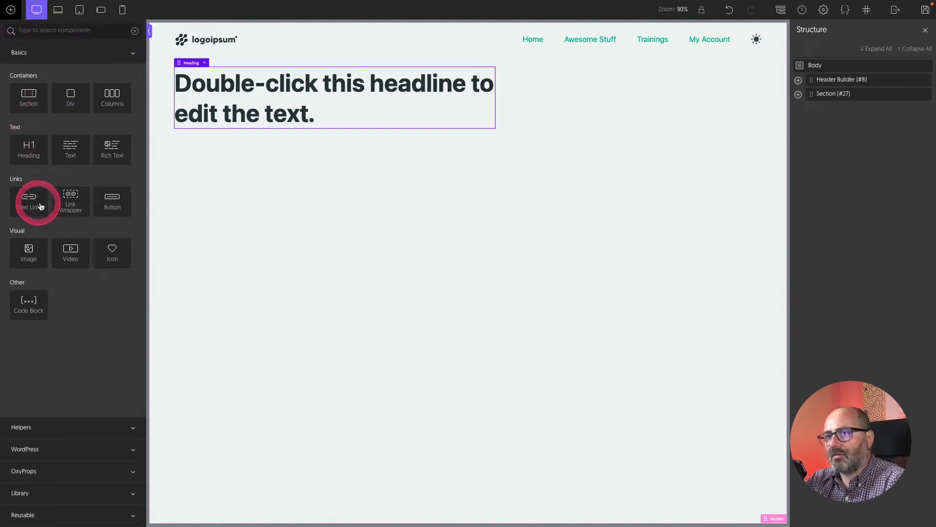
pyautogui.click(70, 150)
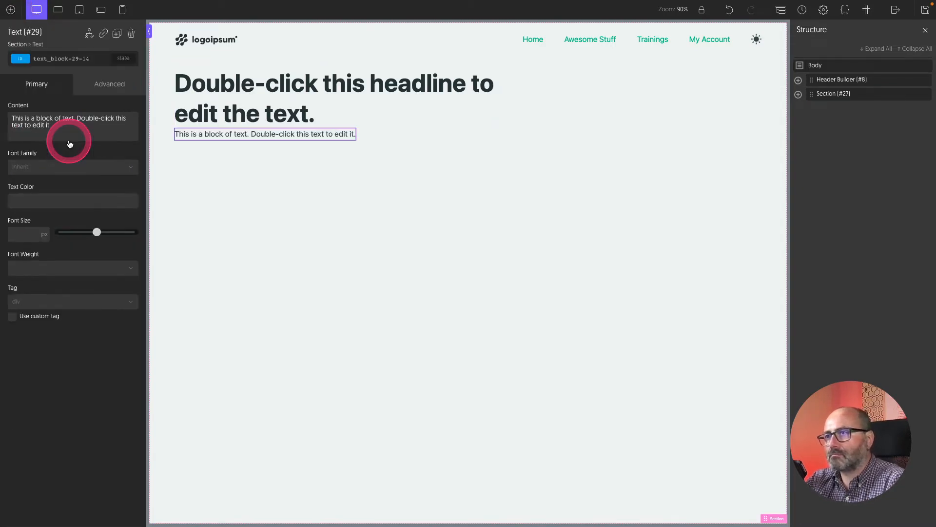
# - Write the heading content 'A brighter future, today.'
pyautogui.click(334, 84)
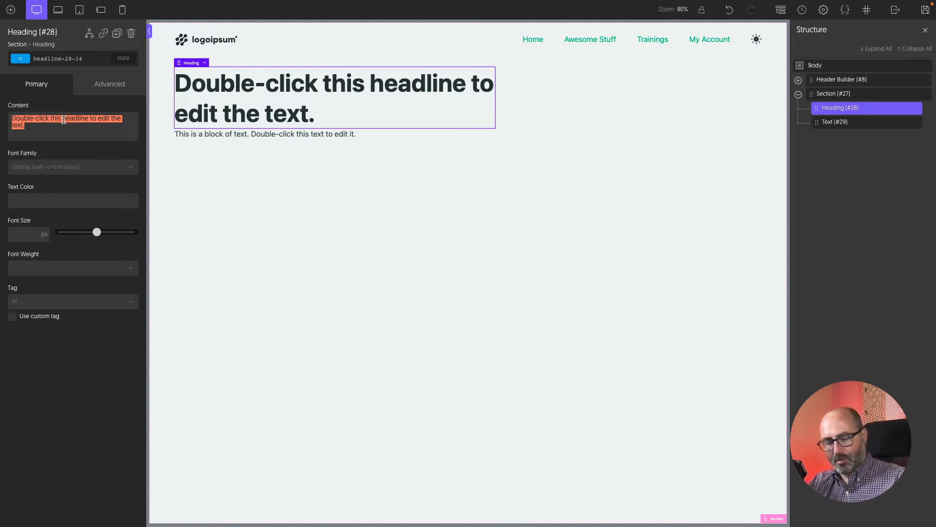
pyautogui.write('A bri')
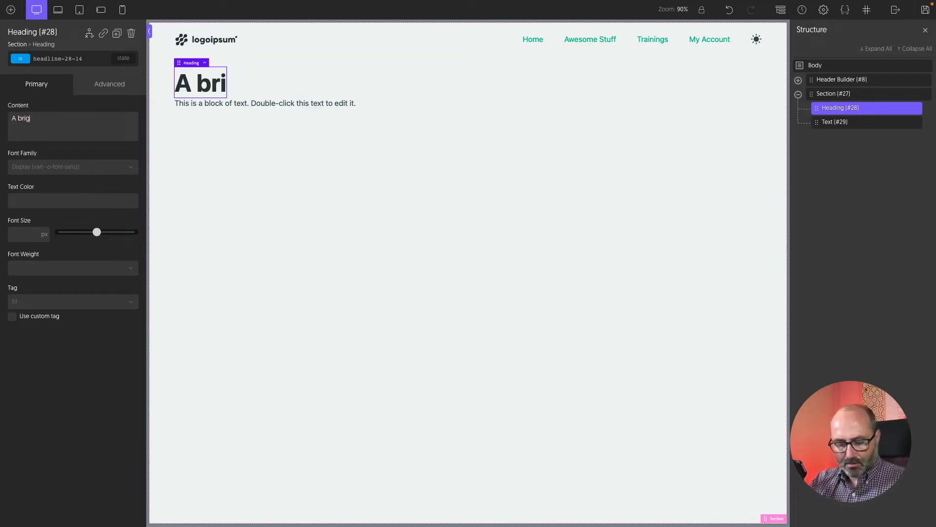
pyautogui.write('ghter')
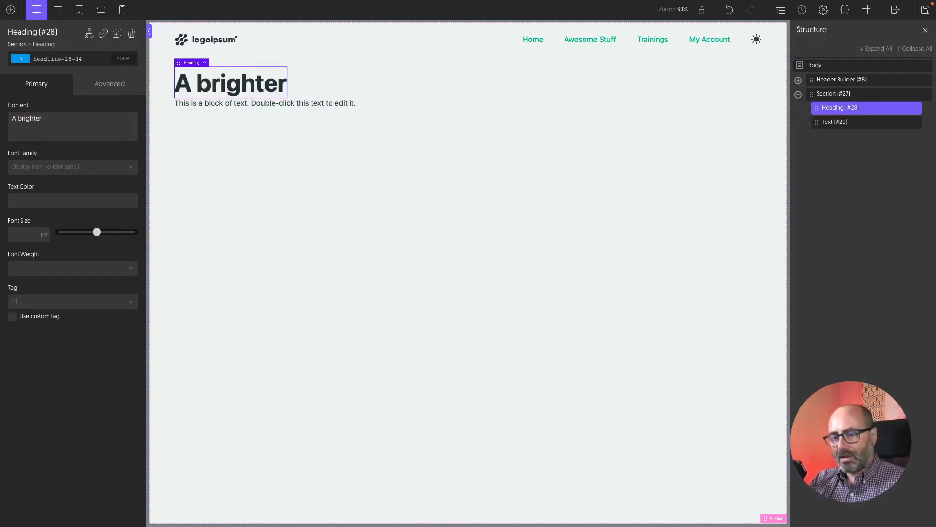
pyautogui.write('future, today.')
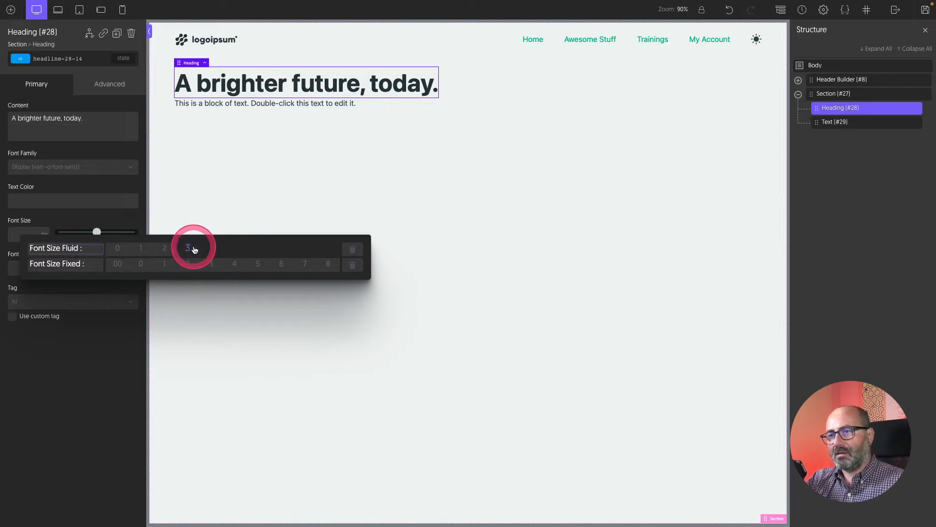
# - Size the heading at calc(var(--o-font-size-fluid-3)*1.5) with a 15ch max-width
pyautogui.click(188, 248)
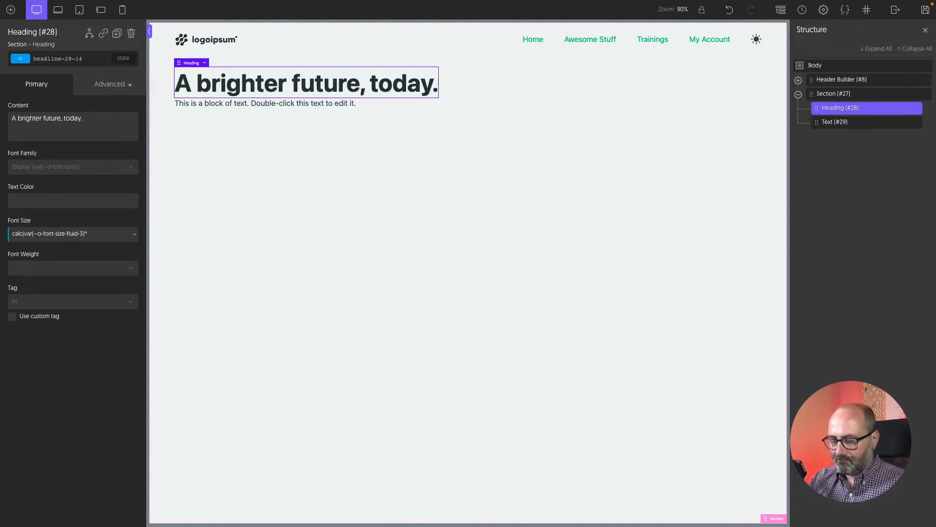
pyautogui.write('1.5)')
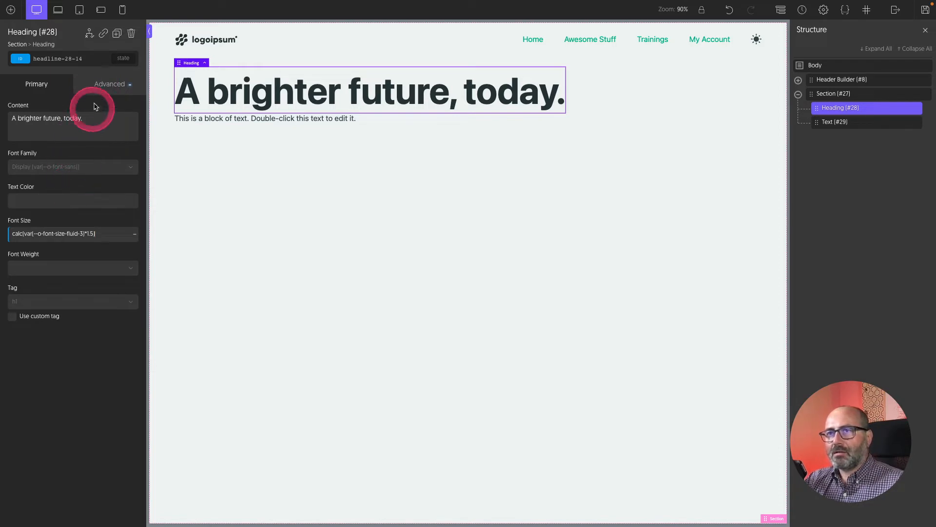
pyautogui.click(109, 84)
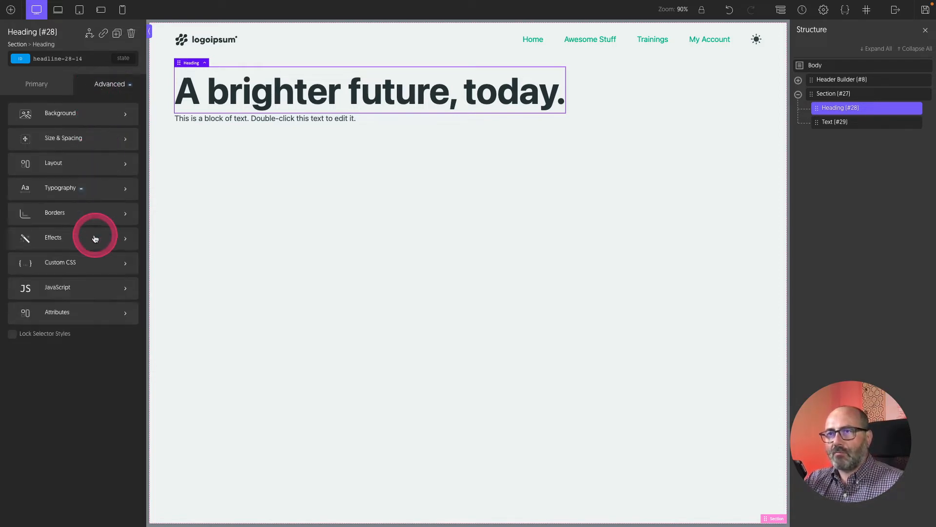
pyautogui.click(63, 137)
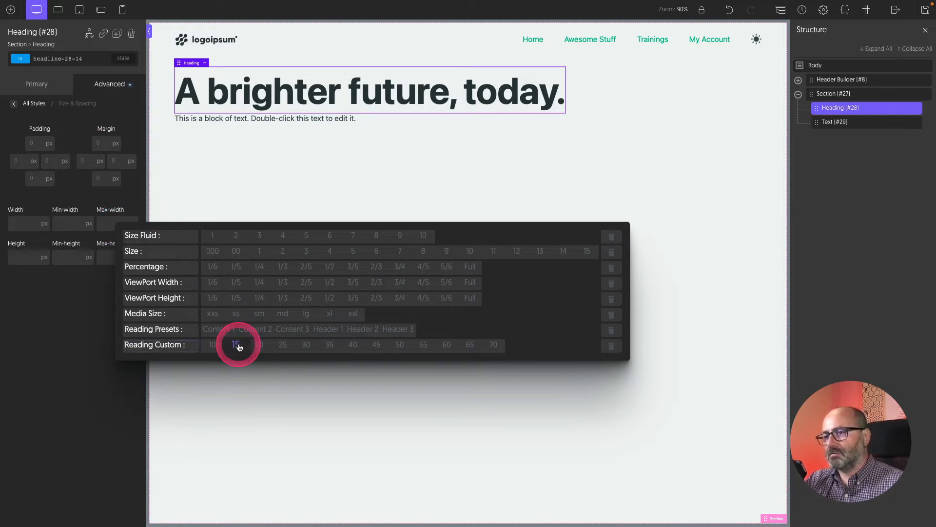
pyautogui.click(236, 345)
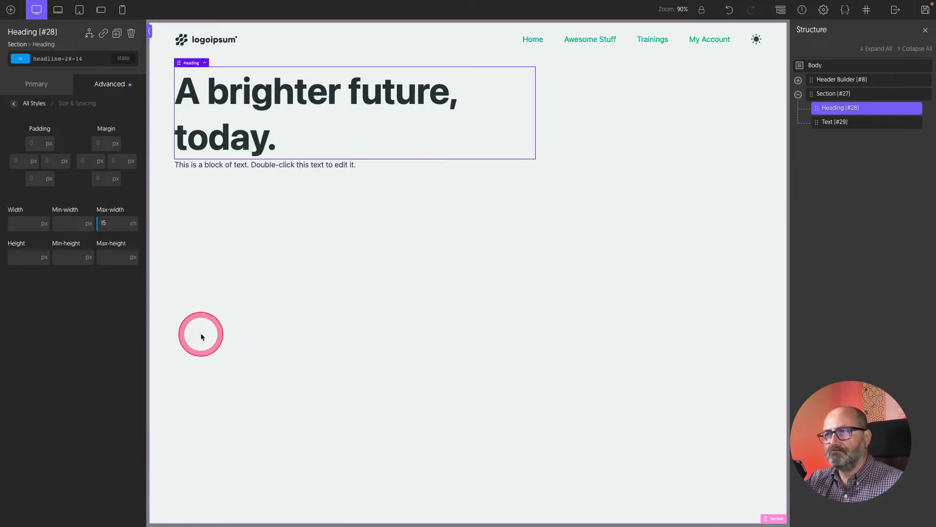
# - Rewrite the text as 'Learn how to work, play, and do other stuff' at fluid-2 size, weight 200
pyautogui.doubleClick(264, 164)
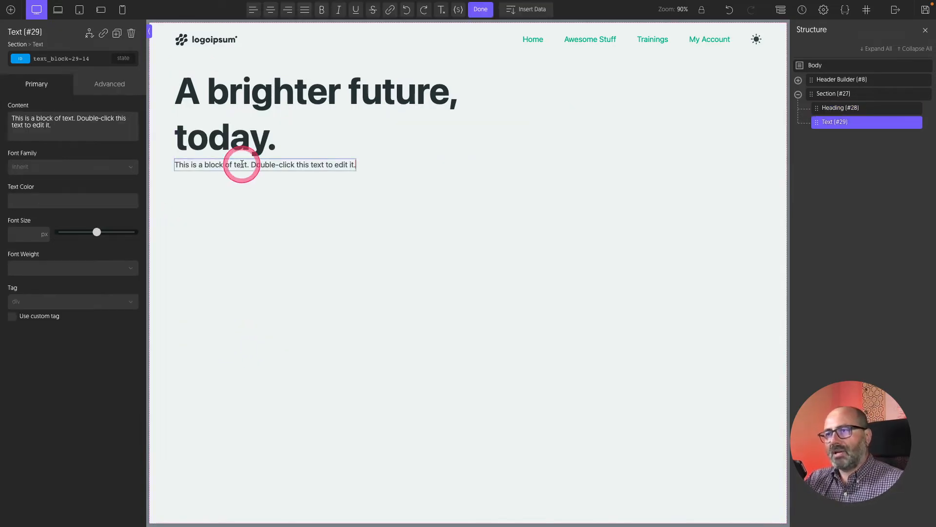
pyautogui.write('Learn how to work, play, and do other stuff')
pyautogui.click(73, 233)
pyautogui.write('var(--o-font-size-fluid-2)')
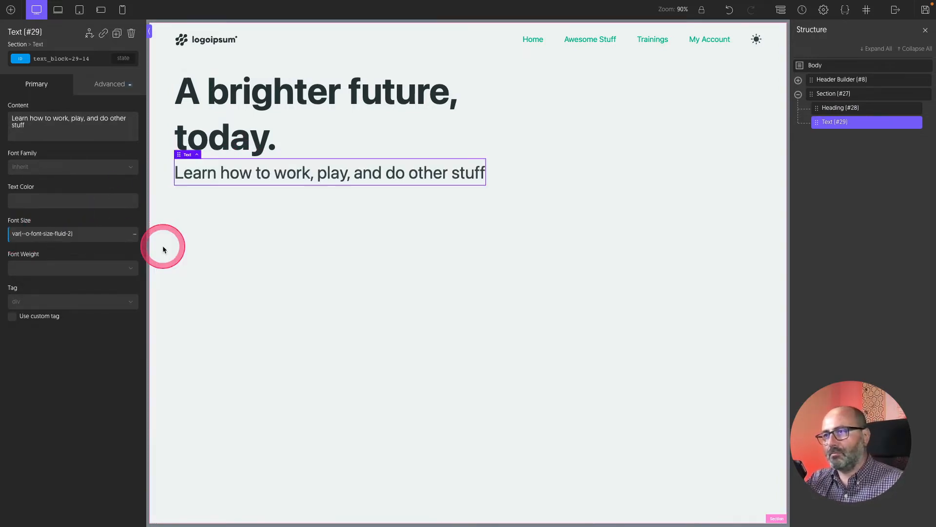
pyautogui.click(71, 267)
pyautogui.write('200')
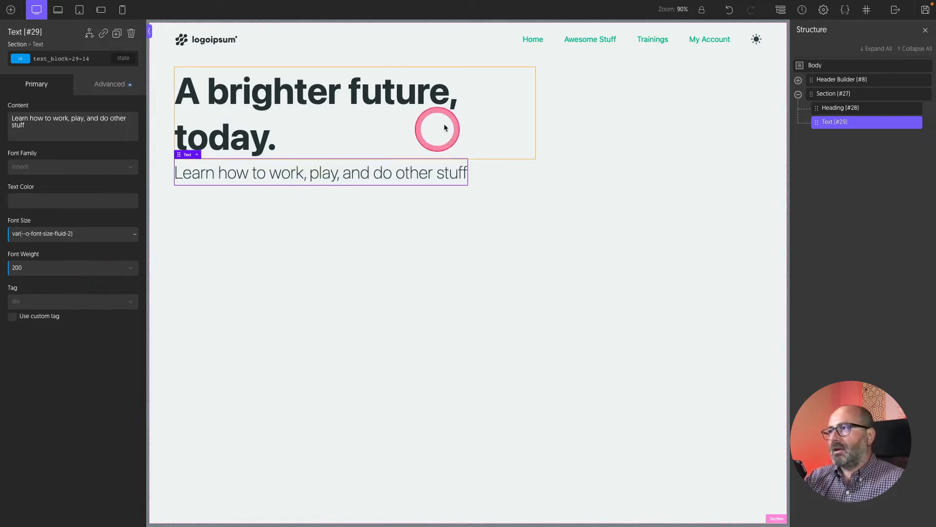
# - Give the hero section a fluid-4 gap and fluid-8 top padding
pyautogui.click(833, 94)
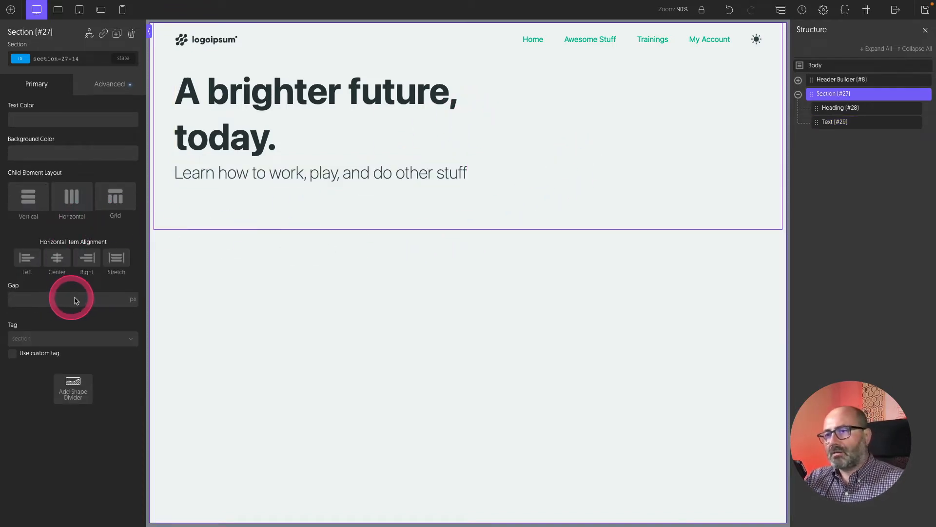
pyautogui.click(66, 299)
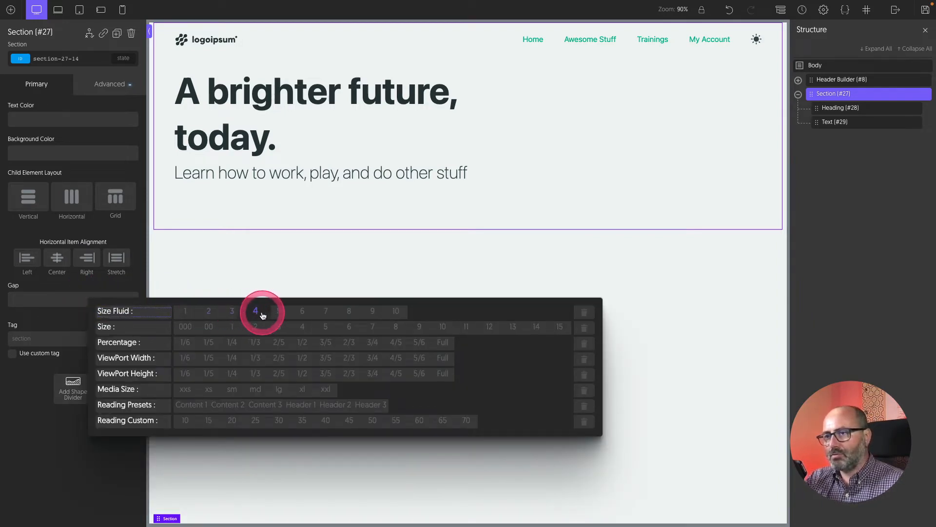
pyautogui.click(254, 311)
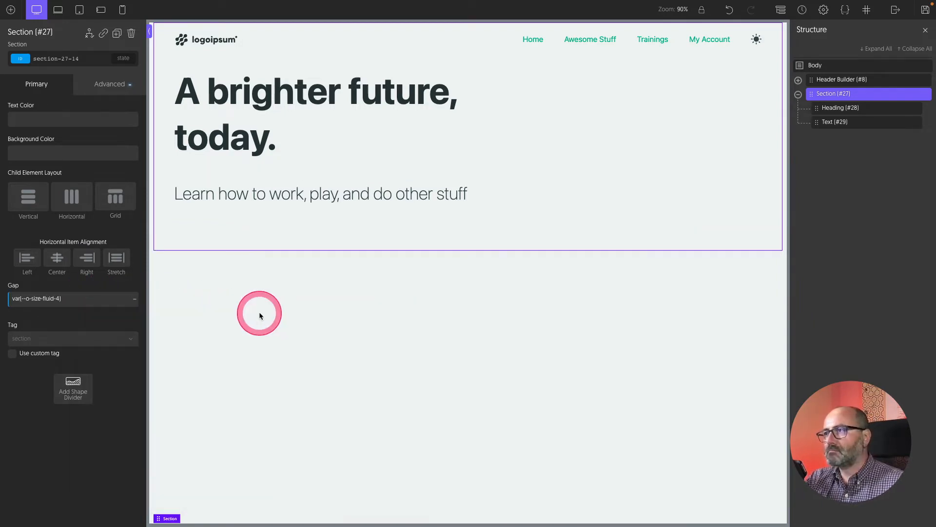
pyautogui.click(239, 96)
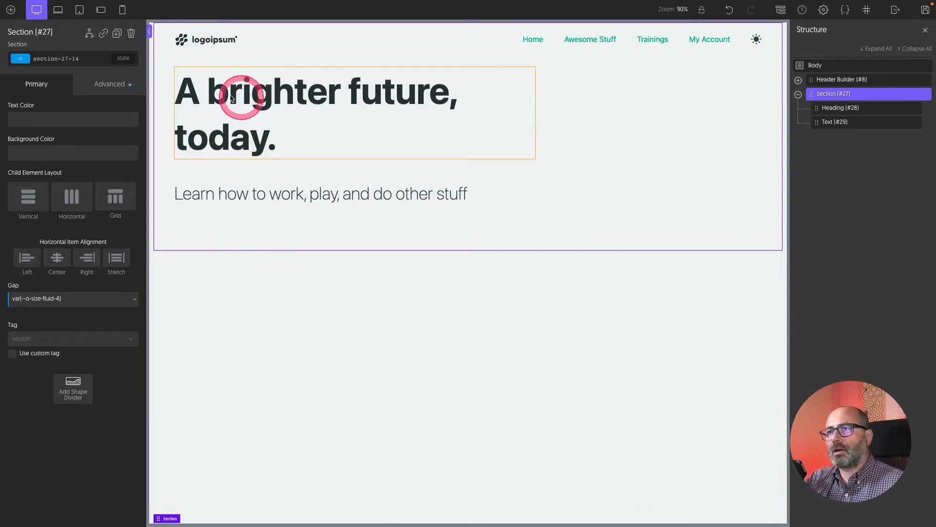
pyautogui.click(109, 84)
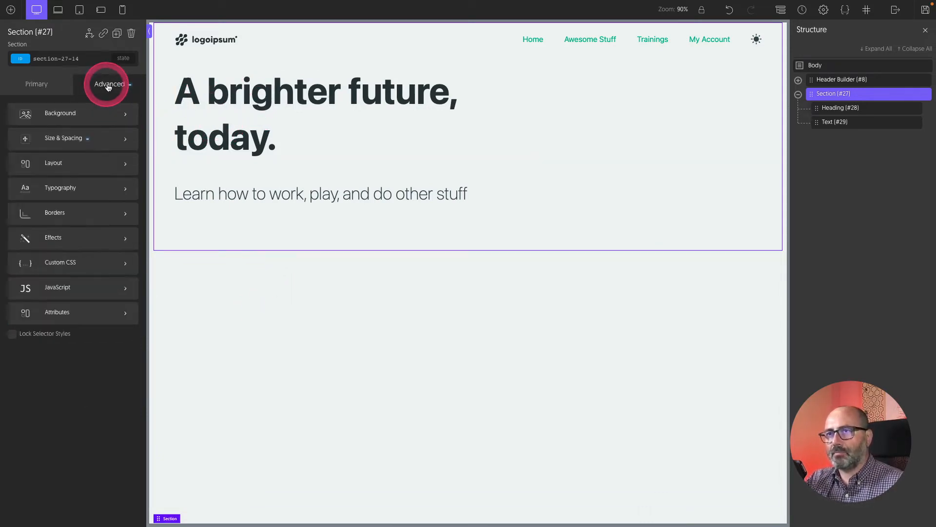
pyautogui.click(71, 137)
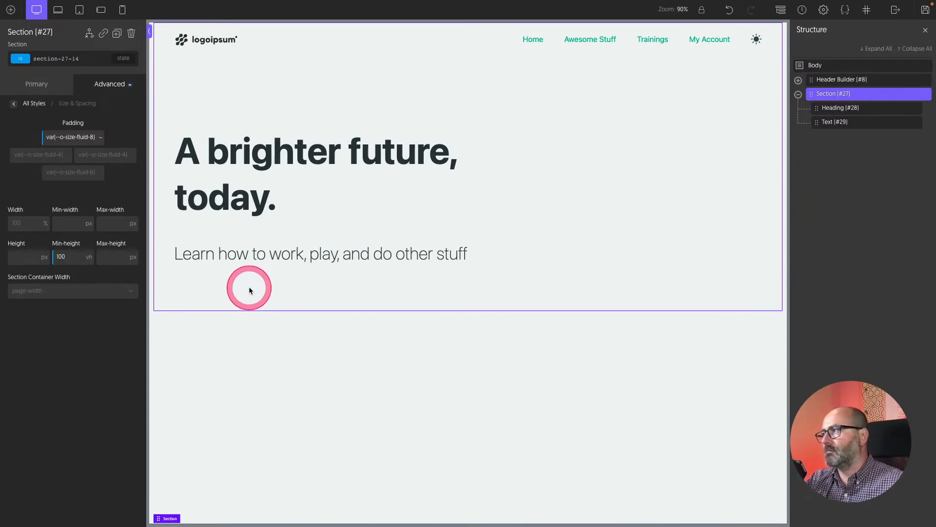
pyautogui.click(9, 10)
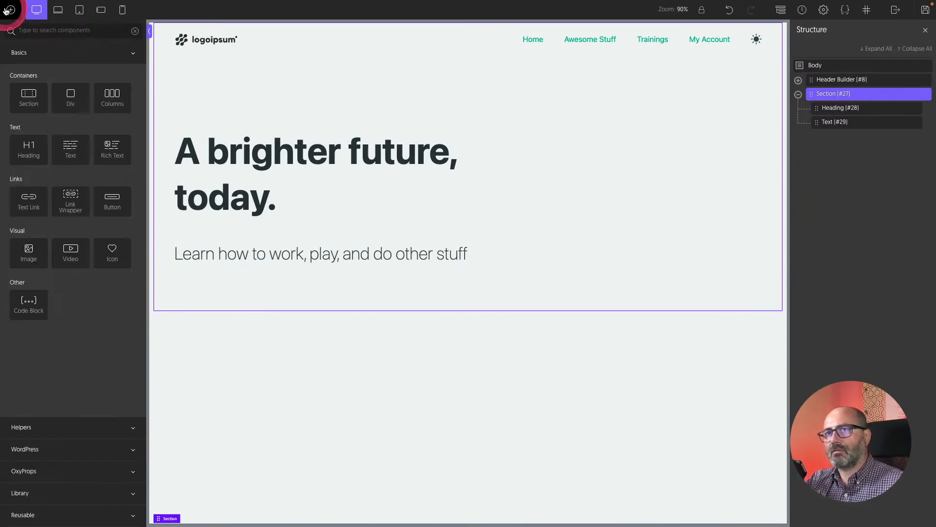
# - Add a code block under the hero subtext holding <svg viewbox="0 0 102 152"
pyautogui.click(28, 304)
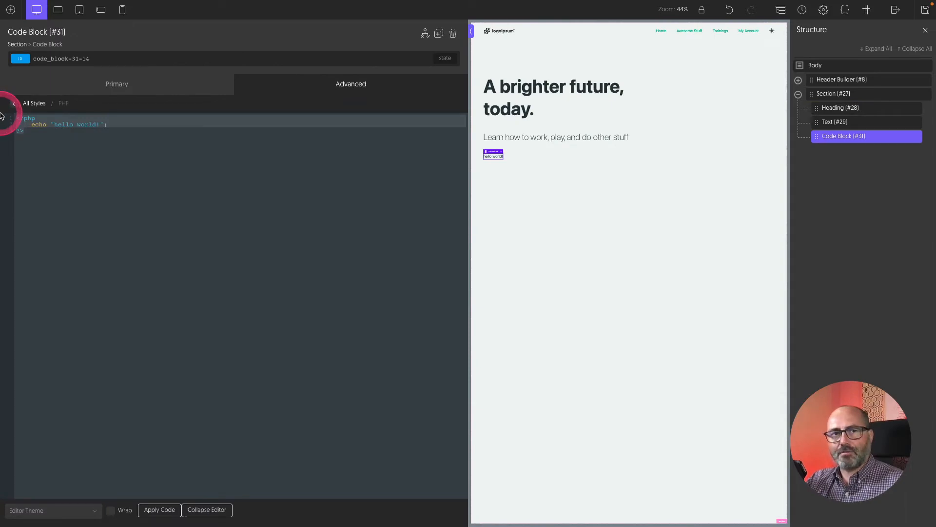
pyautogui.moveTo(130, 211)
pyautogui.write('<svg viewbox="')
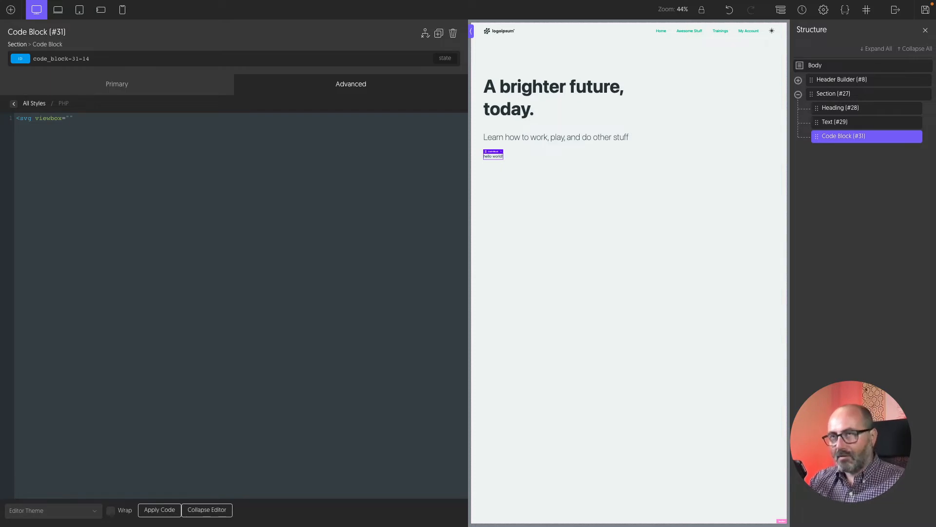
pyautogui.write('0 0 10')
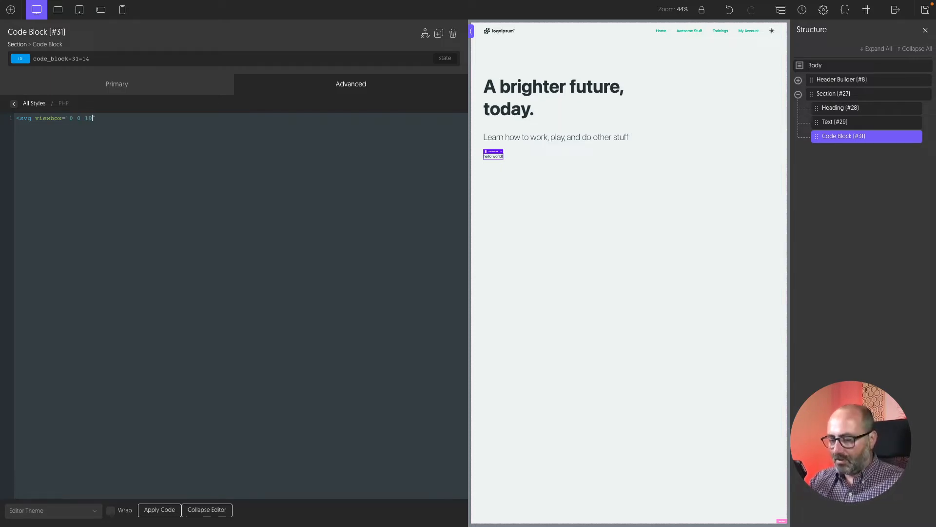
pyautogui.write('2 152"')
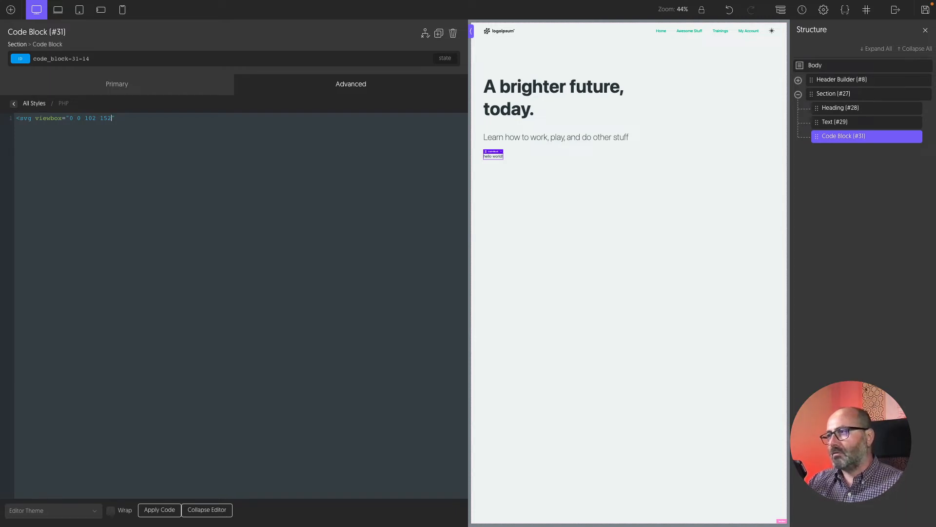
pyautogui.write('"')
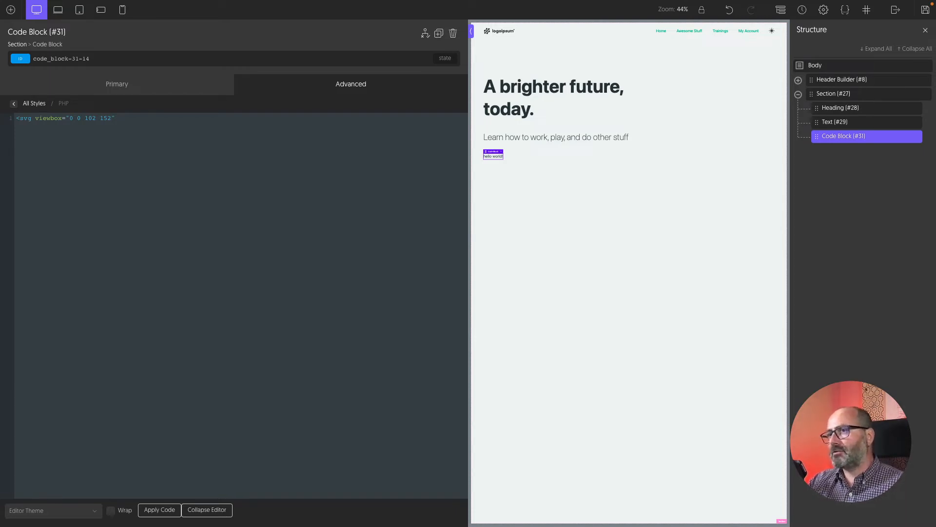
pyautogui.click(82, 118)
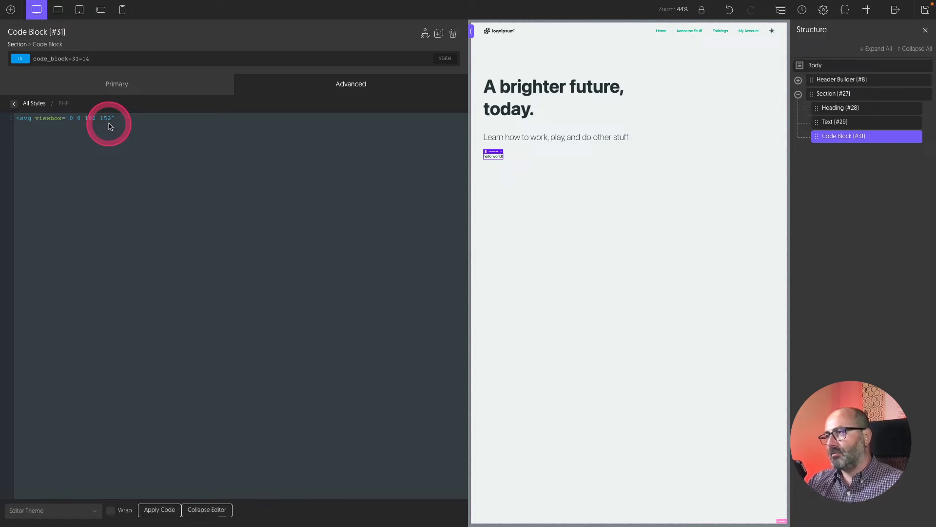
# - Change the viewBox to 0 0 52 152 and begin a <rect> at x/y 1, width 50
pyautogui.write('>')
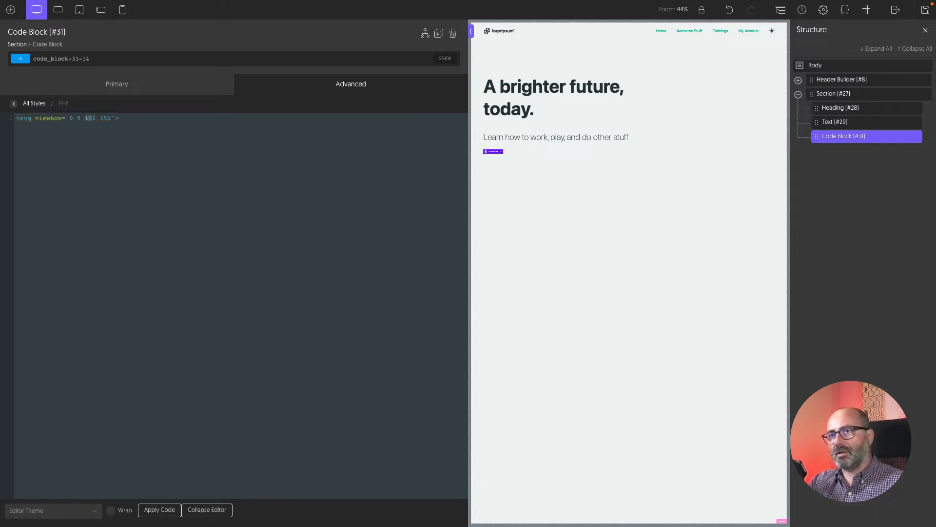
pyautogui.write('52')
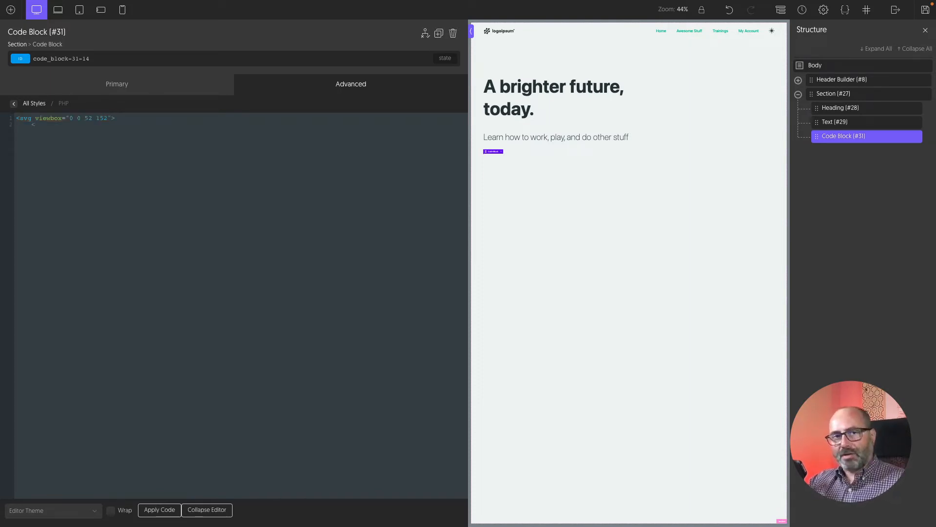
pyautogui.write('<rect')
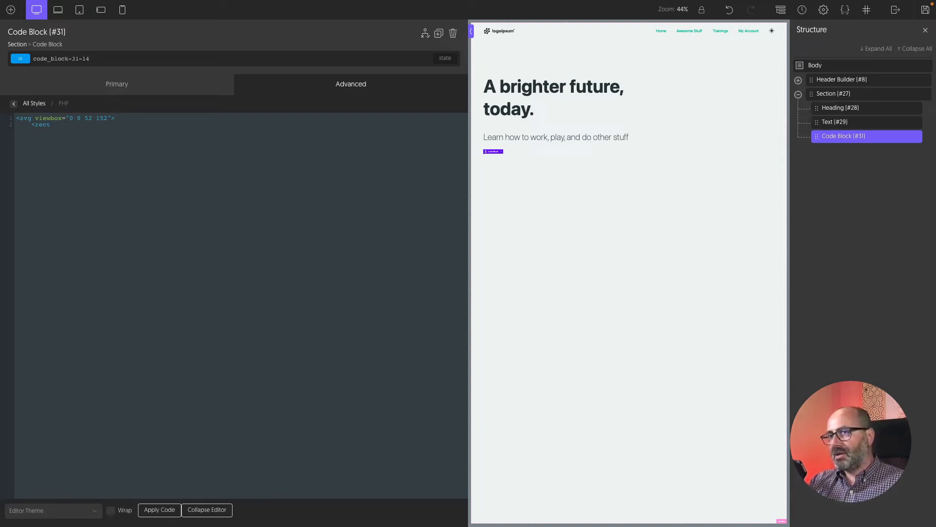
pyautogui.write('x"1" y="1')
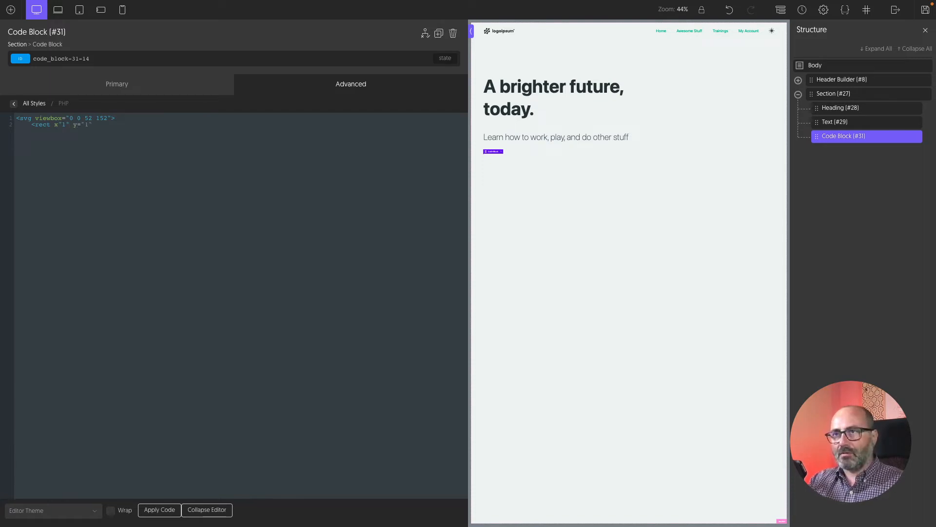
pyautogui.write('width="')
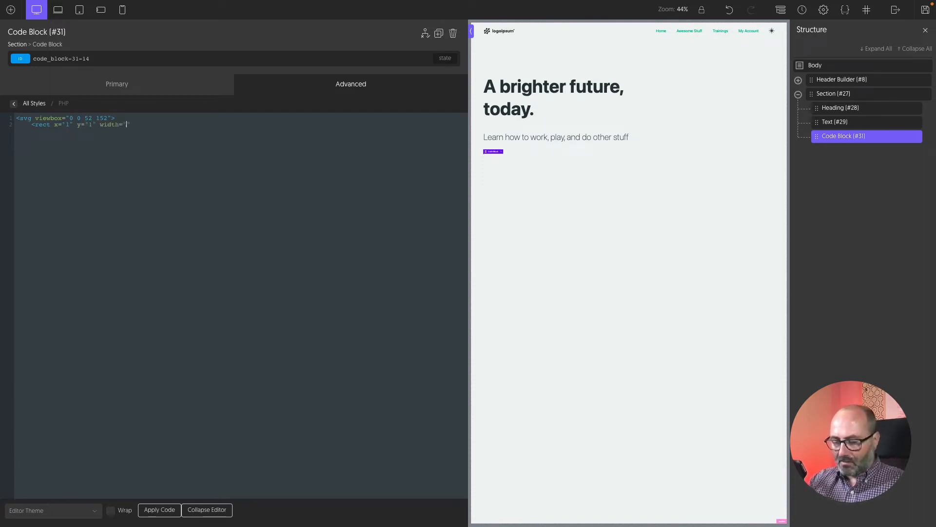
pyautogui.write('50" height="150')
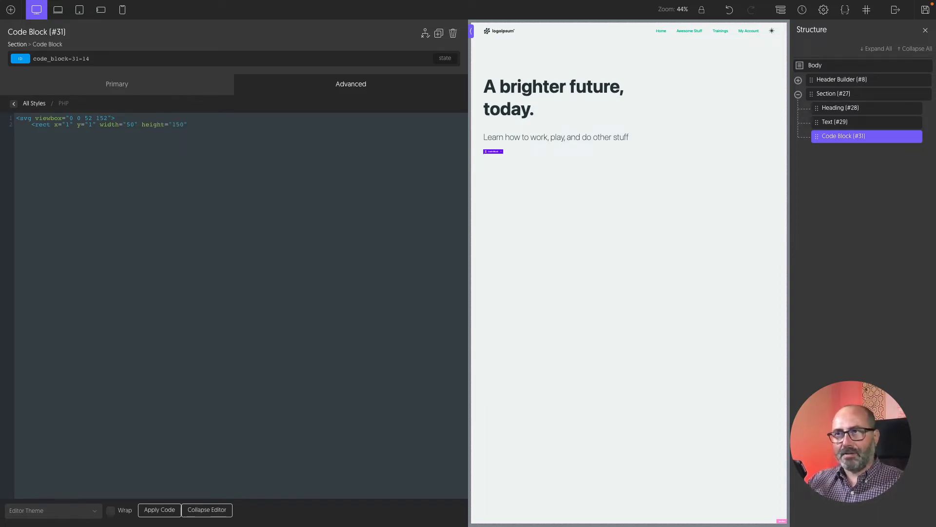
# - Finish the rect with height 150, rx/ry 25, stroke-width 1, fill none, closing the svg
pyautogui.write('r')
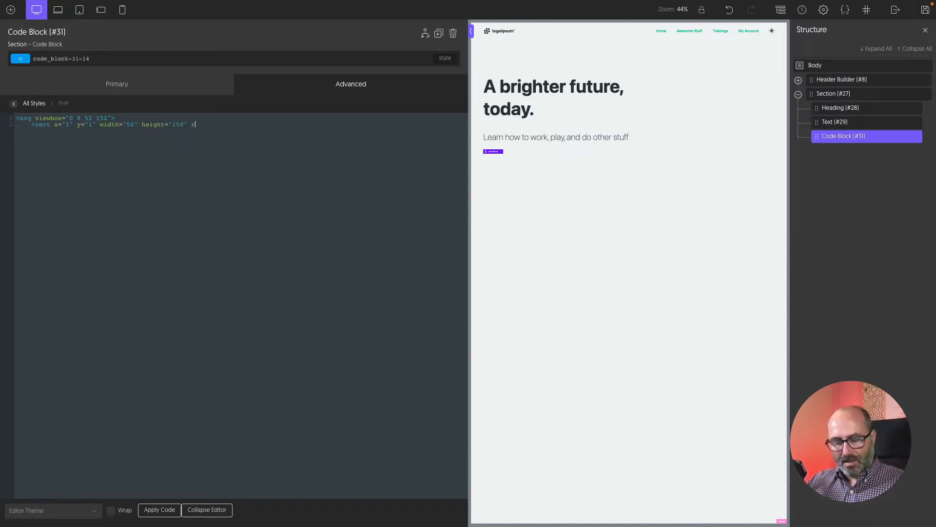
pyautogui.write('x="25" ry="')
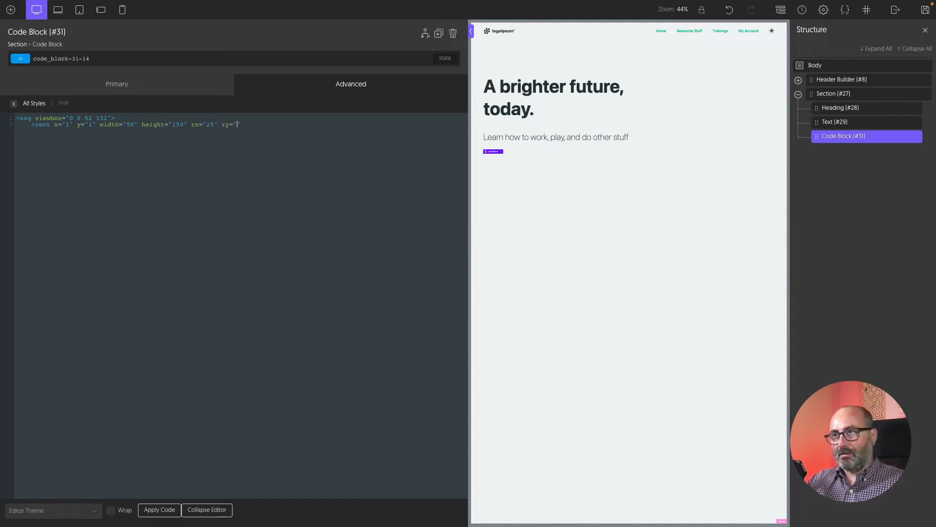
pyautogui.write('25"')
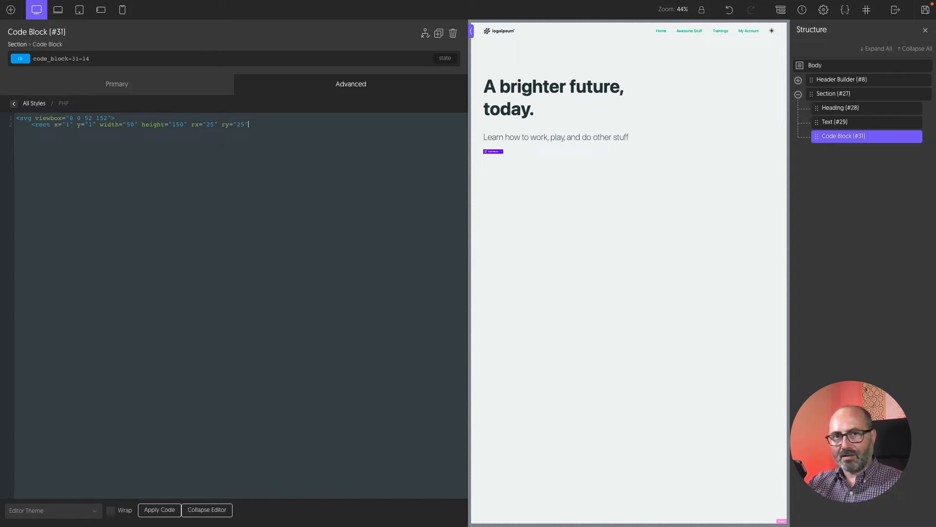
pyautogui.write('stroke-width="1"')
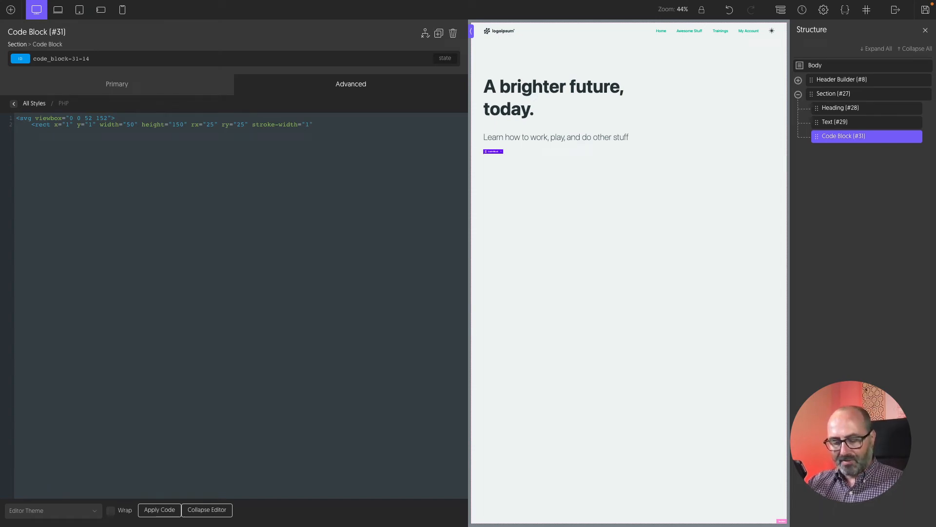
pyautogui.write('fill="non')
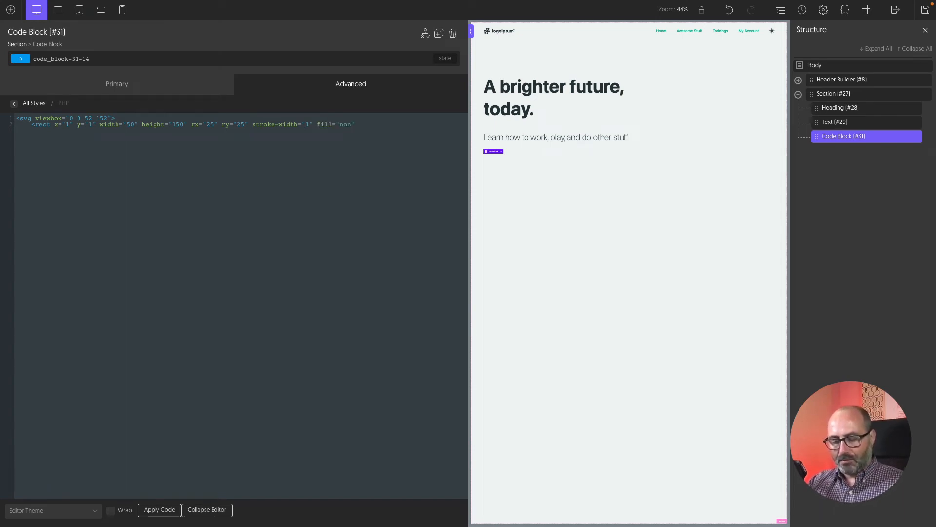
pyautogui.write('e">')
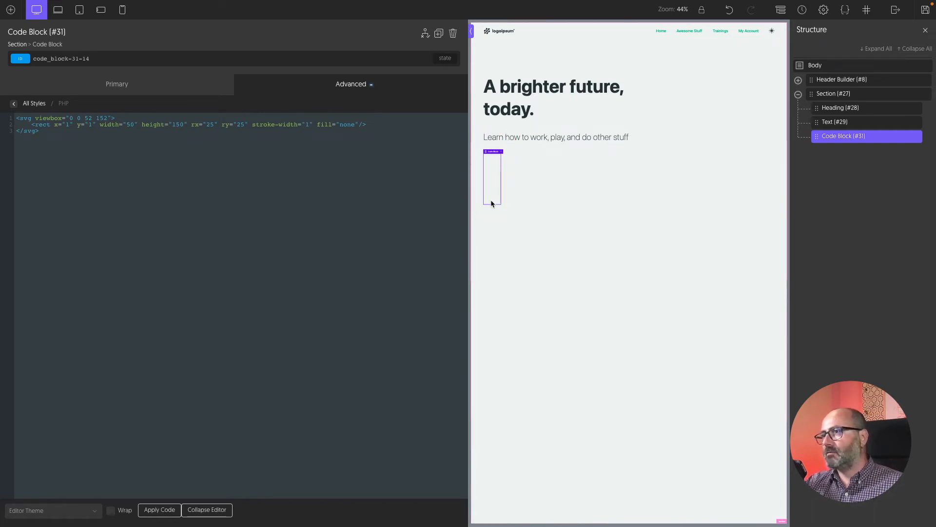
# - Give the code block the o-stroke-text-1 class so the pill outline takes the text colour
pyautogui.click(334, 141)
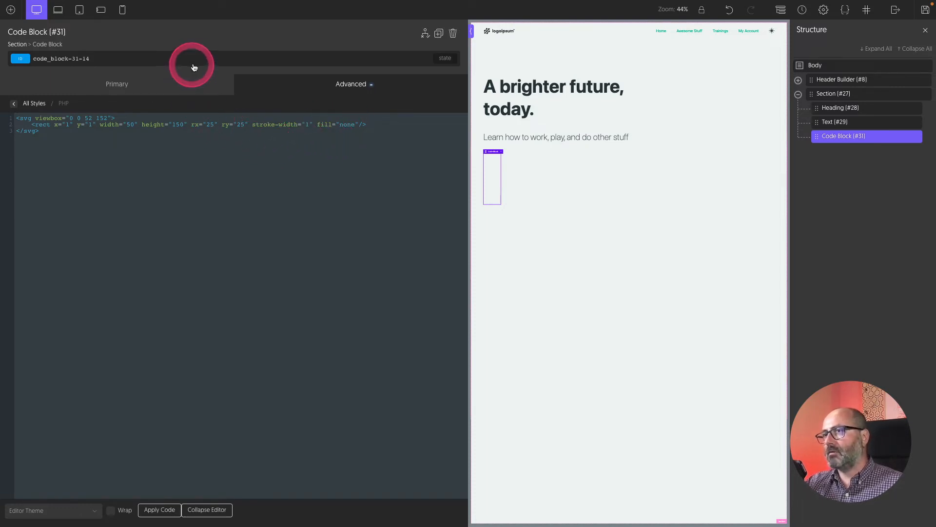
pyautogui.write('o-strok')
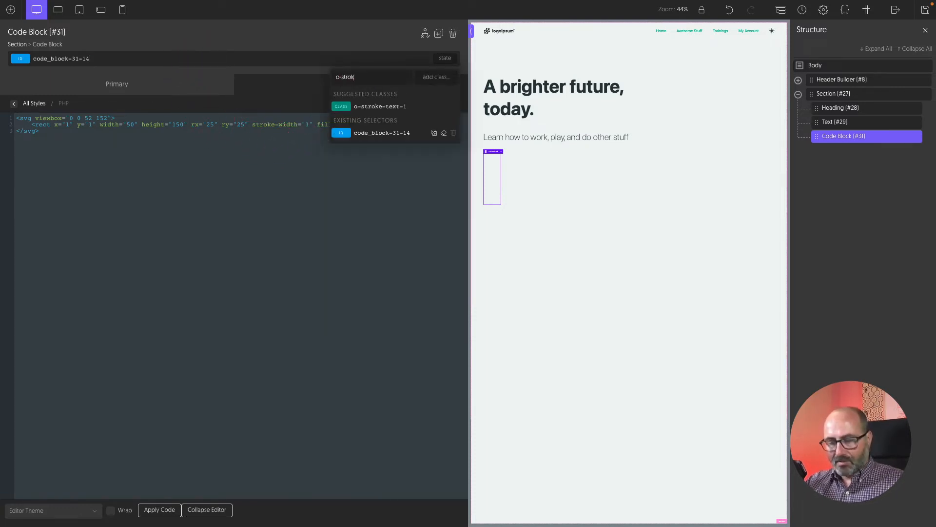
pyautogui.click(512, 96)
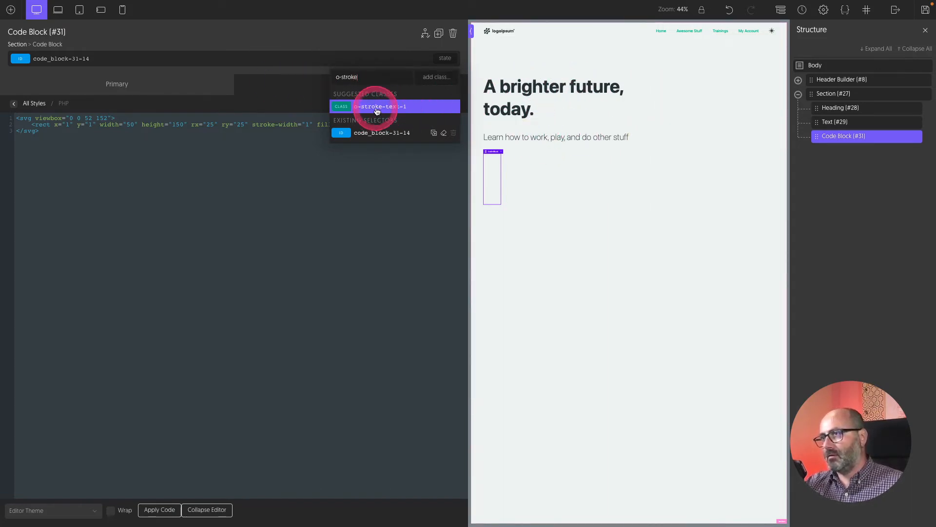
pyautogui.click(381, 107)
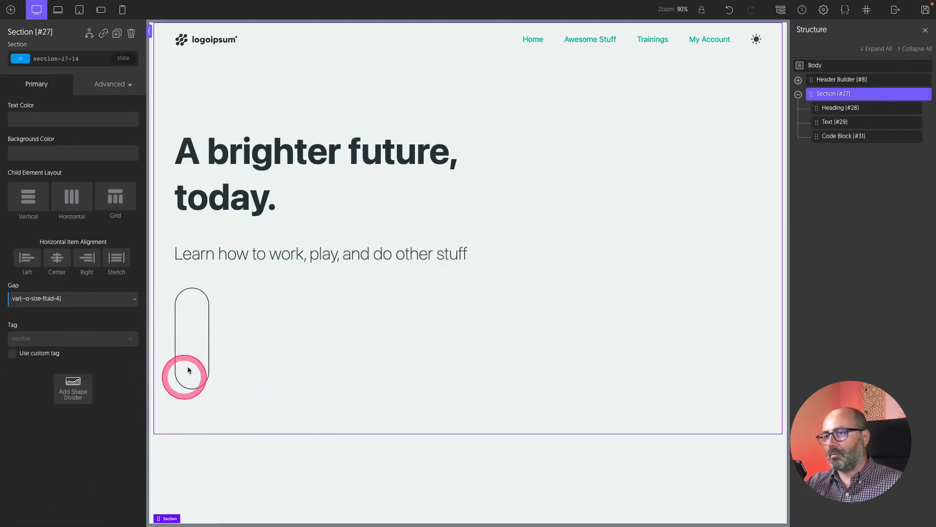
pyautogui.click(191, 377)
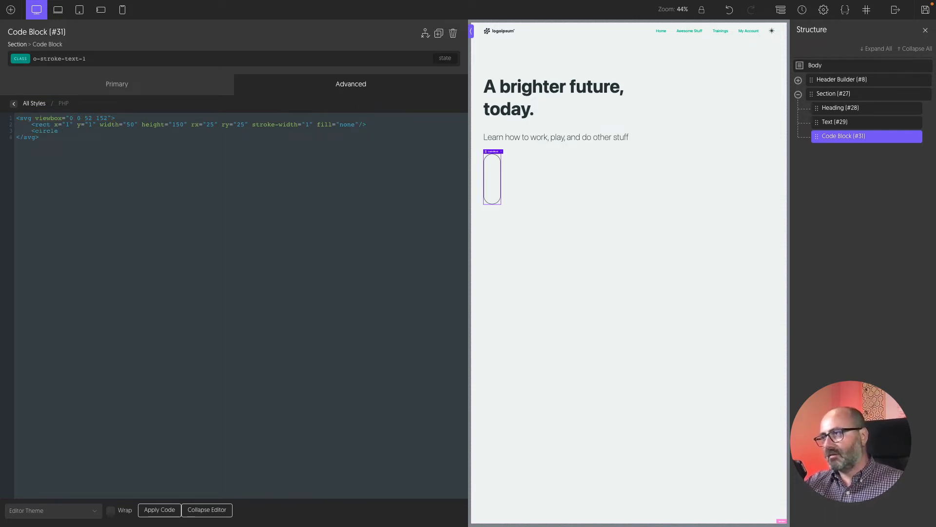
# - Complete <circle cx="26" cy="26" r="20" stroke="none" /> and apply the code to the page
pyautogui.write('cx"26" cy')
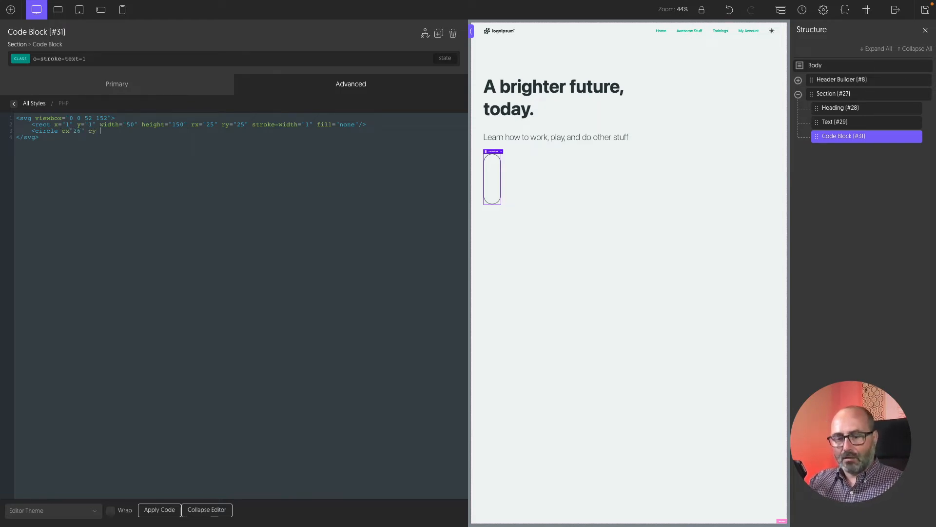
pyautogui.write('="')
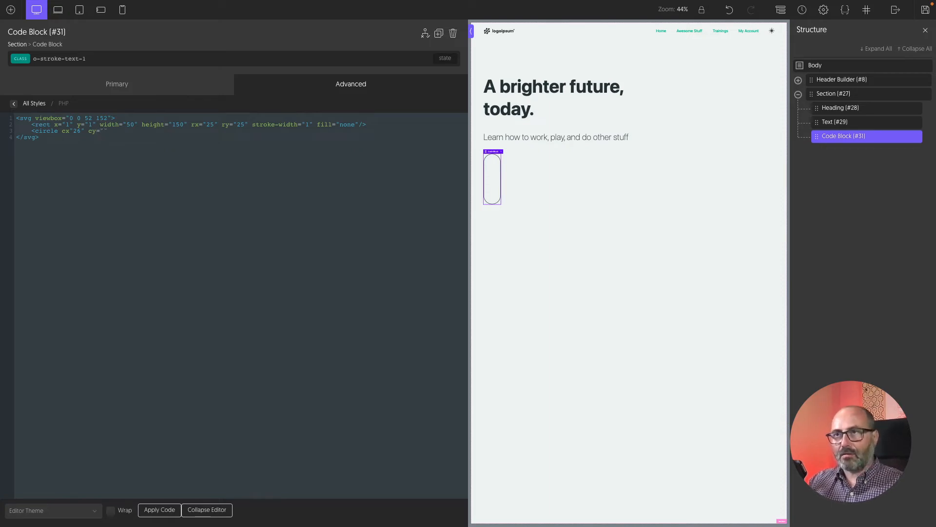
pyautogui.write('26')
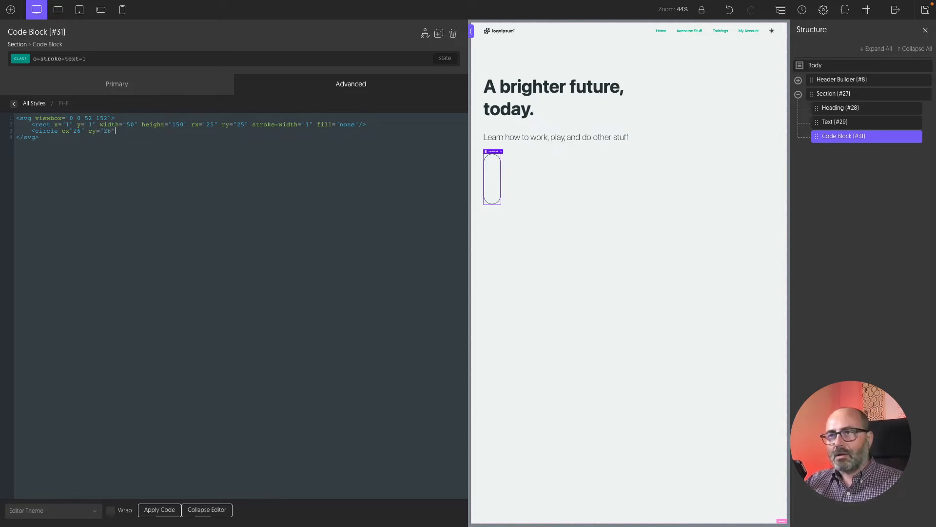
pyautogui.click(71, 130)
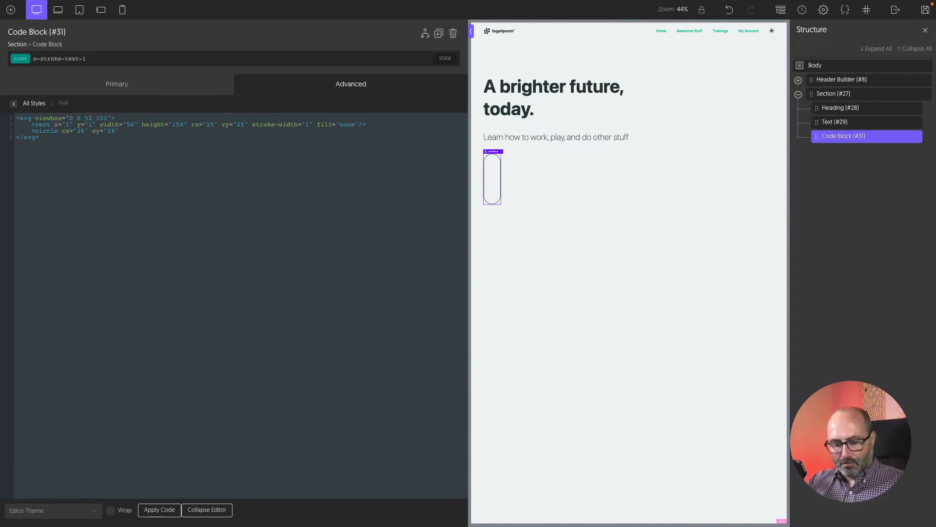
pyautogui.write('r="20"')
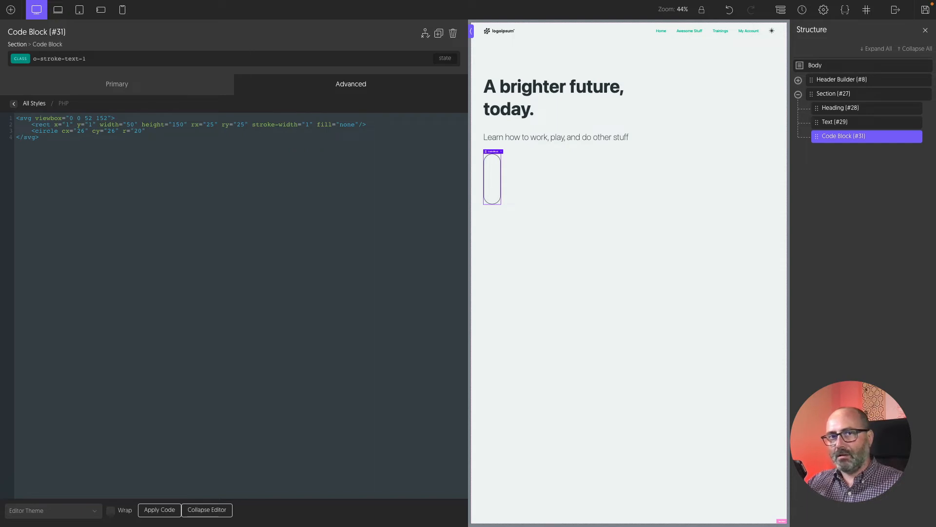
pyautogui.write('strc')
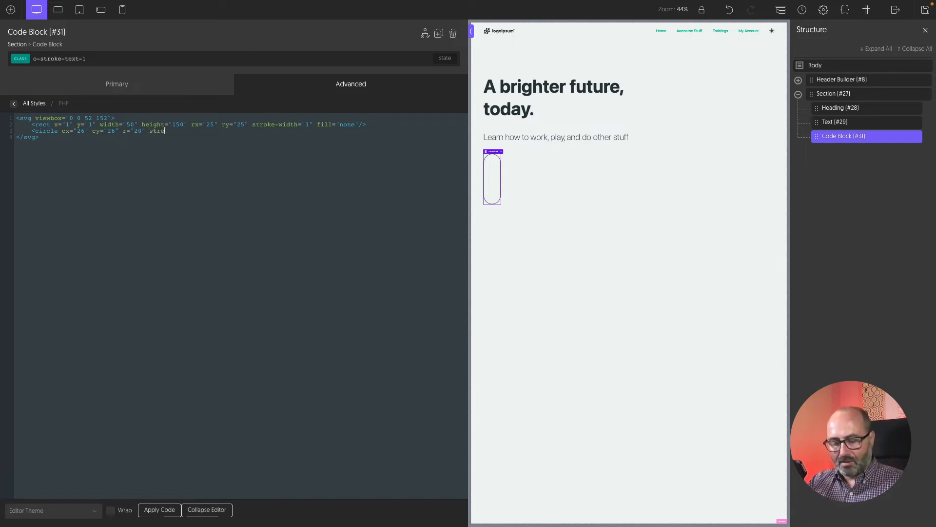
pyautogui.write('ke="none"')
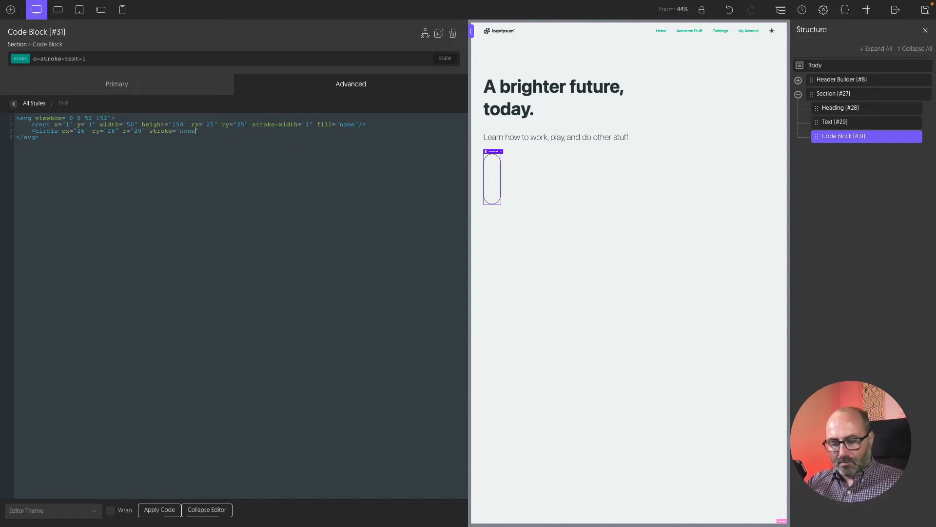
pyautogui.click(159, 509)
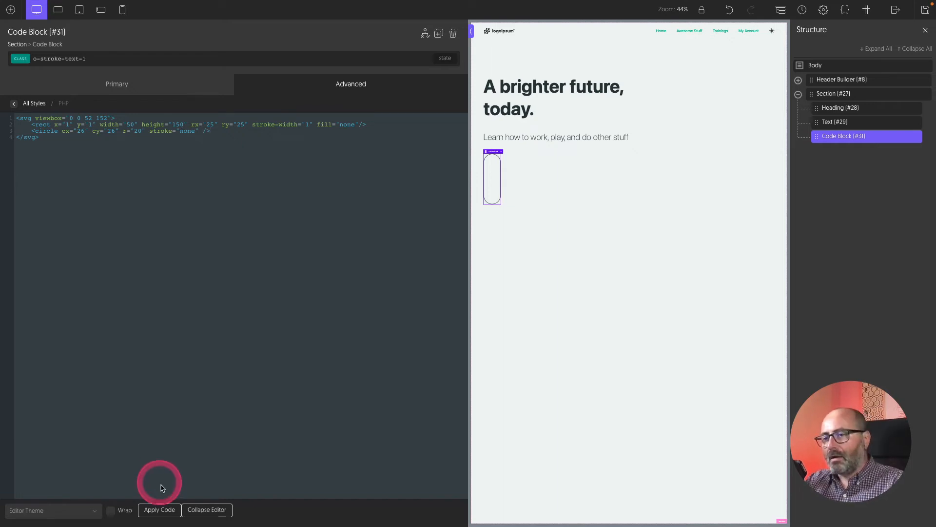
pyautogui.click(159, 509)
pyautogui.write('o')
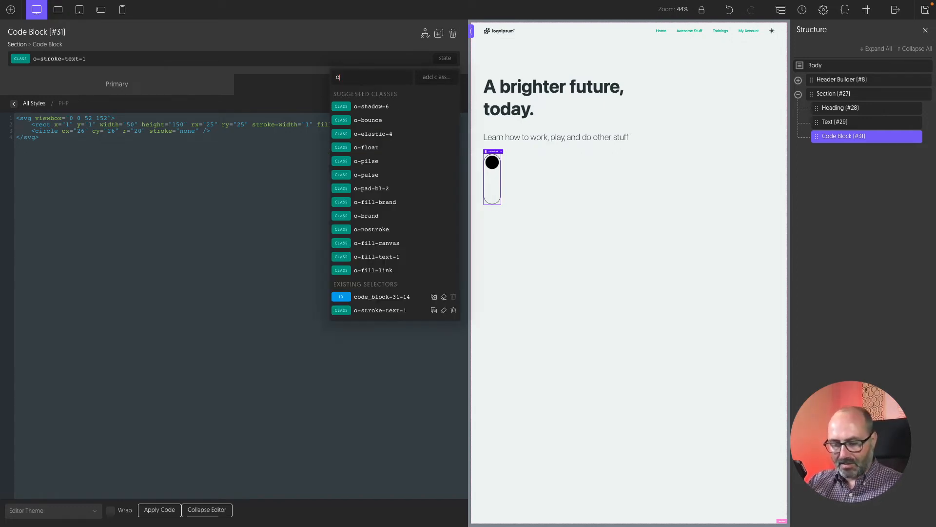
# - Add the o-fill-text-1 class so the toggle circle fills with the text colour
pyautogui.write('-fill')
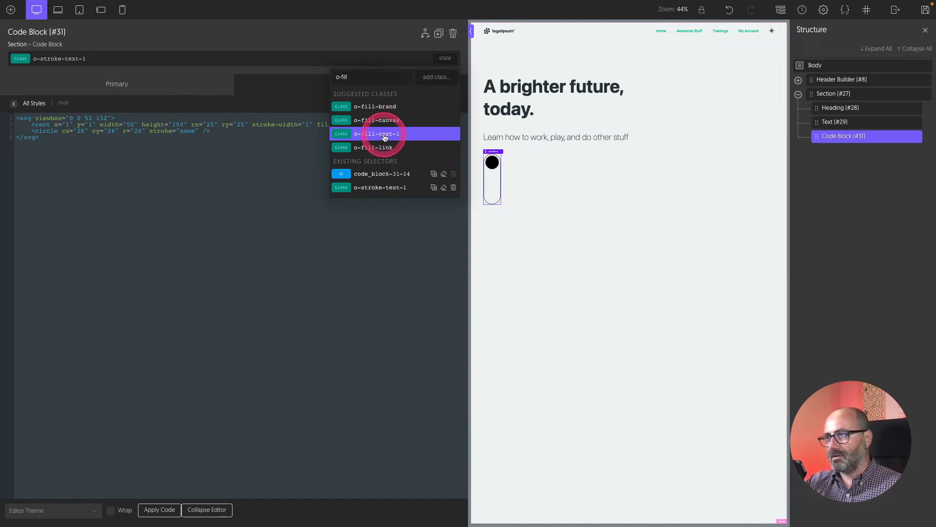
pyautogui.click(380, 134)
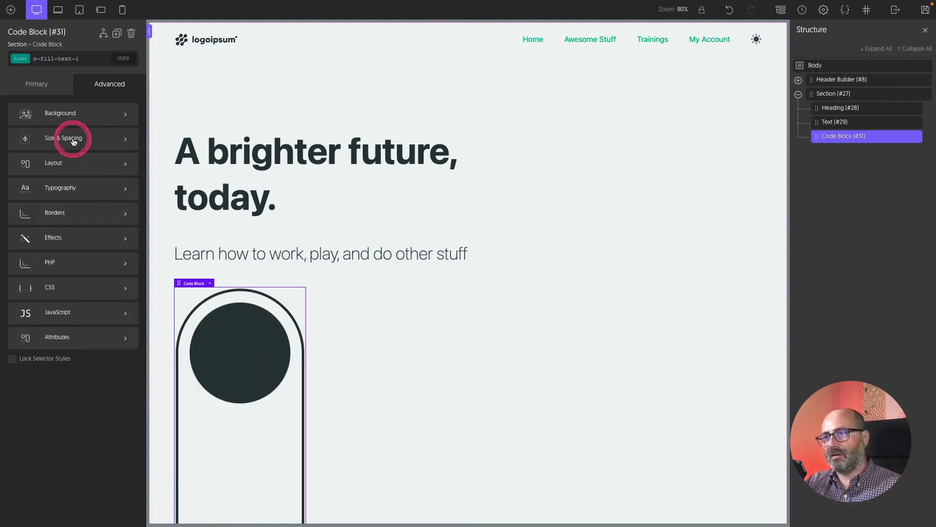
# - Set the toggle icon's width and height to small Size Fluid presets in Size & Spacing
pyautogui.click(64, 138)
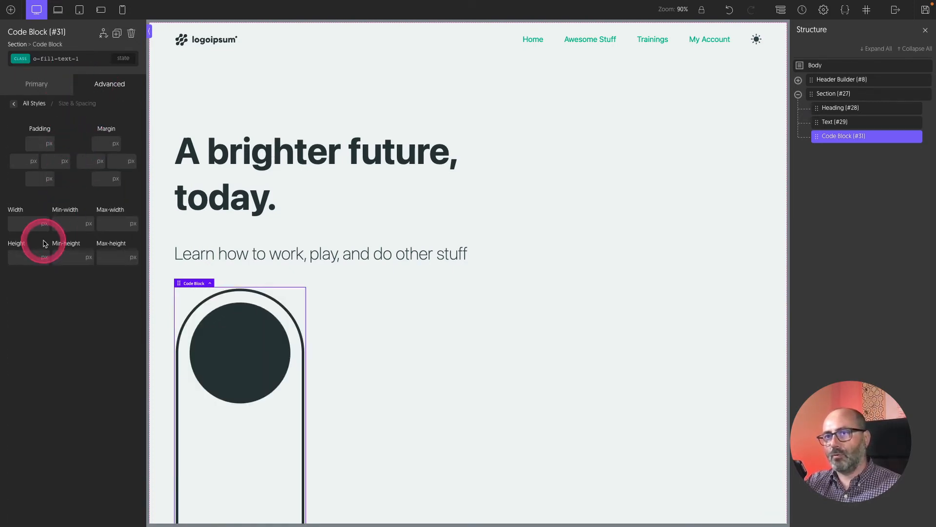
pyautogui.click(44, 223)
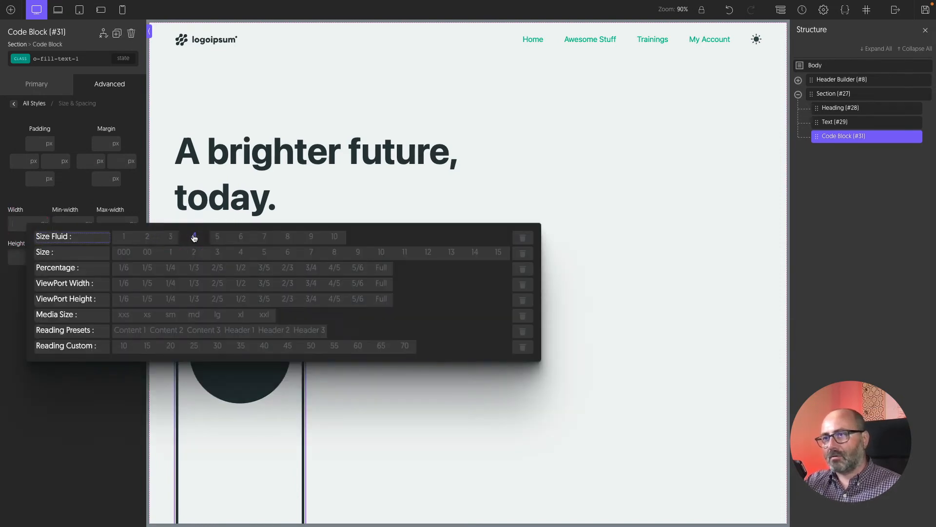
pyautogui.click(193, 236)
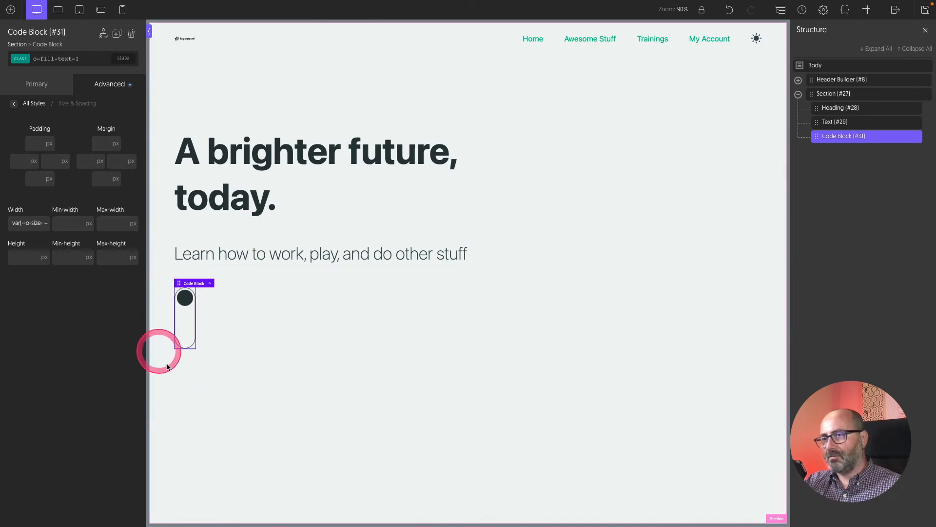
pyautogui.click(28, 222)
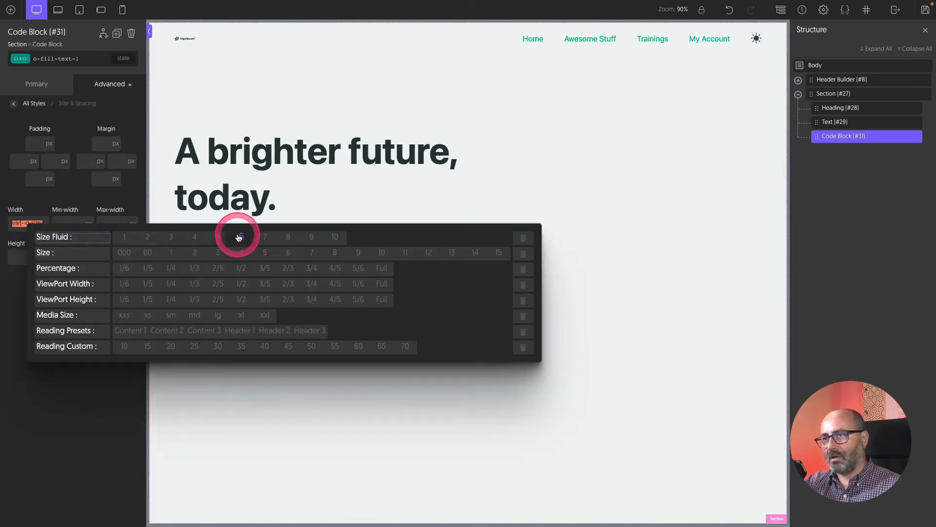
pyautogui.click(238, 234)
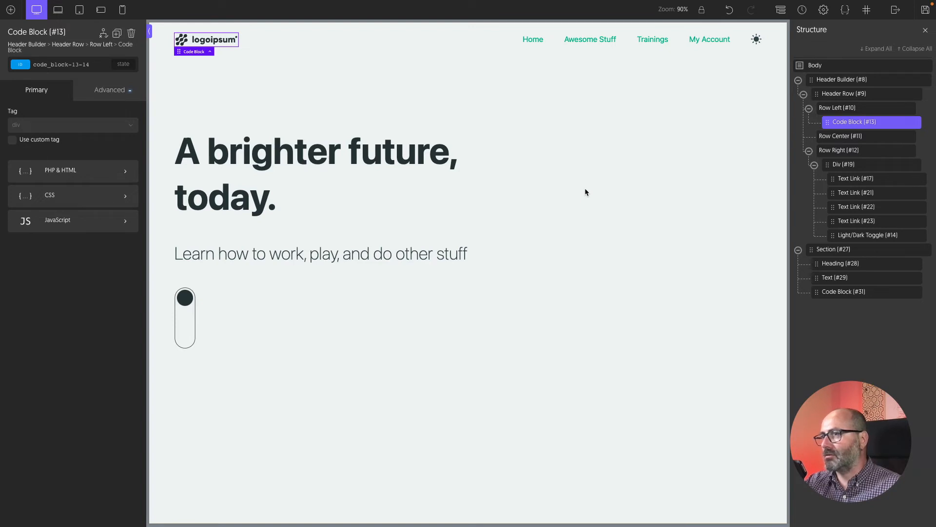
pyautogui.click(584, 190)
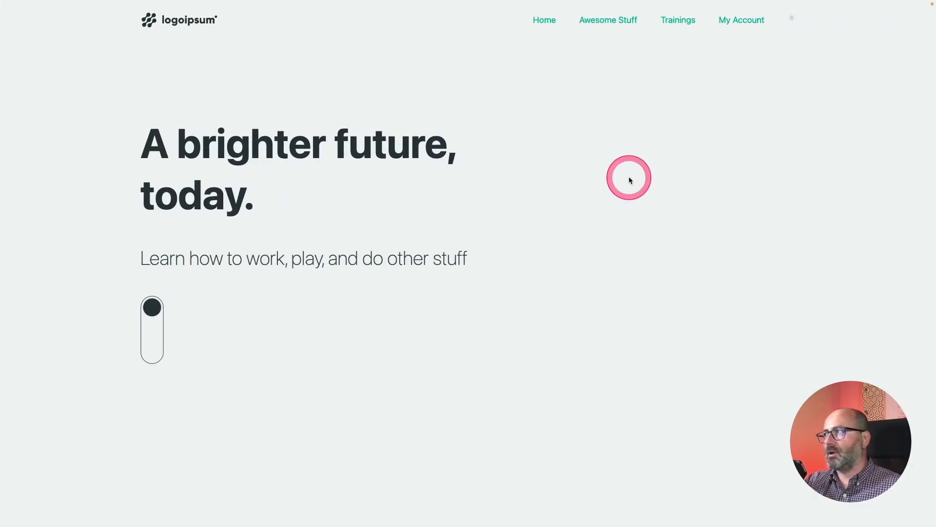
pyautogui.click(790, 19)
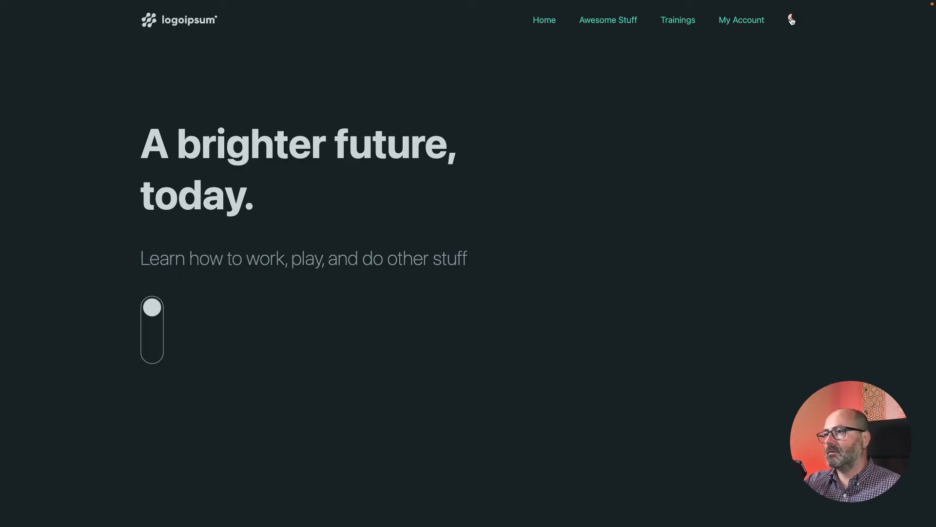
pyautogui.click(791, 20)
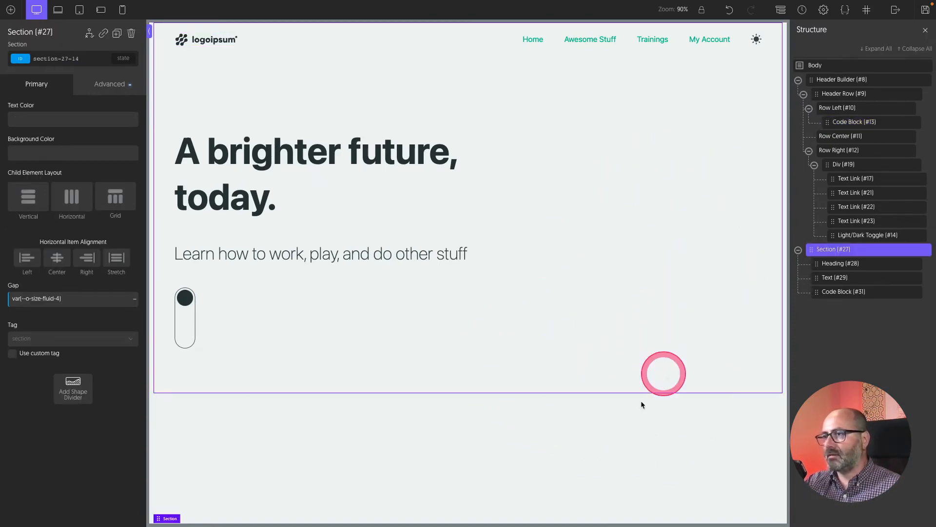
pyautogui.moveTo(855, 322)
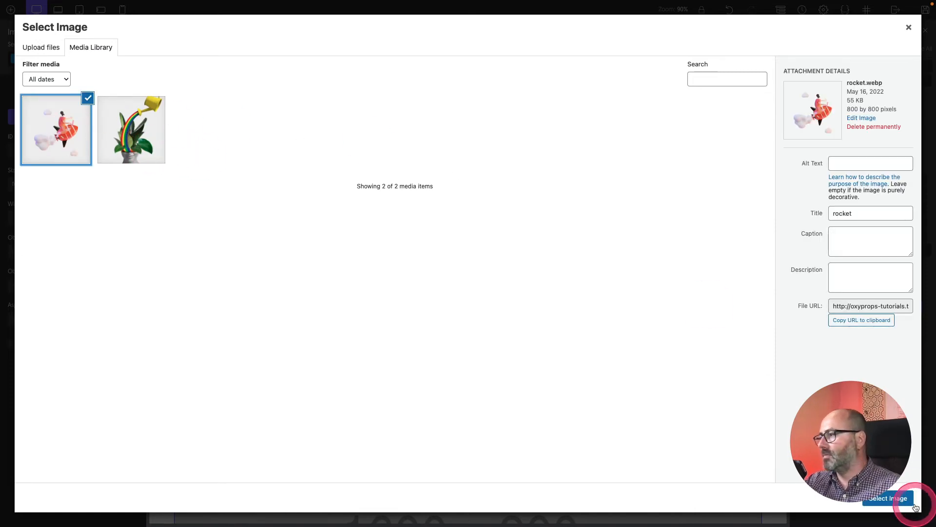
# - Insert rocket.webp from the Media Library and position the image absolutely
pyautogui.click(888, 498)
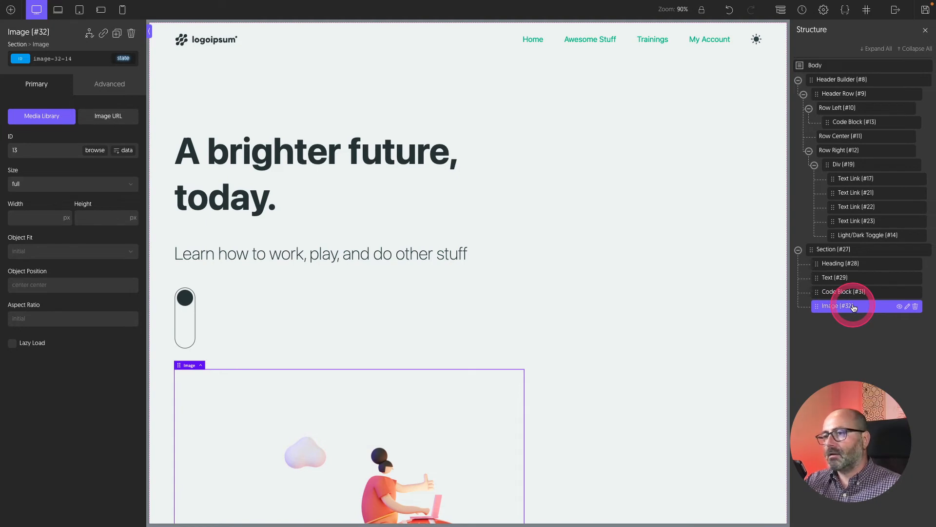
pyautogui.click(109, 84)
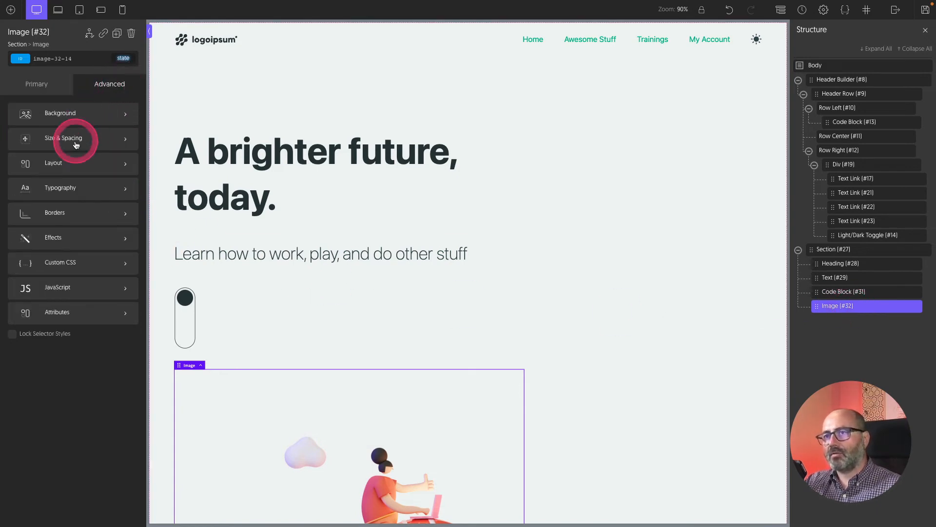
pyautogui.click(53, 162)
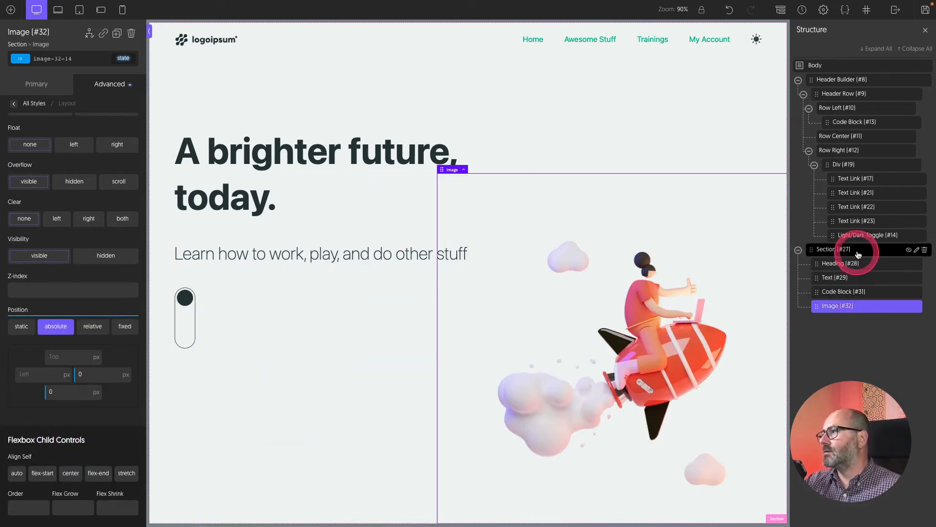
# - Select the hero section and adjust its layout settings to hold the rocket
pyautogui.click(839, 249)
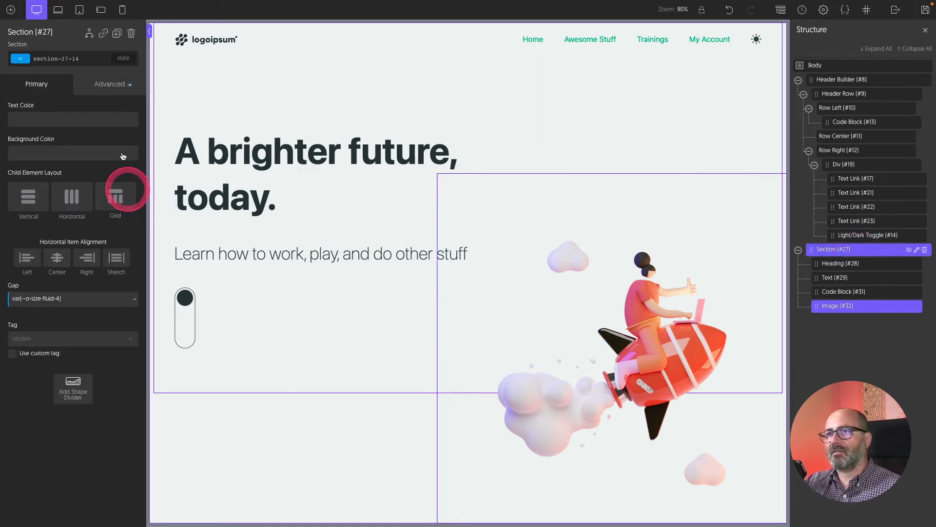
pyautogui.click(110, 83)
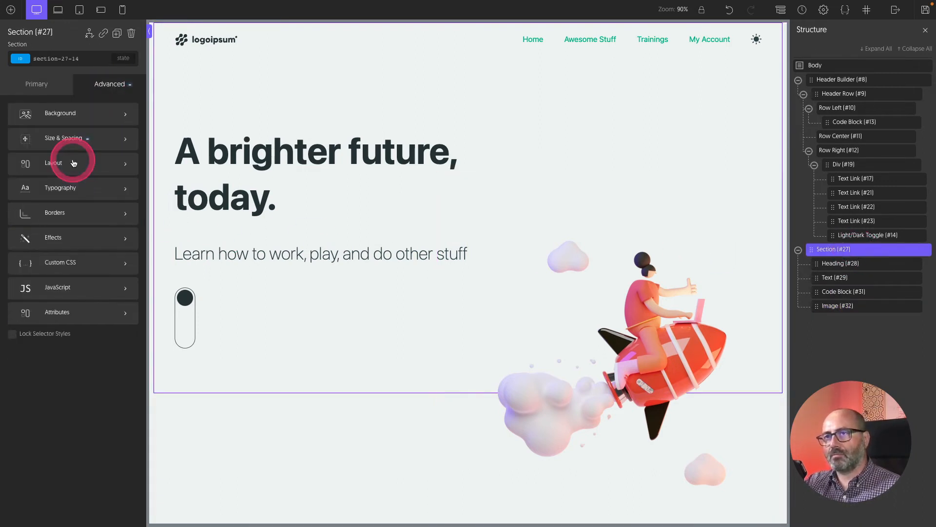
pyautogui.click(54, 163)
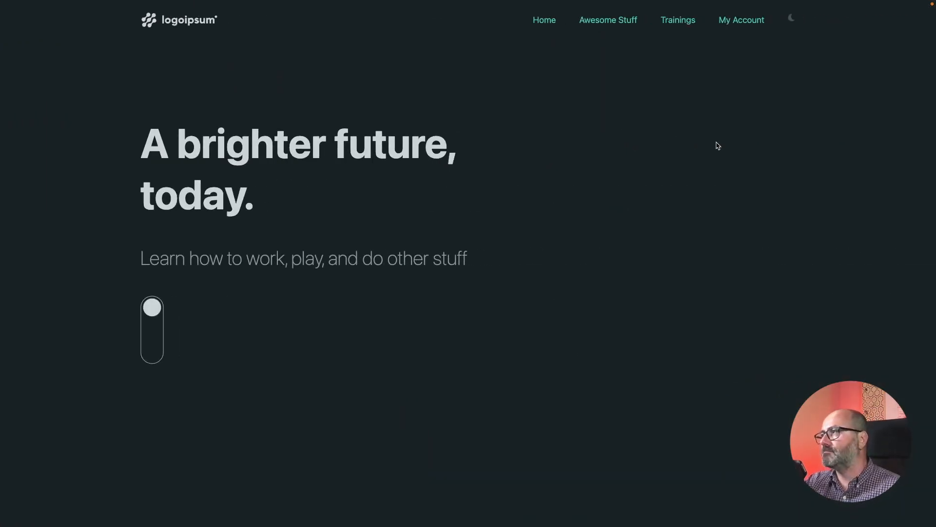
# - Return to the builder and expand Section (#27) to show heading, text, code block and image
pyautogui.click(791, 18)
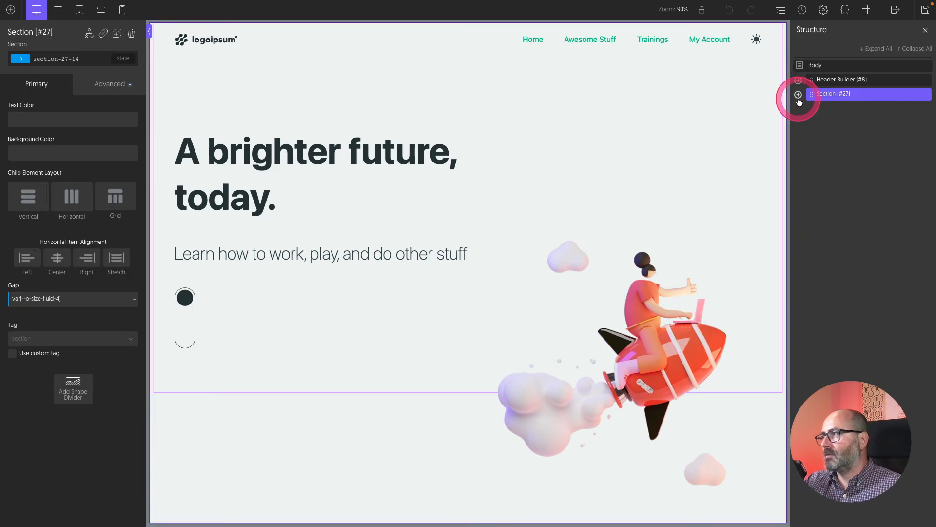
pyautogui.click(798, 93)
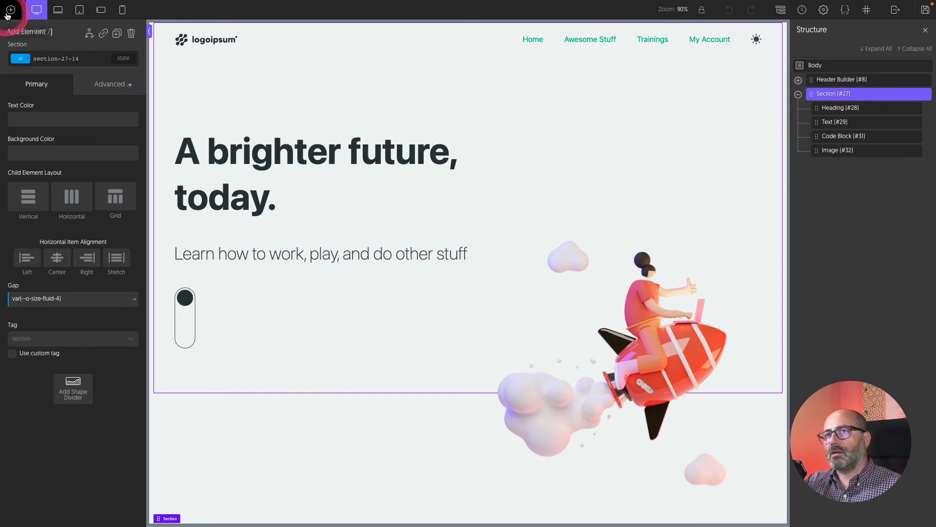
# - Add a div named Blob 1 to the hero section
pyautogui.click(10, 10)
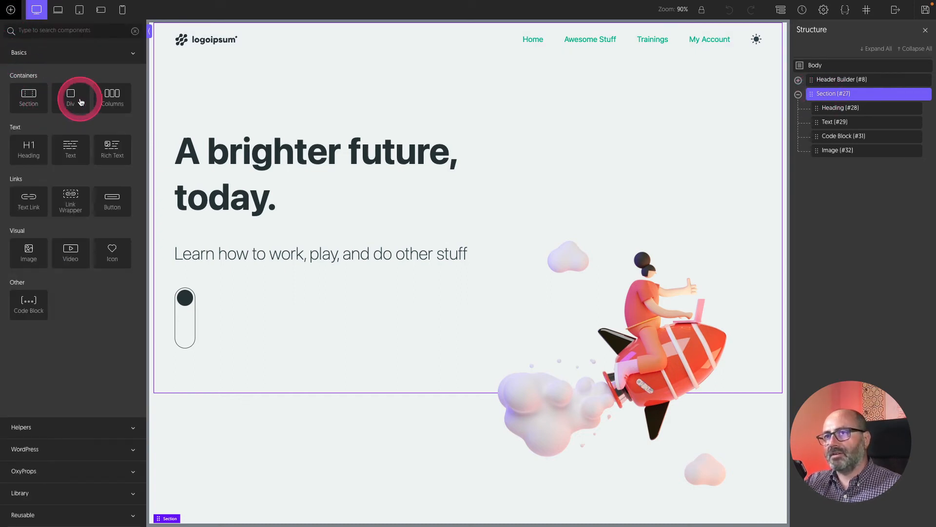
pyautogui.click(70, 97)
pyautogui.write('Blob 1')
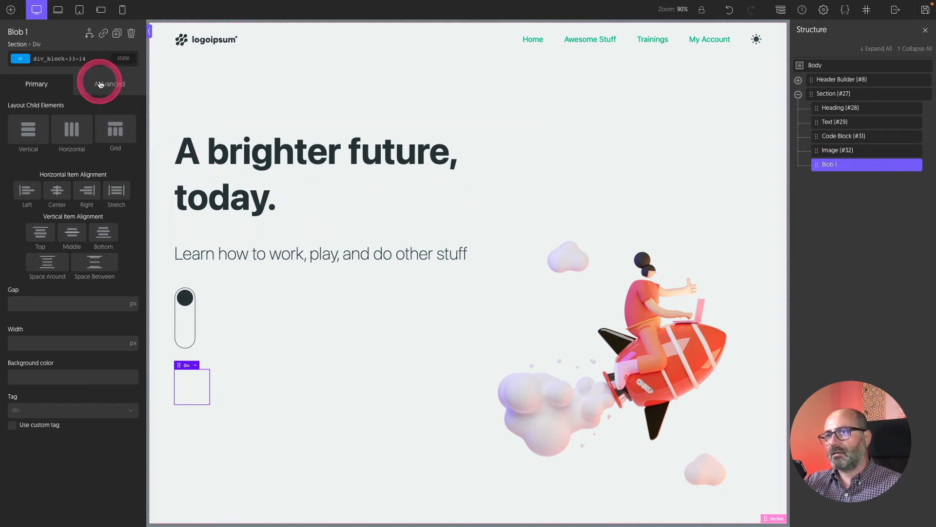
pyautogui.click(110, 83)
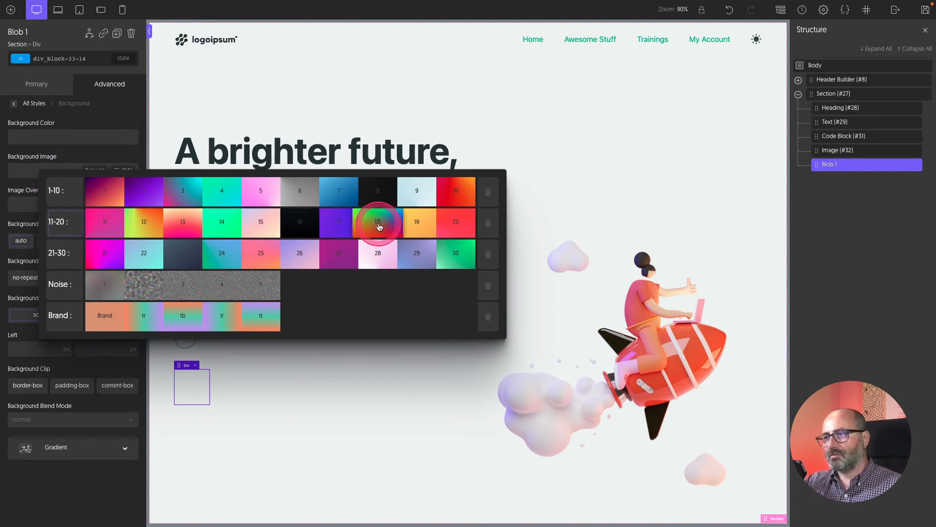
# - Give Blob 1 a gradient 18 background sized to cover, with a noise texture
pyautogui.click(377, 222)
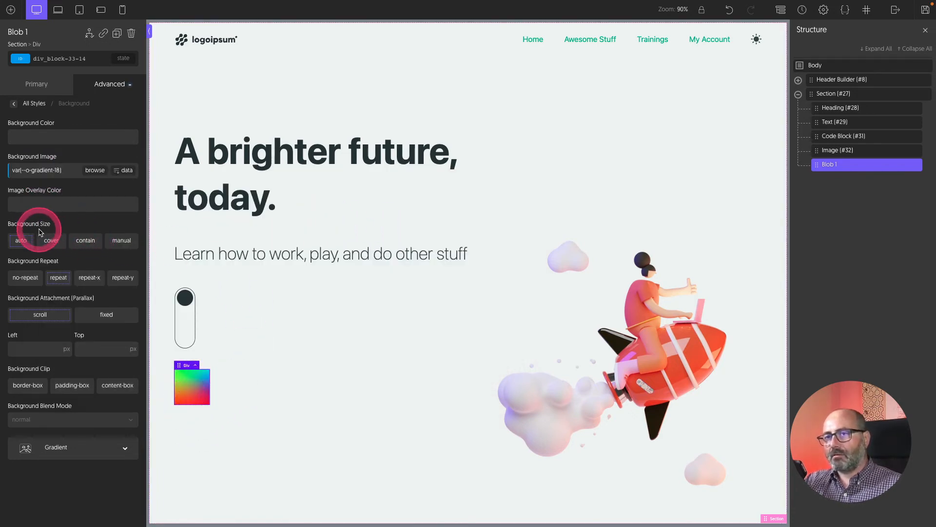
pyautogui.click(51, 240)
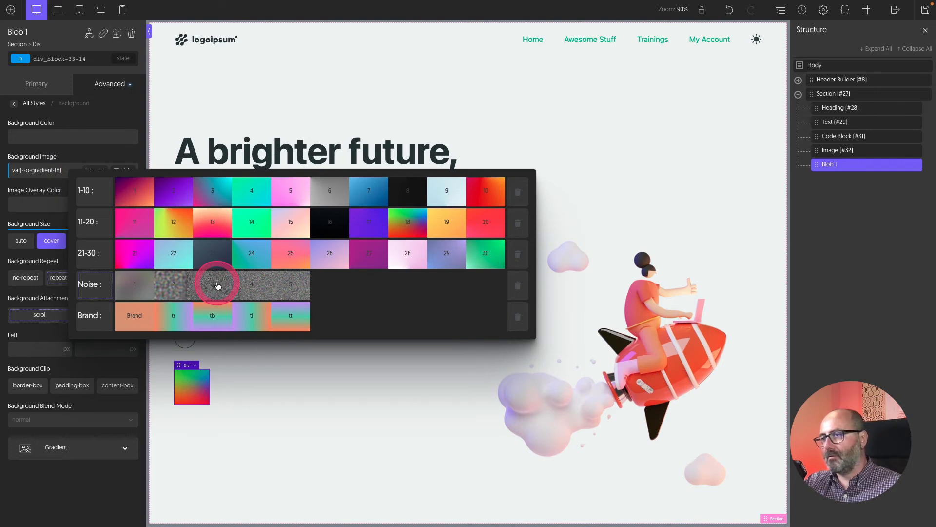
pyautogui.click(217, 284)
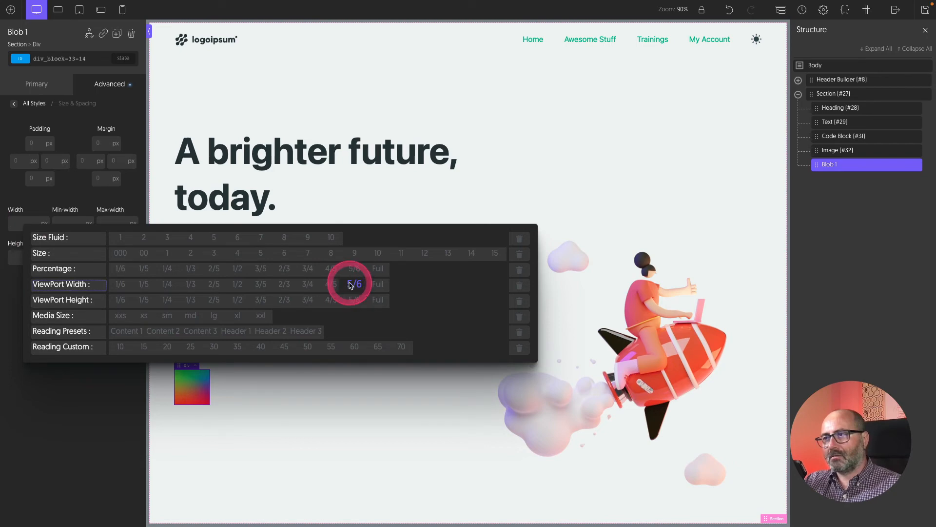
# - Size Blob 1 to 5/6 viewport width and 2/3 viewport height
pyautogui.click(353, 284)
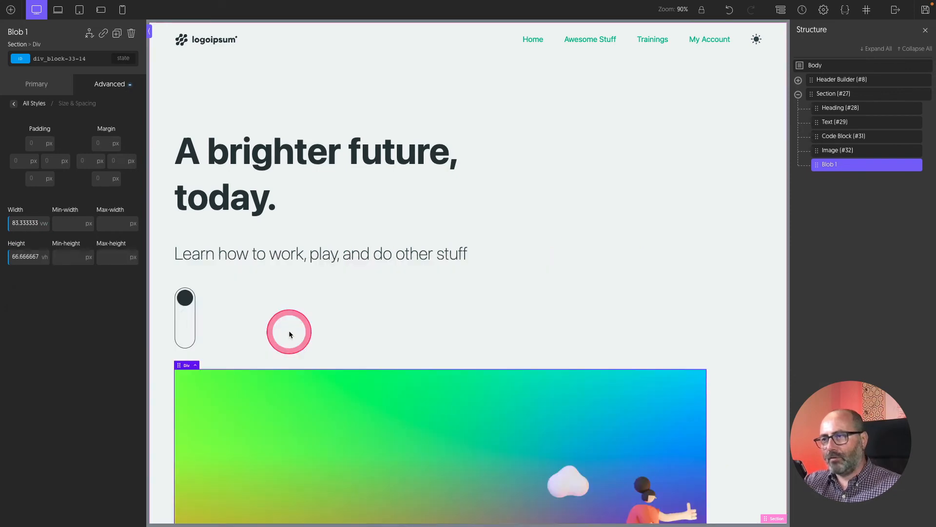
pyautogui.scroll(-3)
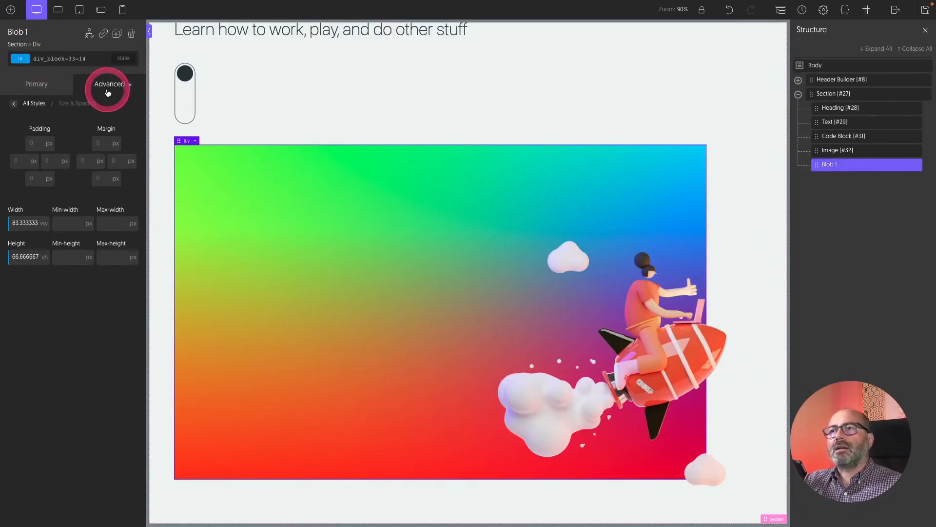
pyautogui.click(109, 84)
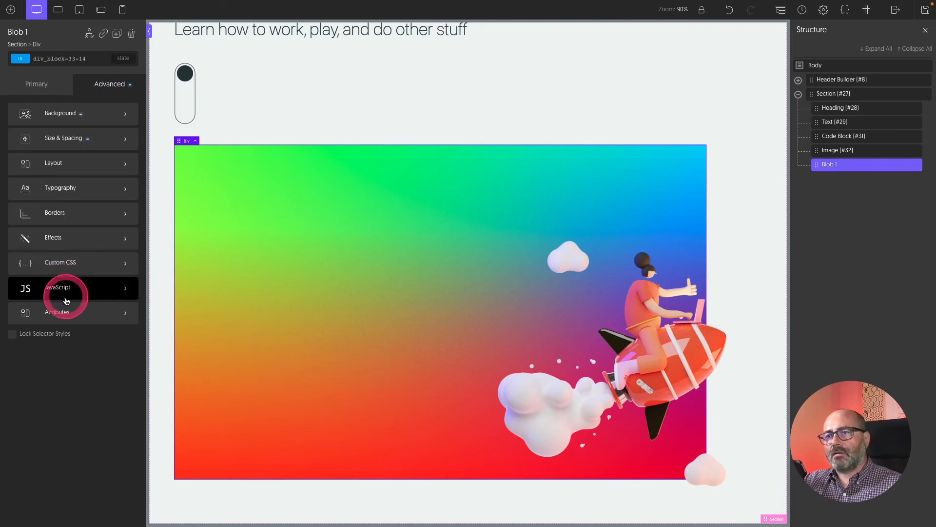
# - Apply a Blob border radius preset to give it an organic outline
pyautogui.click(55, 212)
pyautogui.write('var(--o-radius-blob-2)')
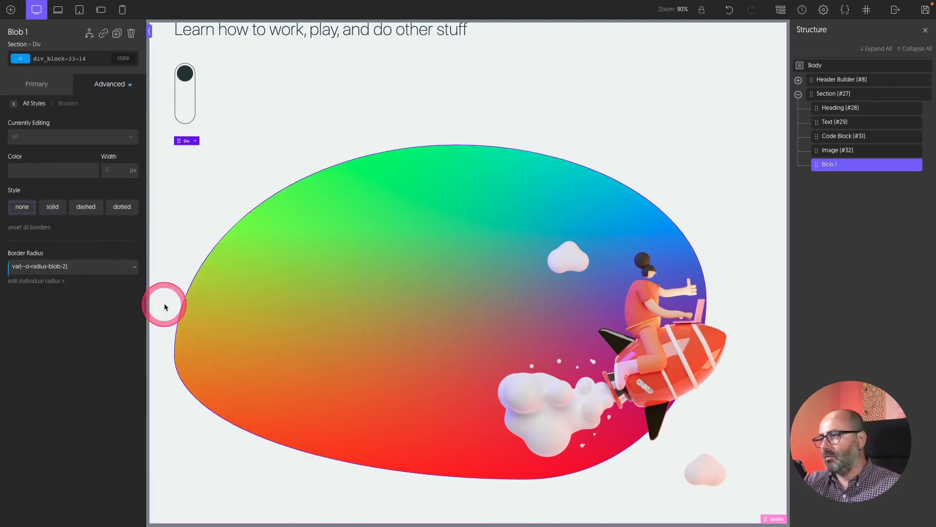
pyautogui.click(134, 266)
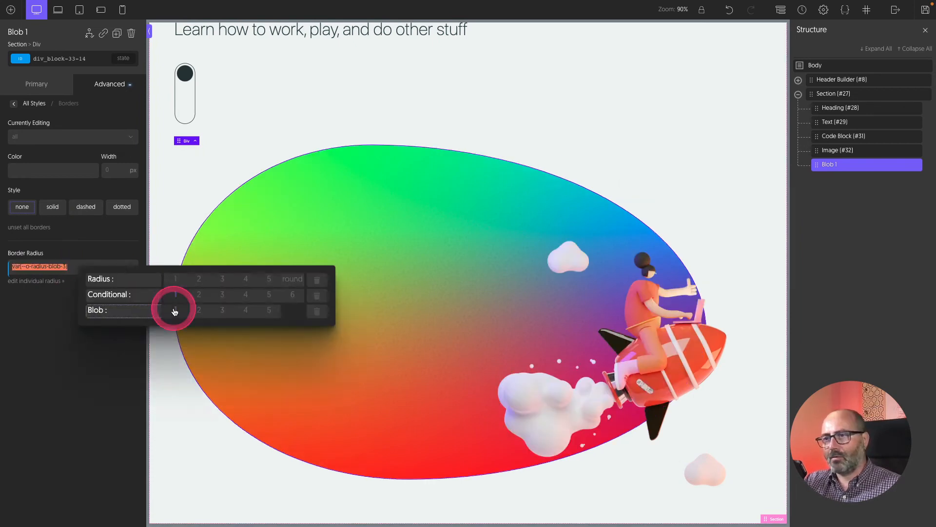
pyautogui.click(206, 312)
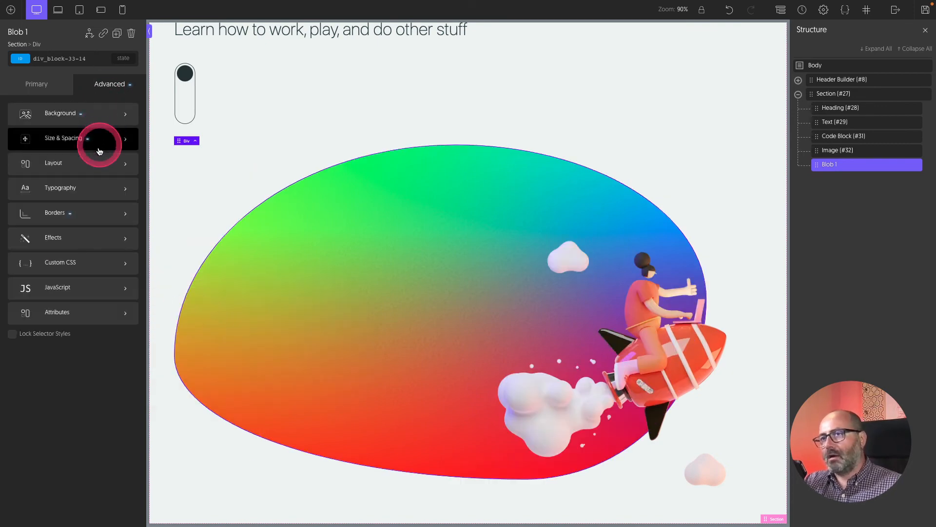
# - Position Blob 1 absolutely with z-index -1, top -10% and left -15%, behind the hero
pyautogui.click(52, 162)
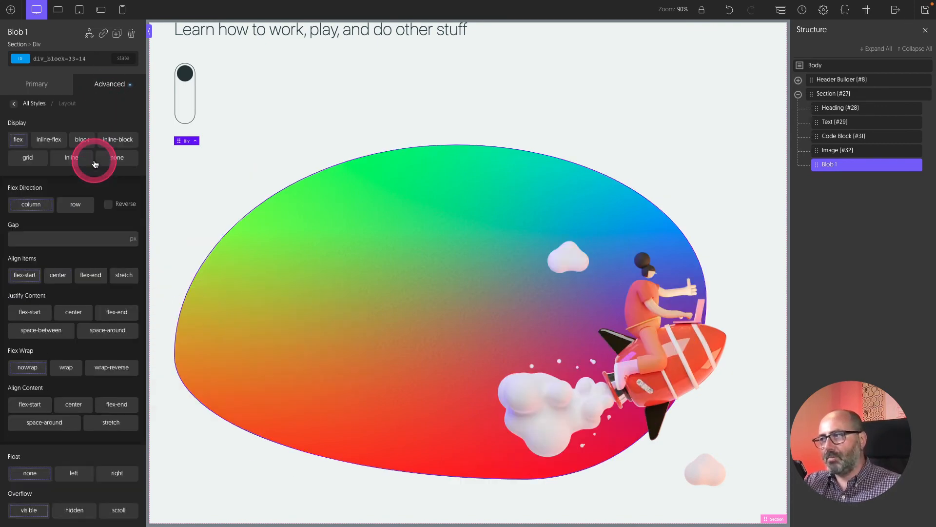
pyautogui.scroll(-3)
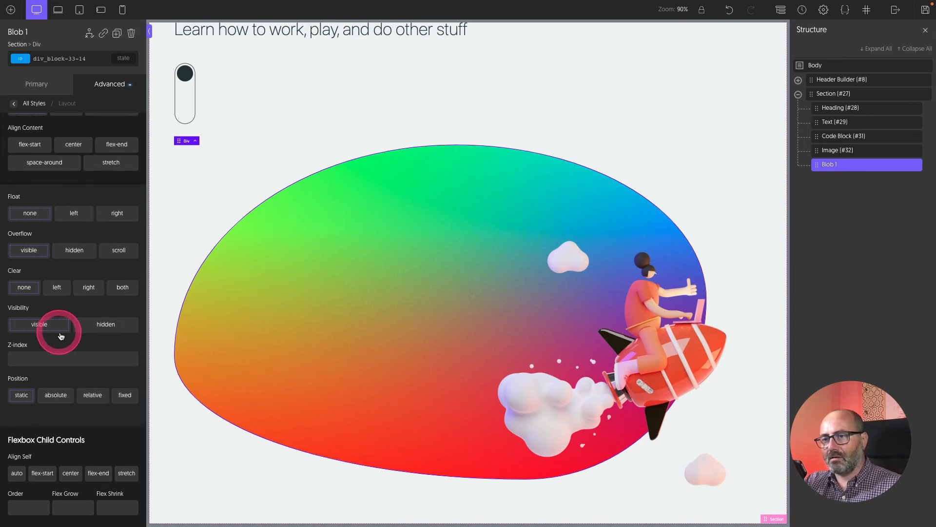
pyautogui.click(55, 395)
pyautogui.write('-1')
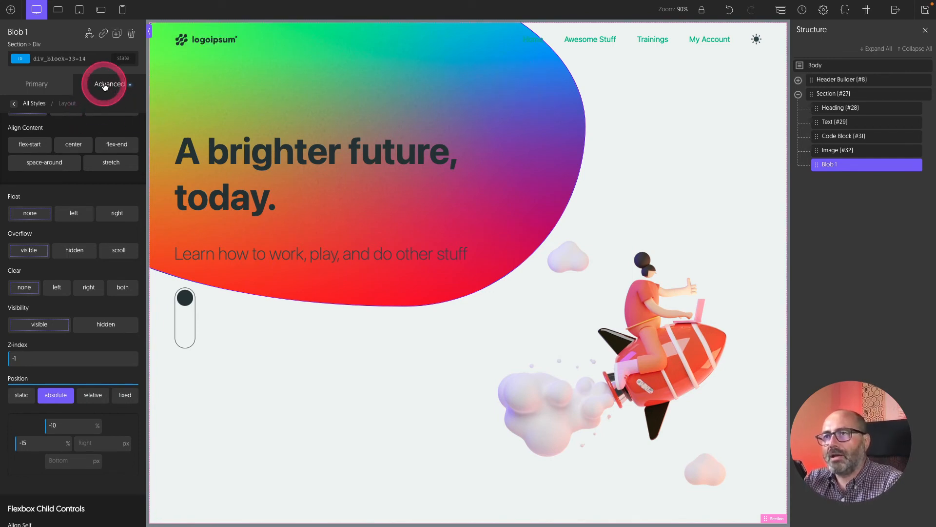
# - Give Blob 1 a 60px blur filter in Effects
pyautogui.click(110, 84)
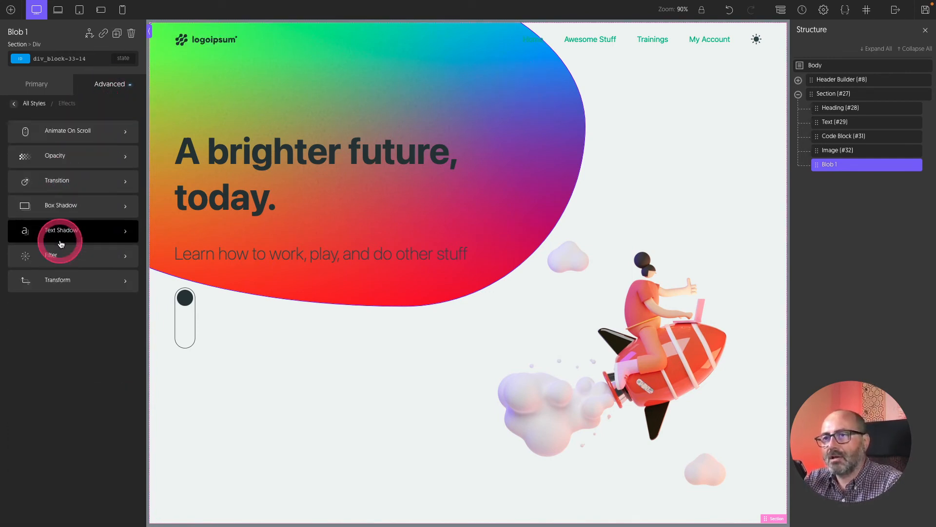
pyautogui.click(53, 255)
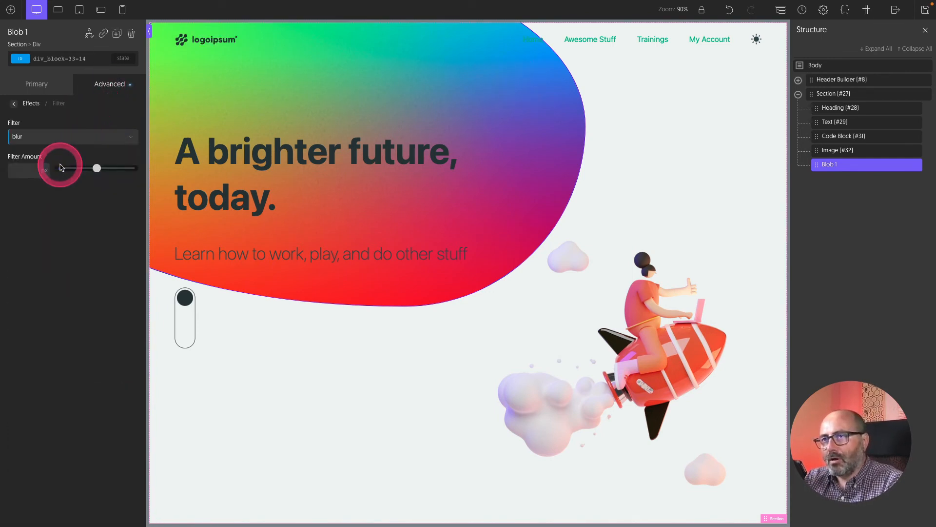
pyautogui.moveTo(98, 168); pyautogui.dragTo(107, 168)
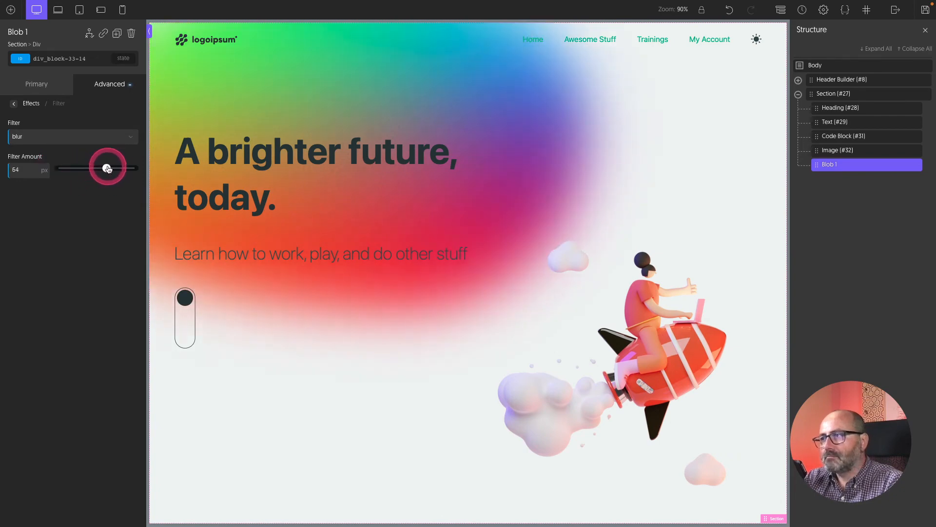
pyautogui.moveTo(107, 168); pyautogui.dragTo(103, 167)
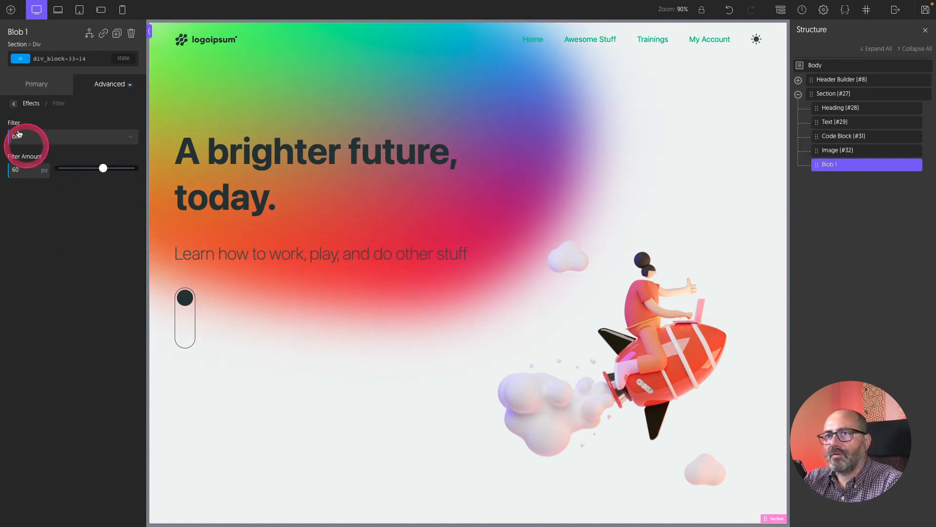
# - Fade Blob 1 to 0.4 opacity
pyautogui.click(13, 103)
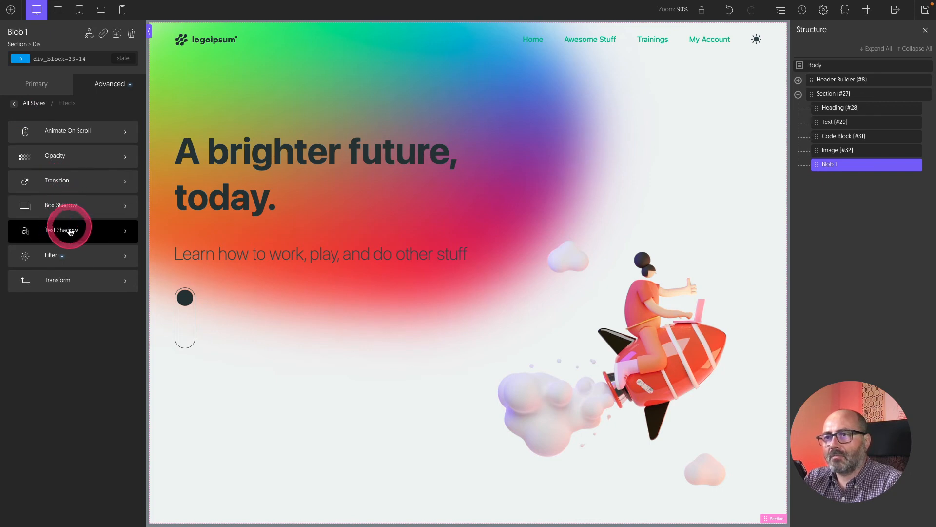
pyautogui.click(54, 156)
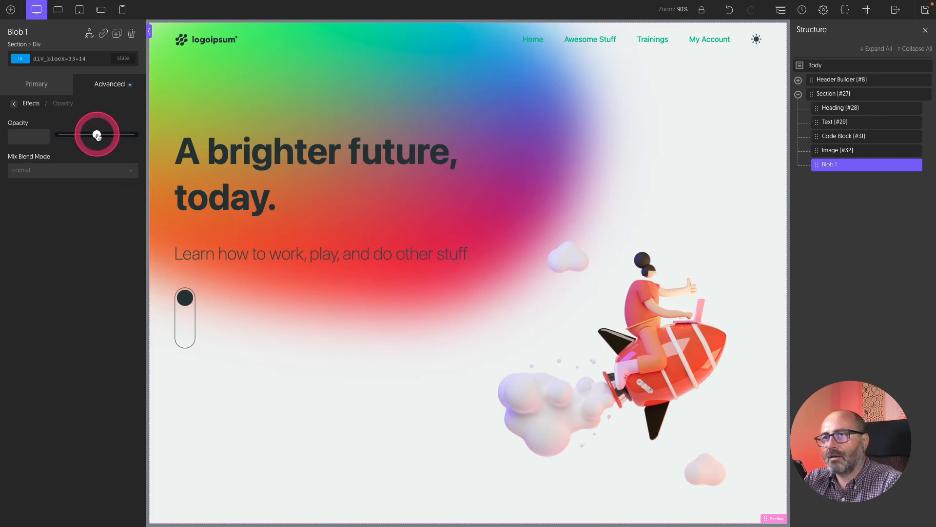
pyautogui.moveTo(95, 133); pyautogui.dragTo(84, 133)
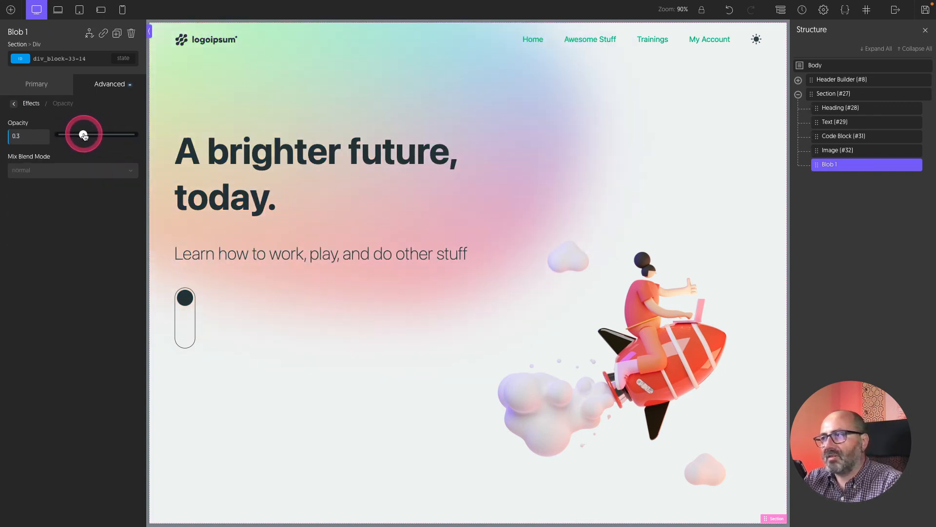
pyautogui.moveTo(83, 133); pyautogui.dragTo(90, 133)
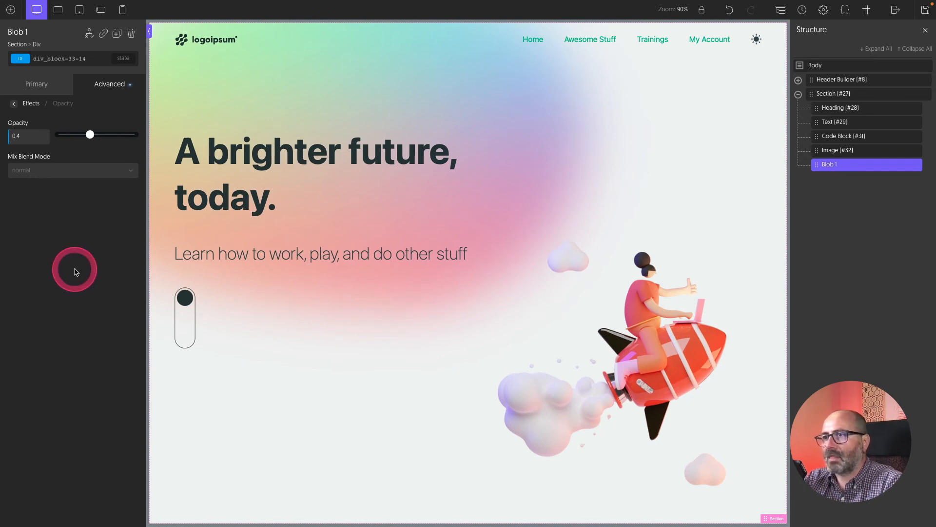
pyautogui.moveTo(744, 210)
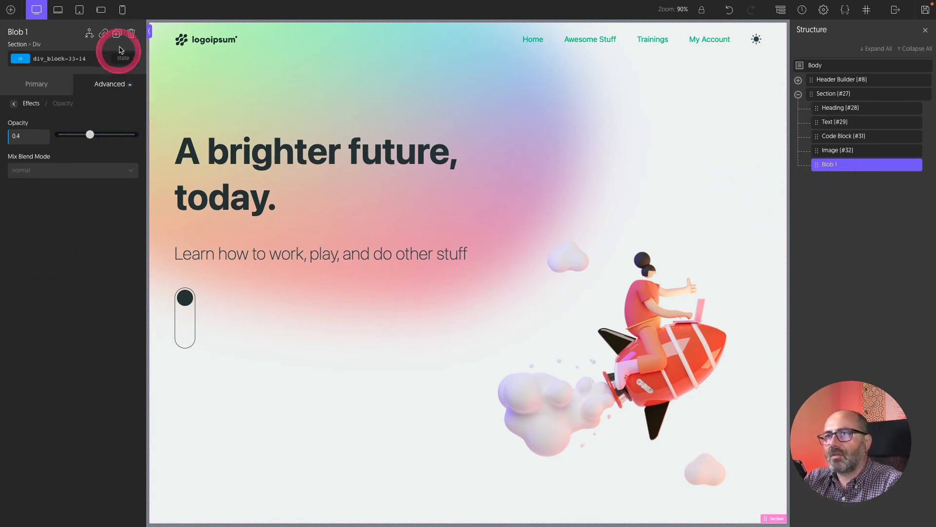
# - Duplicate Blob 1 and place the copy at right 15% and bottom 5%
pyautogui.click(36, 84)
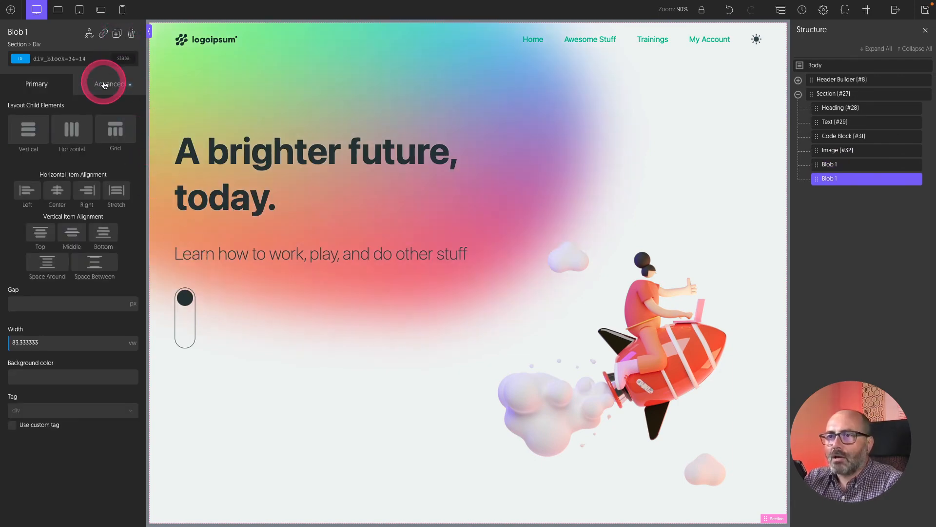
pyautogui.click(110, 84)
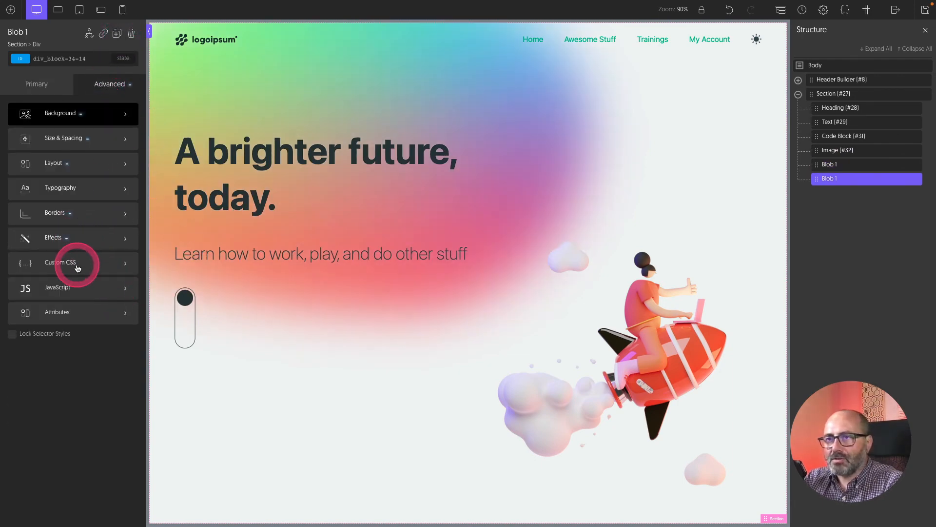
pyautogui.click(73, 162)
pyautogui.write('15')
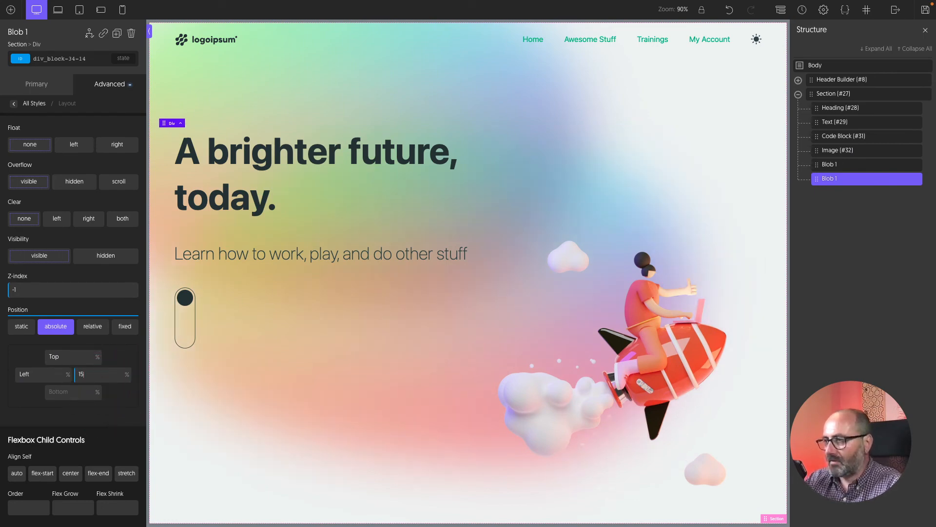
pyautogui.click(70, 391)
pyautogui.write('5')
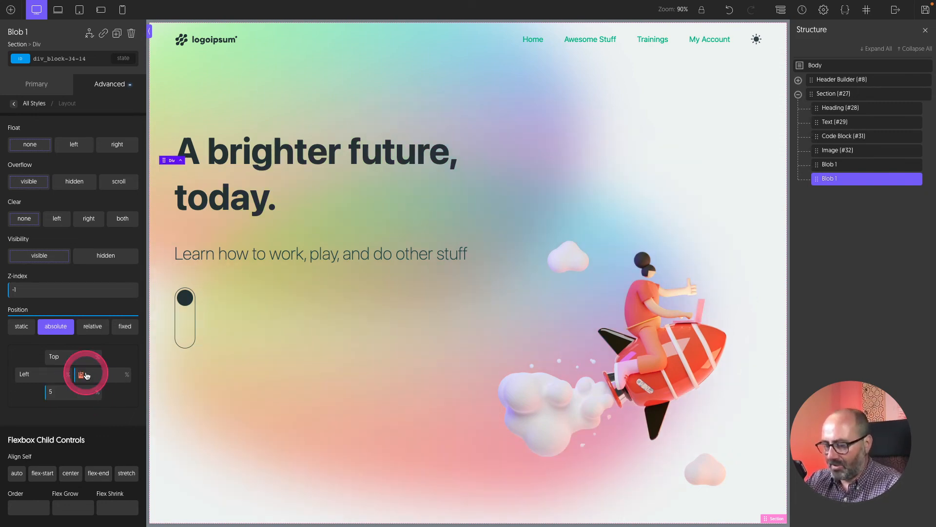
pyautogui.click(13, 103)
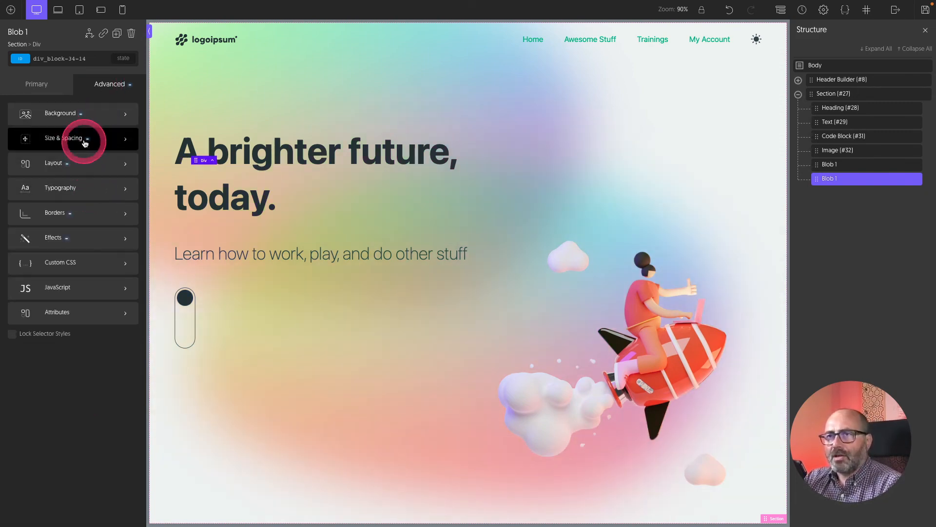
# - Set the copy's height to one third of the viewport (33vh)
pyautogui.click(64, 137)
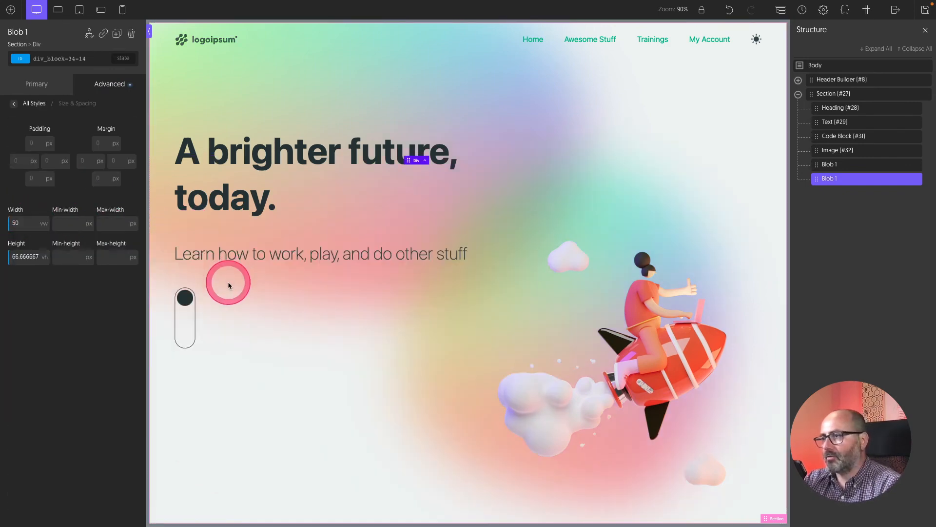
pyautogui.click(23, 256)
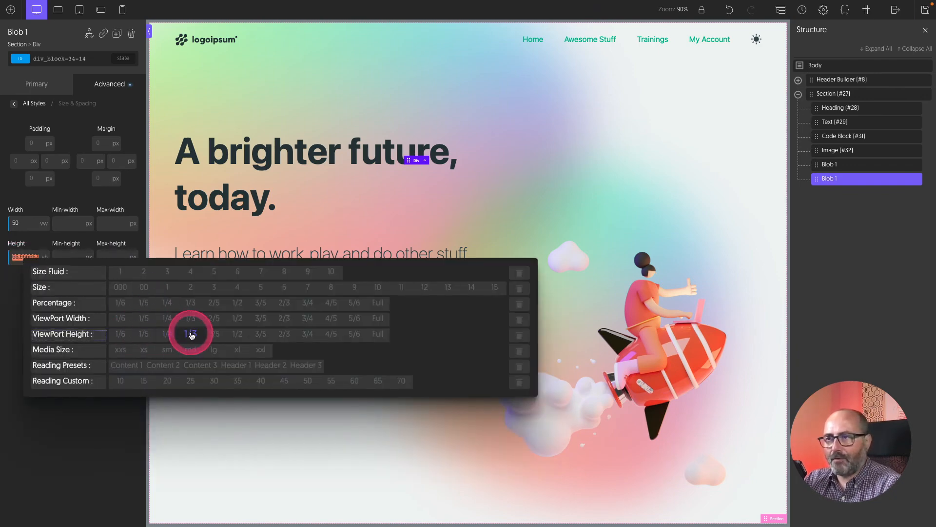
pyautogui.click(191, 334)
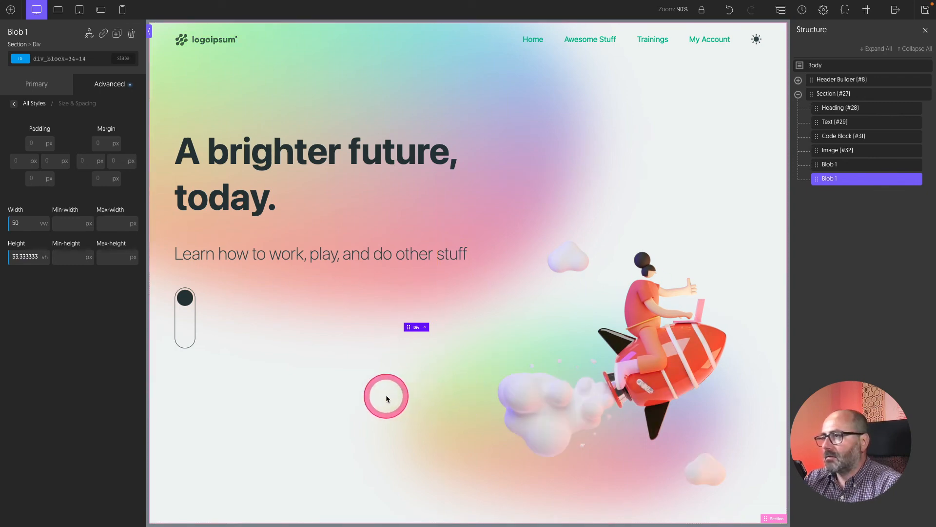
pyautogui.moveTo(245, 406)
pyautogui.write('2')
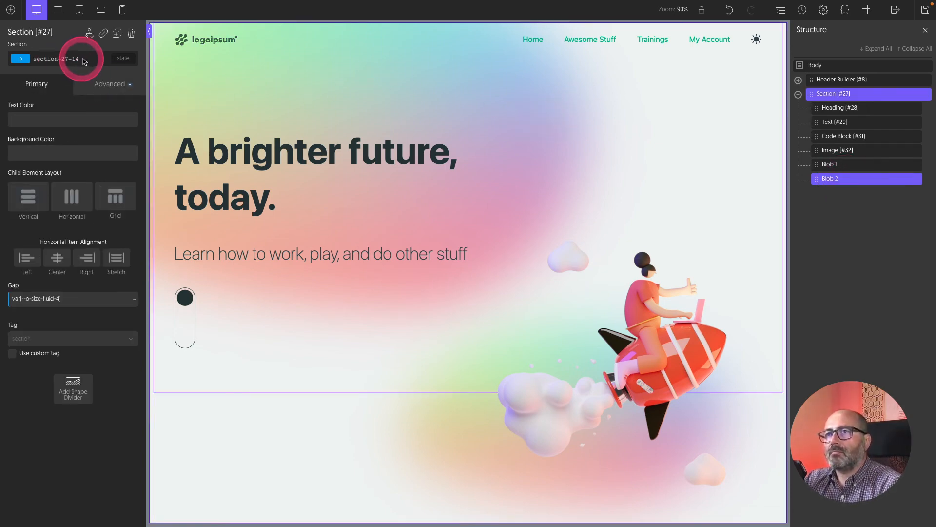
# - Rename the copy Blob 2 and give it the o-float animation class
pyautogui.click(56, 59)
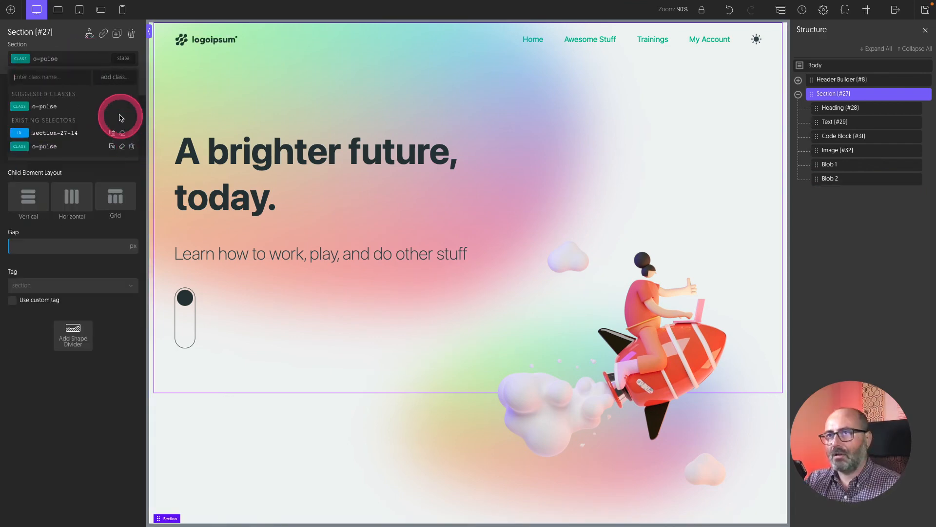
pyautogui.click(57, 132)
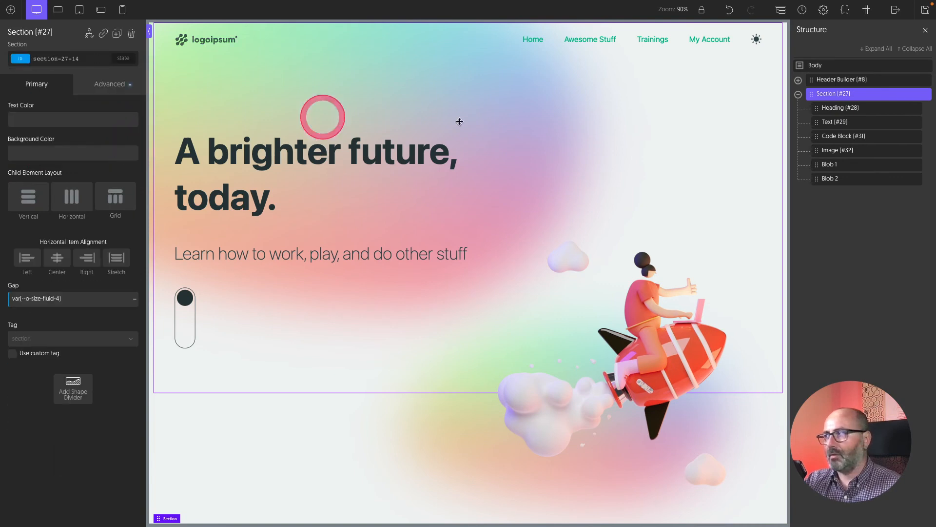
pyautogui.click(829, 164)
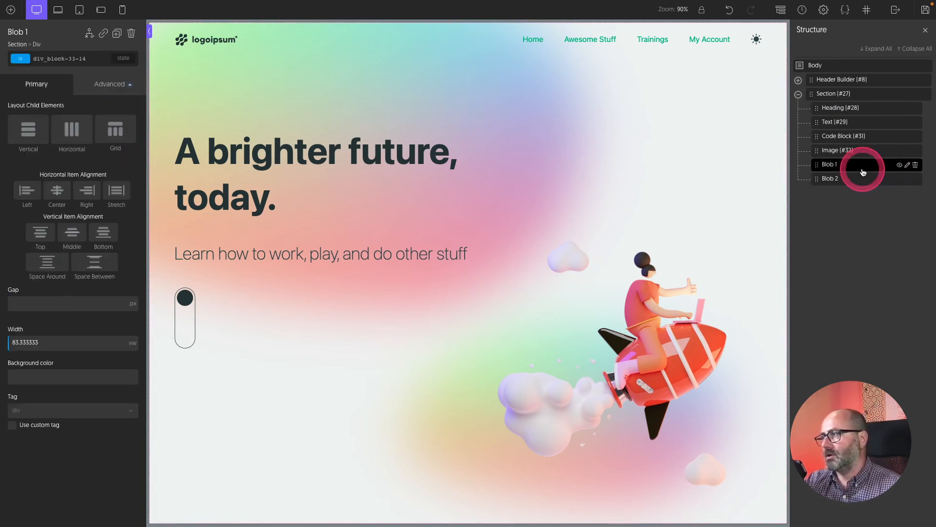
pyautogui.click(57, 57)
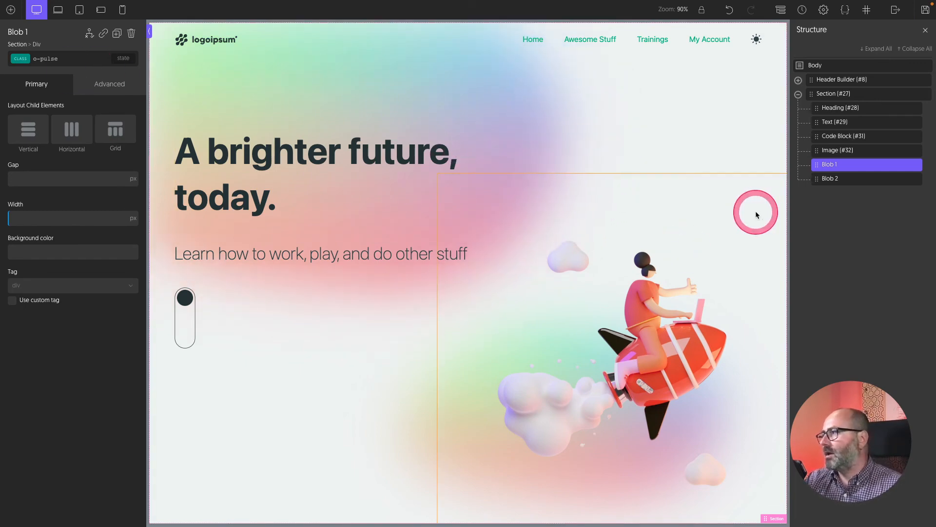
pyautogui.click(829, 178)
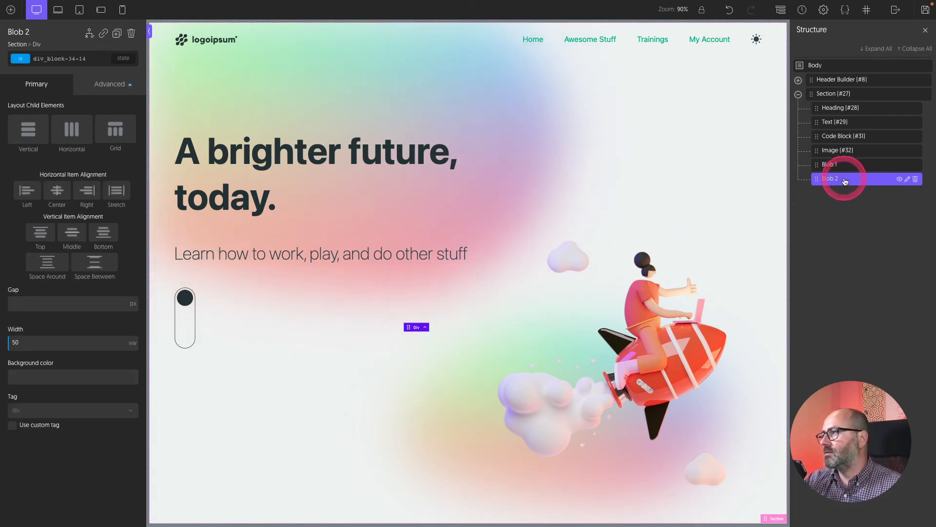
pyautogui.click(86, 59)
pyautogui.write('o-f')
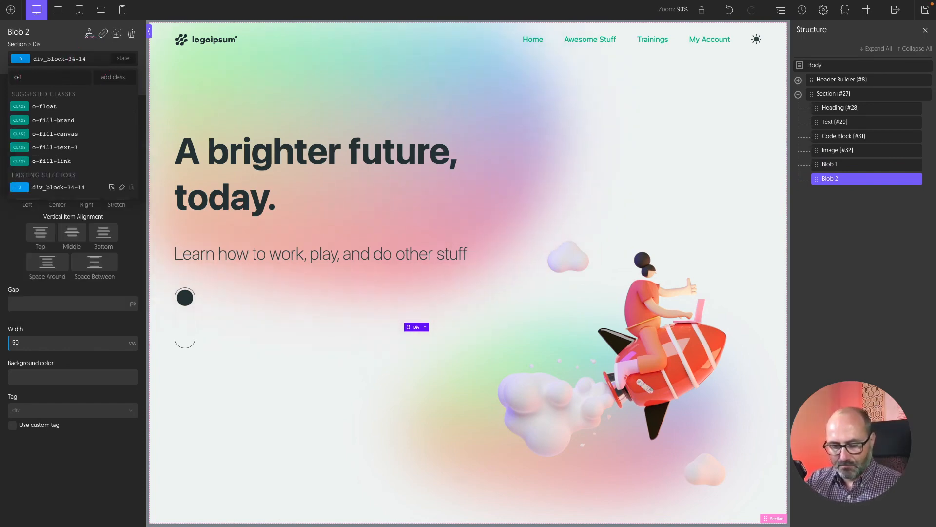
pyautogui.click(53, 106)
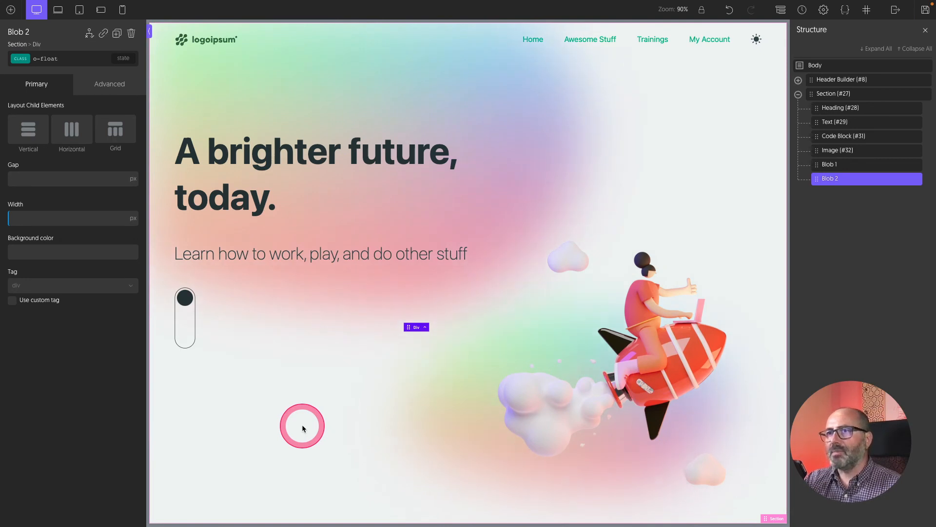
pyautogui.moveTo(836, 164)
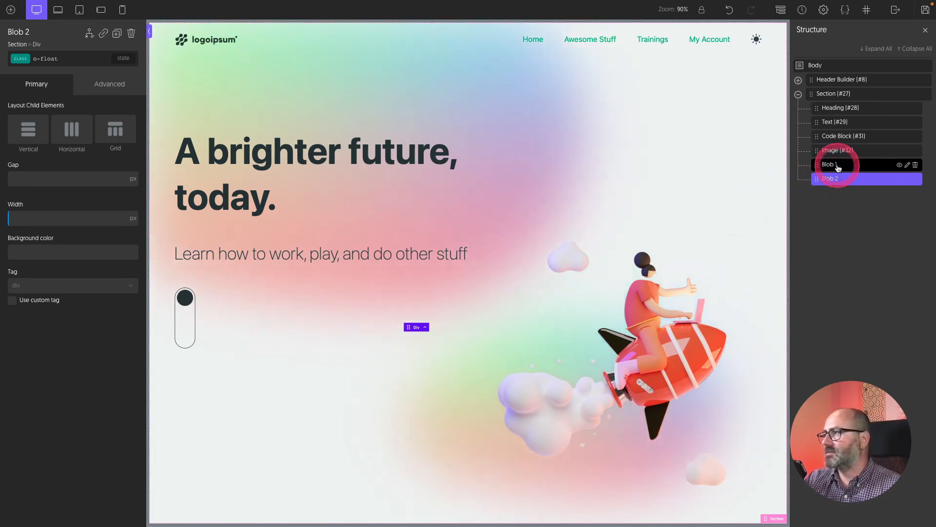
# - Reselect Blob 1 and edit its div_block-33-14 ID instead of the o-pulse class
pyautogui.click(829, 164)
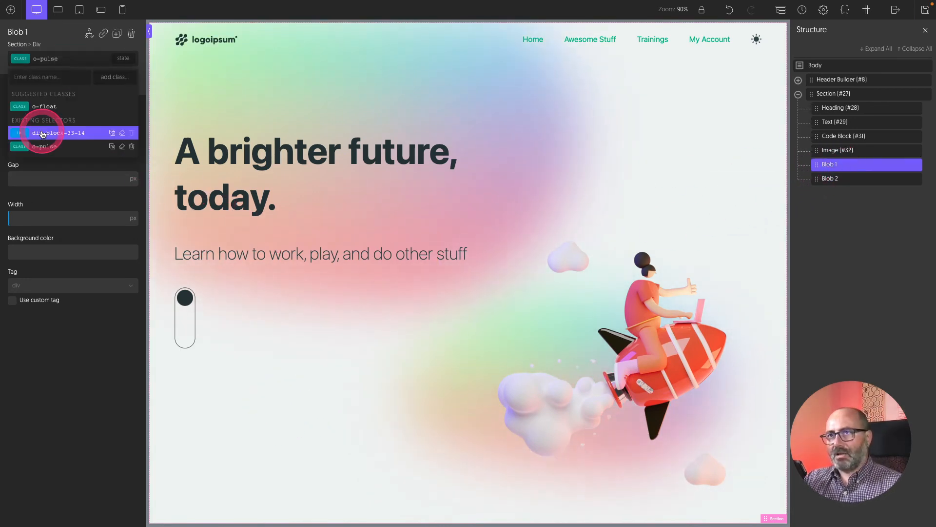
pyautogui.click(50, 133)
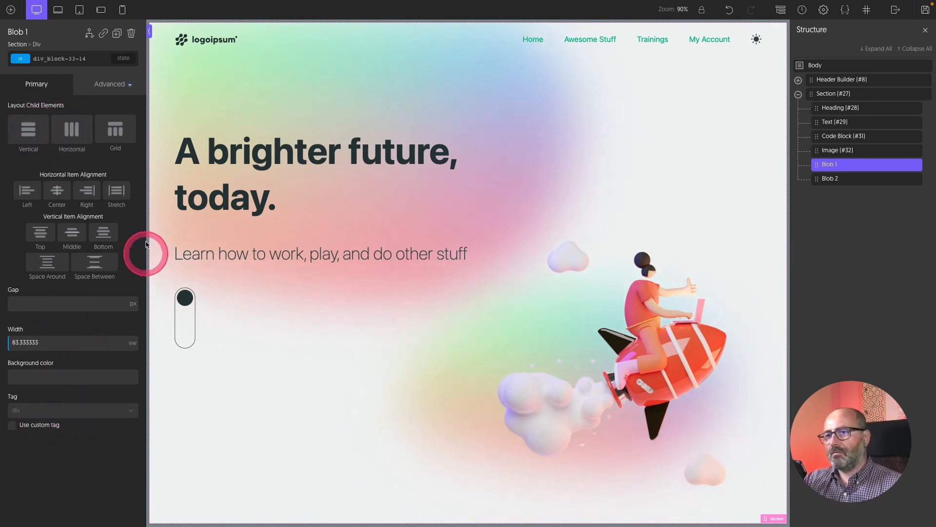
pyautogui.moveTo(102, 107)
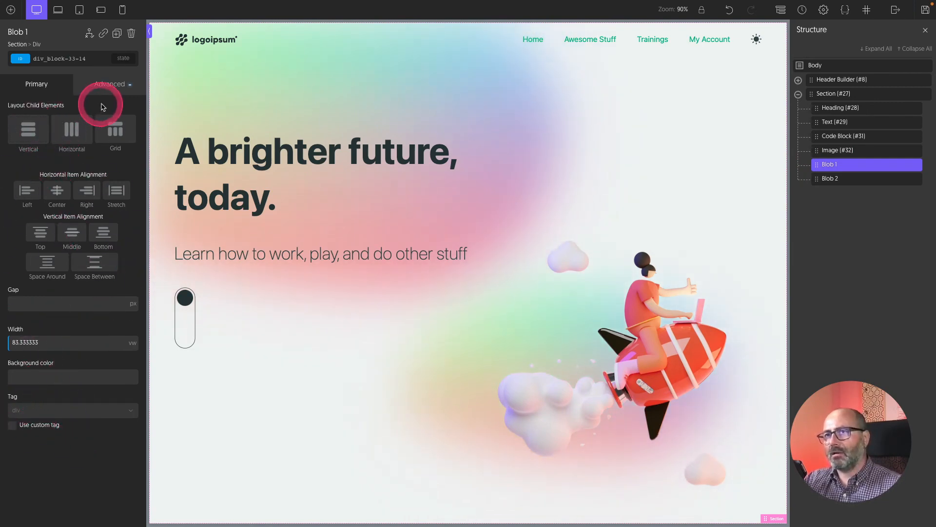
pyautogui.moveTo(70, 222)
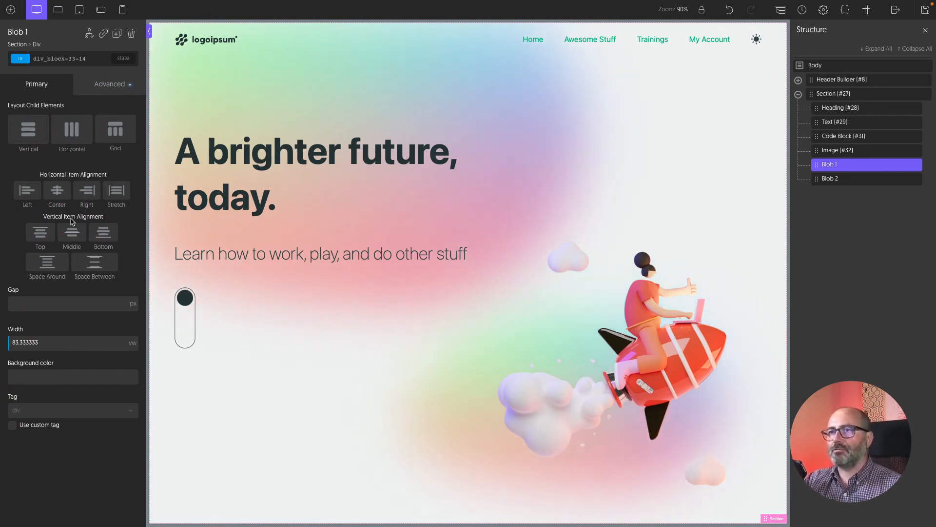
pyautogui.click(109, 84)
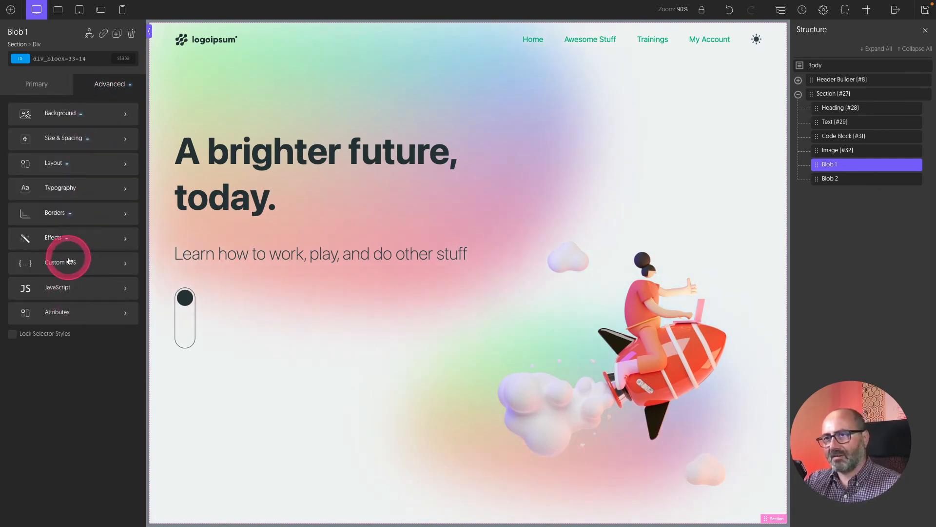
# - Enter animation-duration: 10s in Blob 1's Custom CSS, then select Blob 2
pyautogui.click(60, 261)
pyautogui.write('animation-duration:')
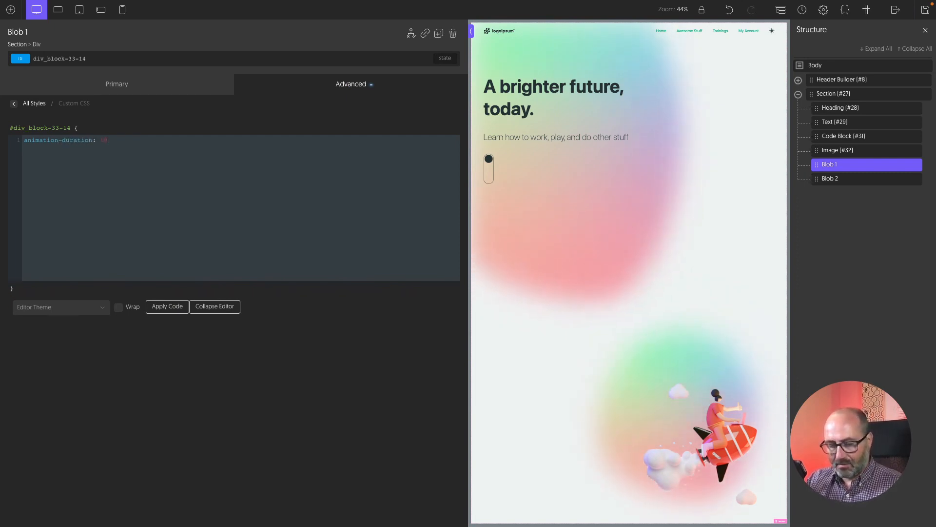
pyautogui.write('100;')
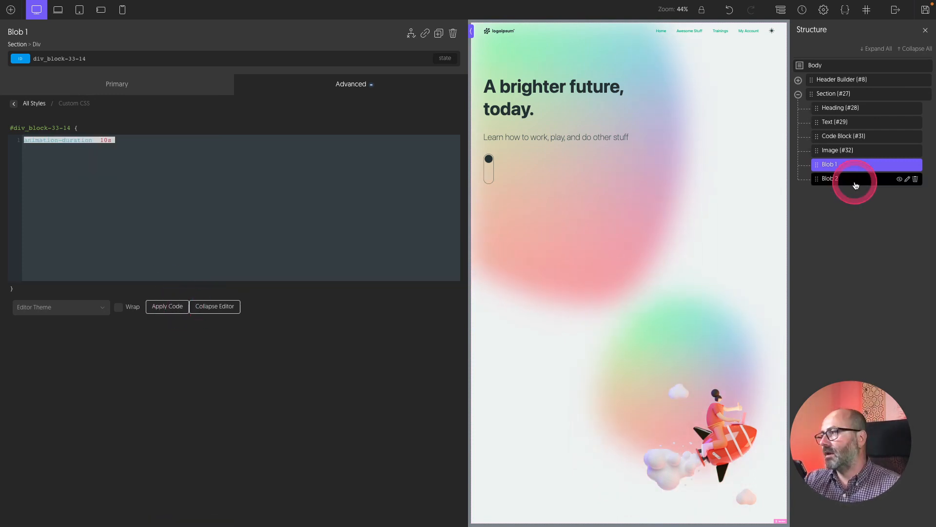
pyautogui.click(829, 178)
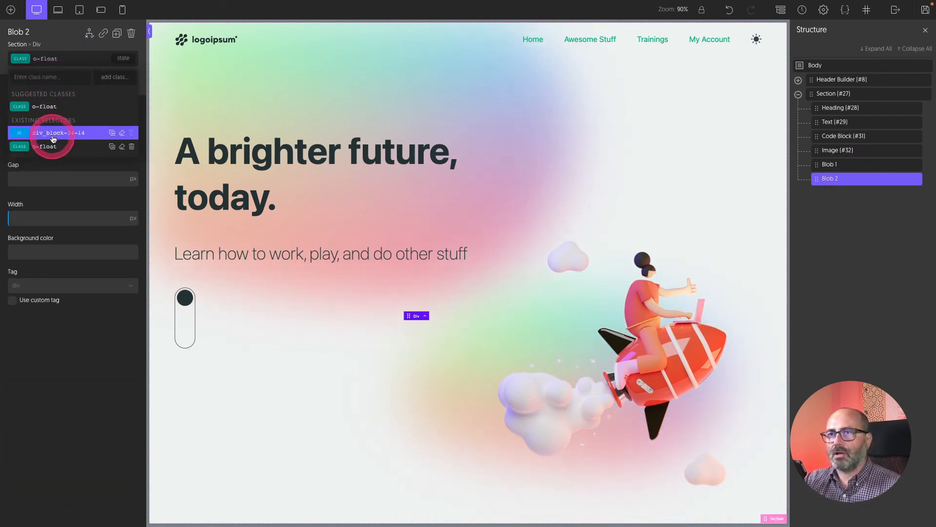
# - Switch to Blob 2's div_block-34-14 ID and start its animation-duration rule in Custom CSS
pyautogui.click(51, 132)
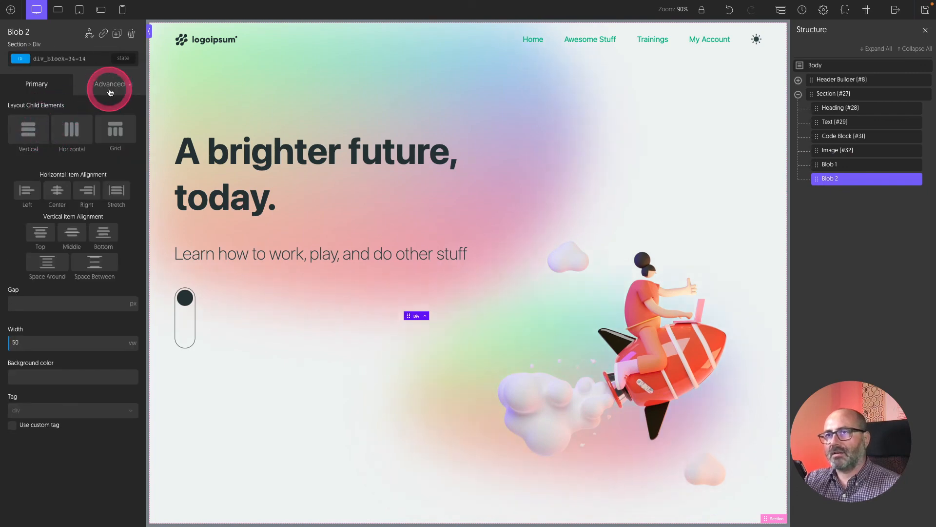
pyautogui.click(109, 84)
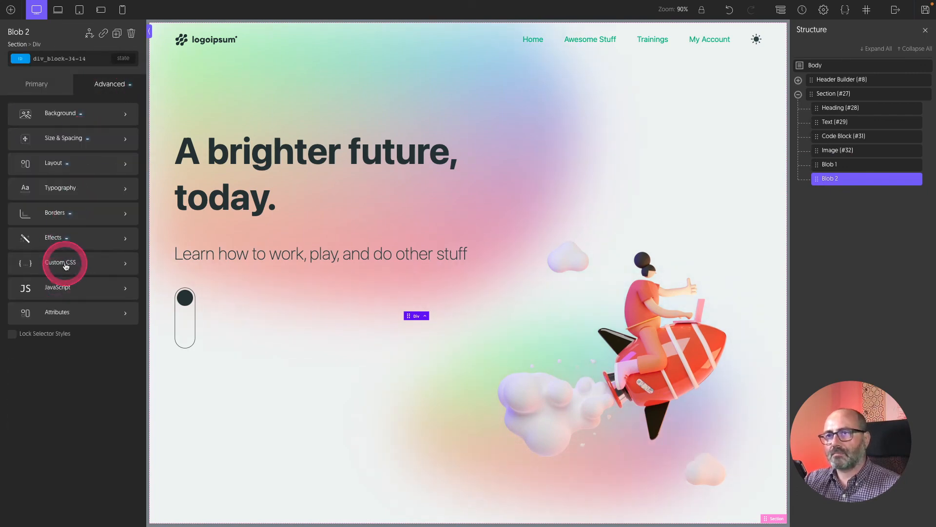
pyautogui.click(60, 262)
pyautogui.write('animation-duration: ;')
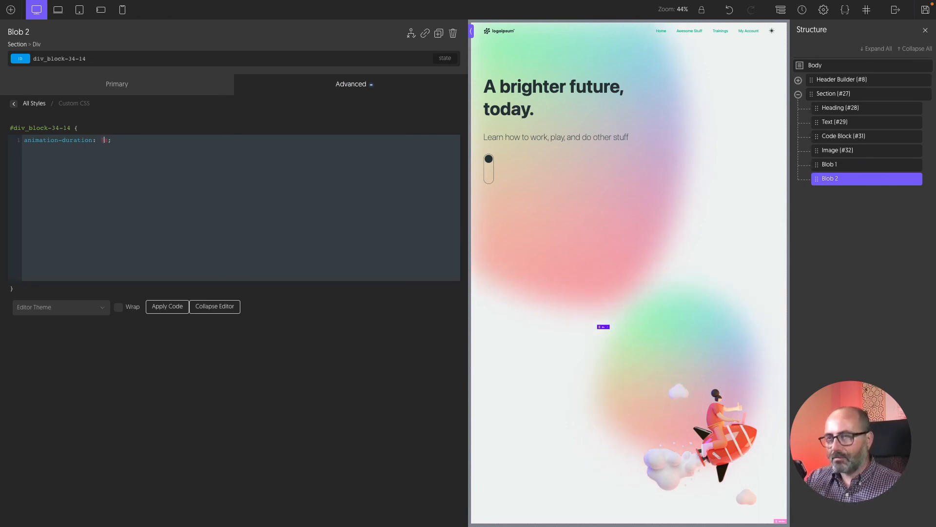
pyautogui.click(167, 307)
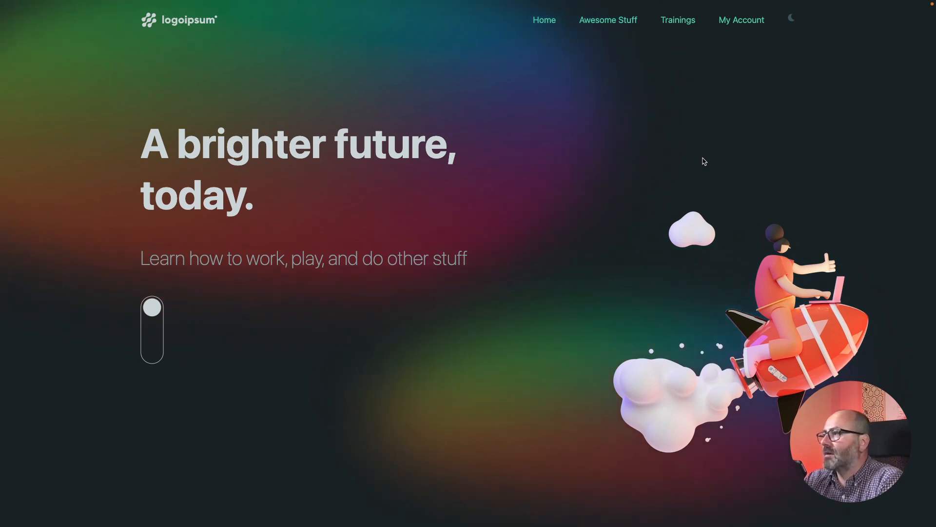
# - Preview the live hero page and toggle between dark and light modes to check the blobs
pyautogui.click(607, 172)
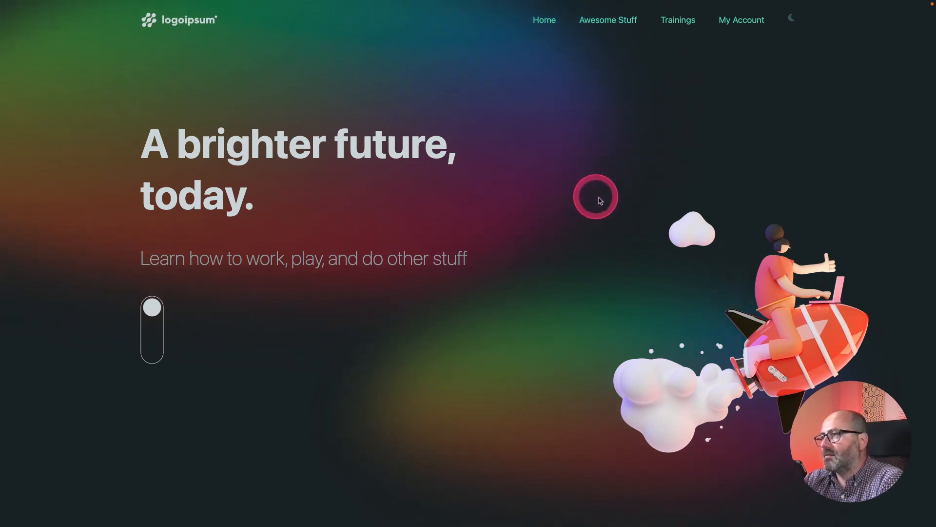
pyautogui.moveTo(562, 192)
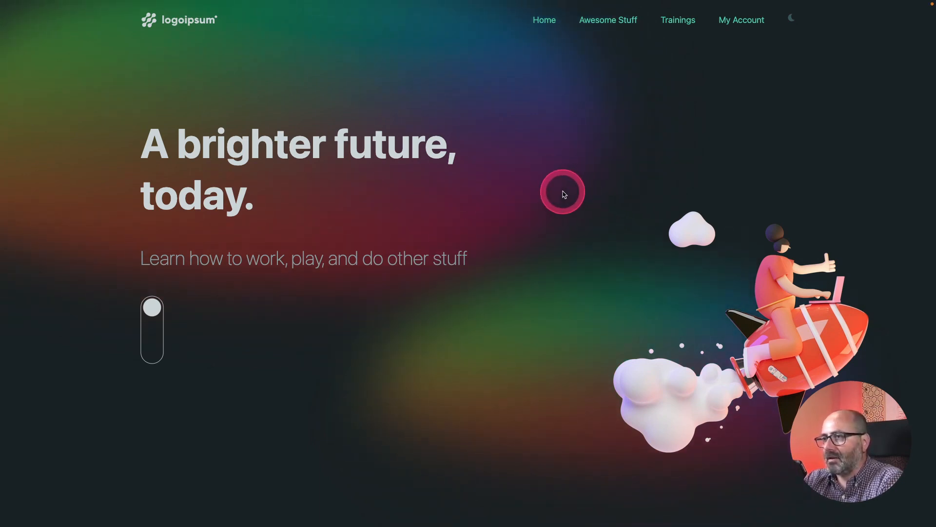
pyautogui.moveTo(486, 352)
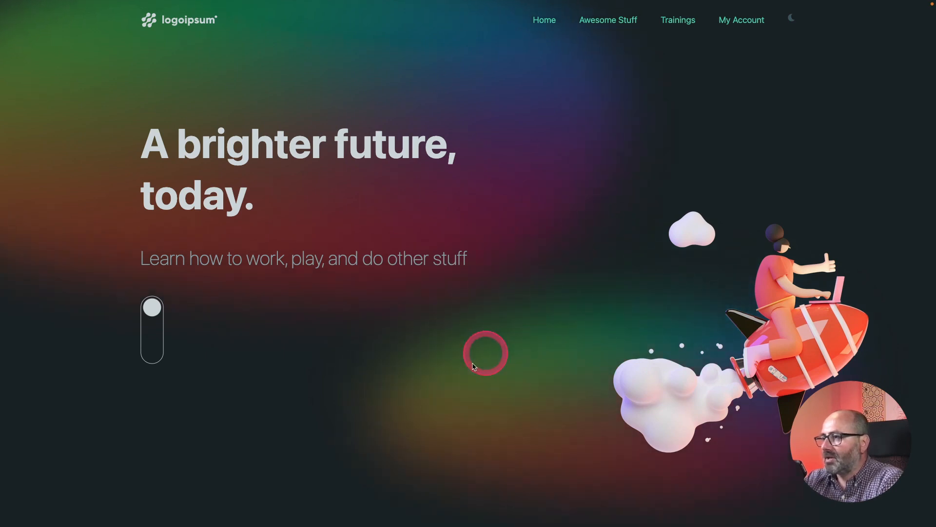
pyautogui.moveTo(608, 316)
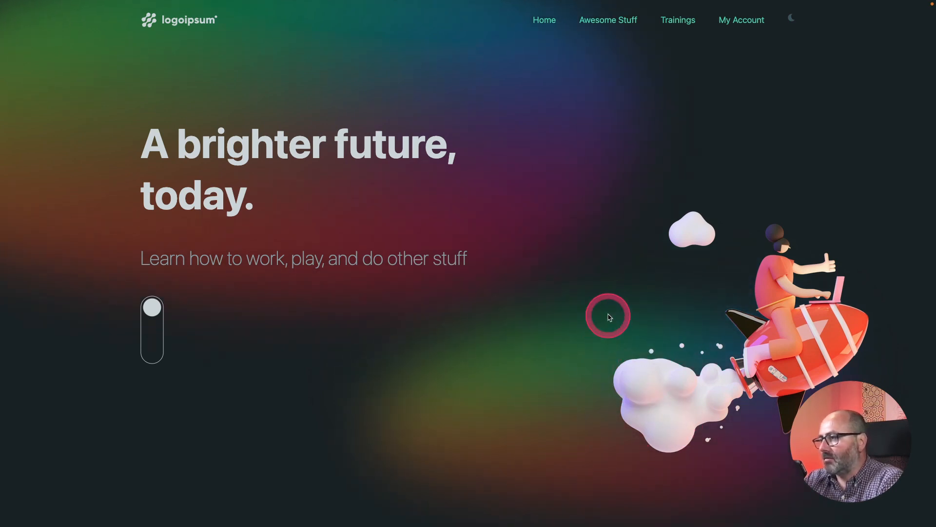
pyautogui.moveTo(542, 404)
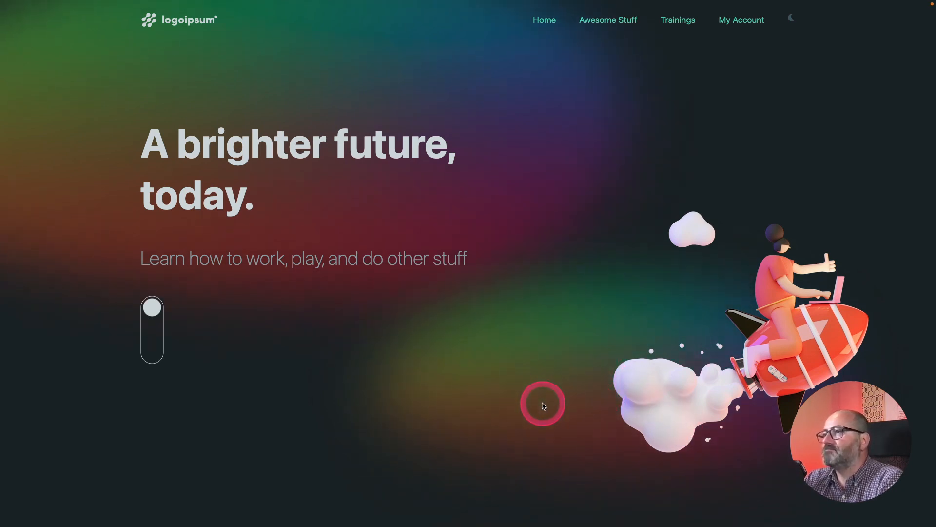
pyautogui.click(791, 18)
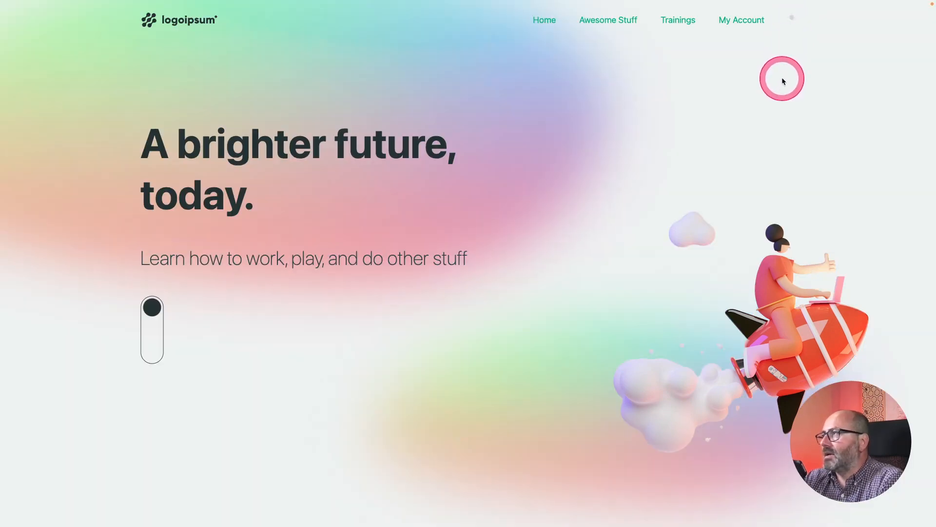
pyautogui.moveTo(804, 111)
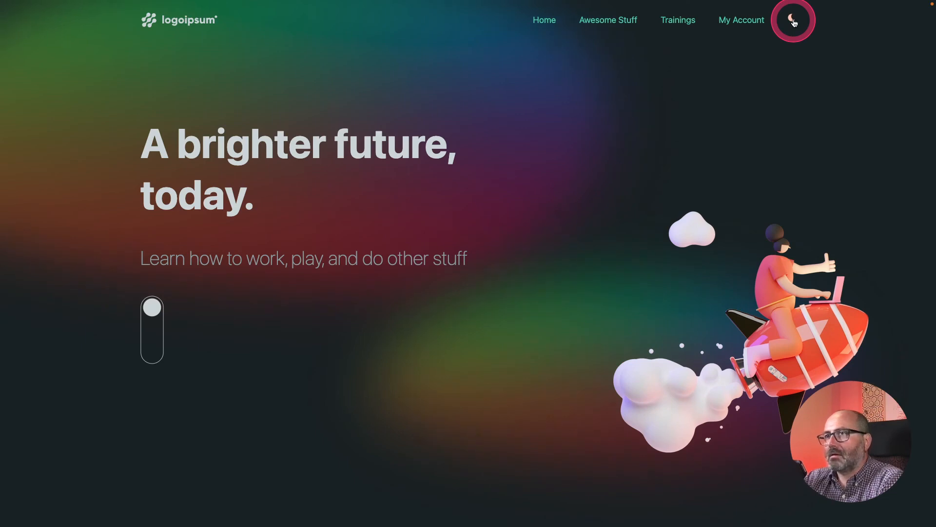
pyautogui.click(792, 19)
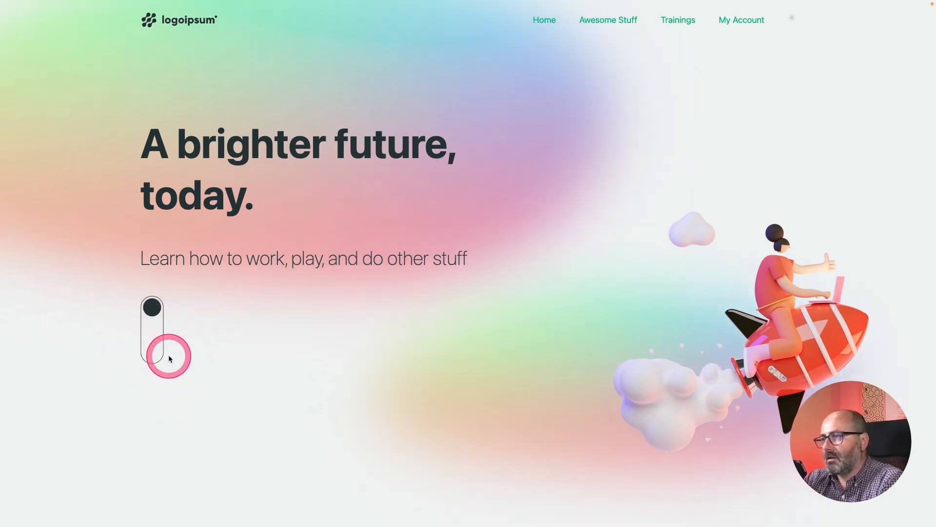
pyautogui.click(152, 355)
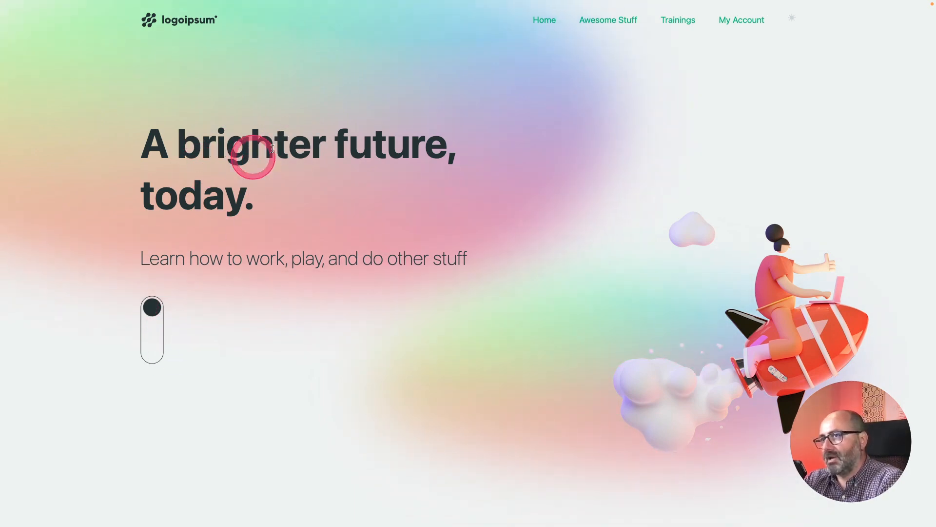
pyautogui.moveTo(484, 186)
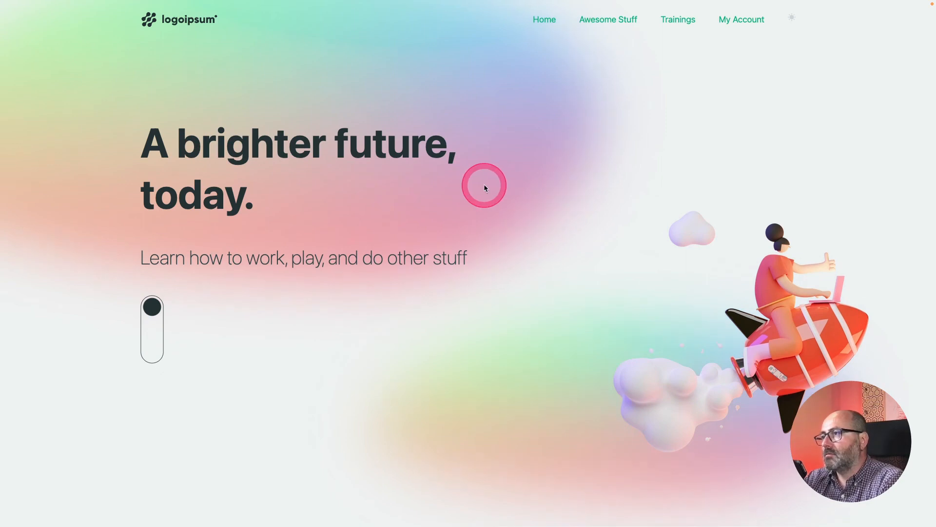
pyautogui.moveTo(788, 20)
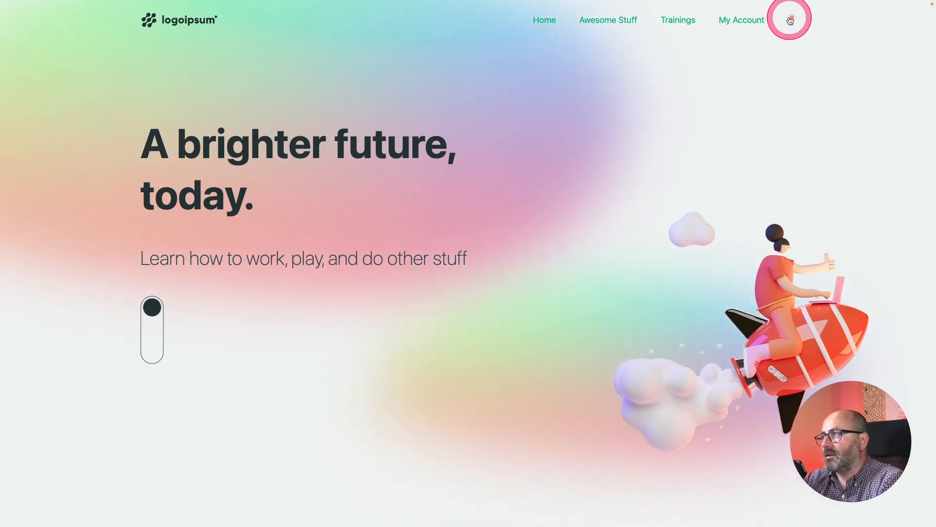